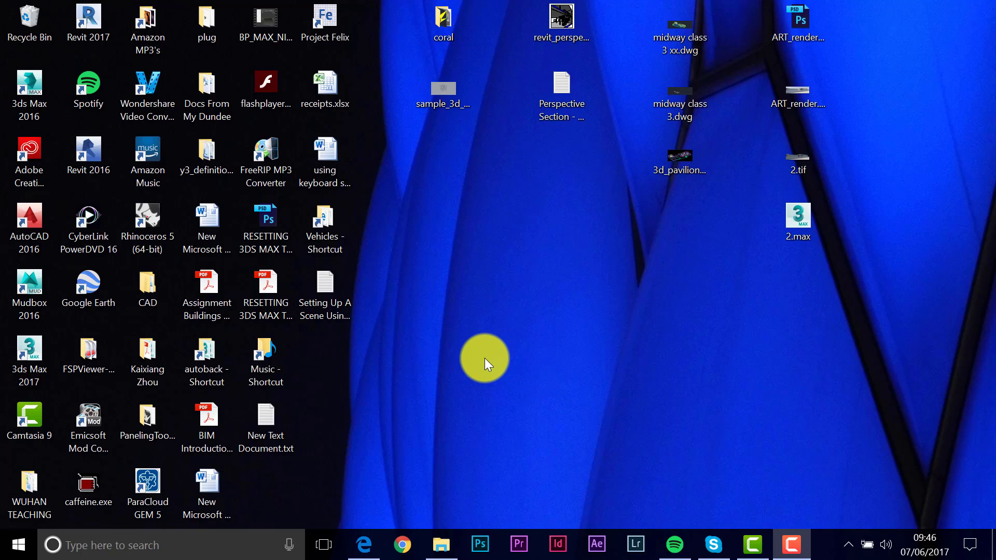
{"action": "mouse_move", "coordinate": [430, 351]}
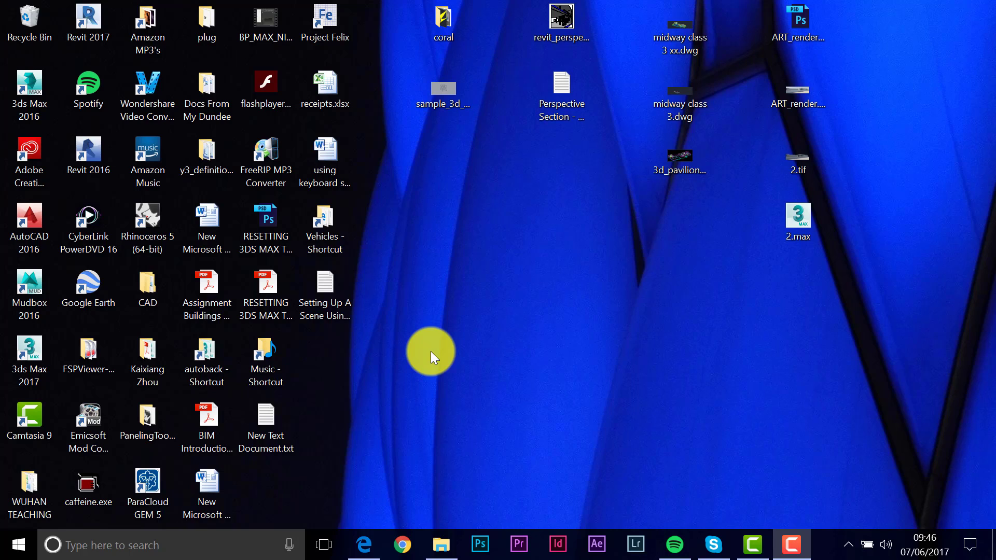
{"action": "mouse_move", "coordinate": [454, 317]}
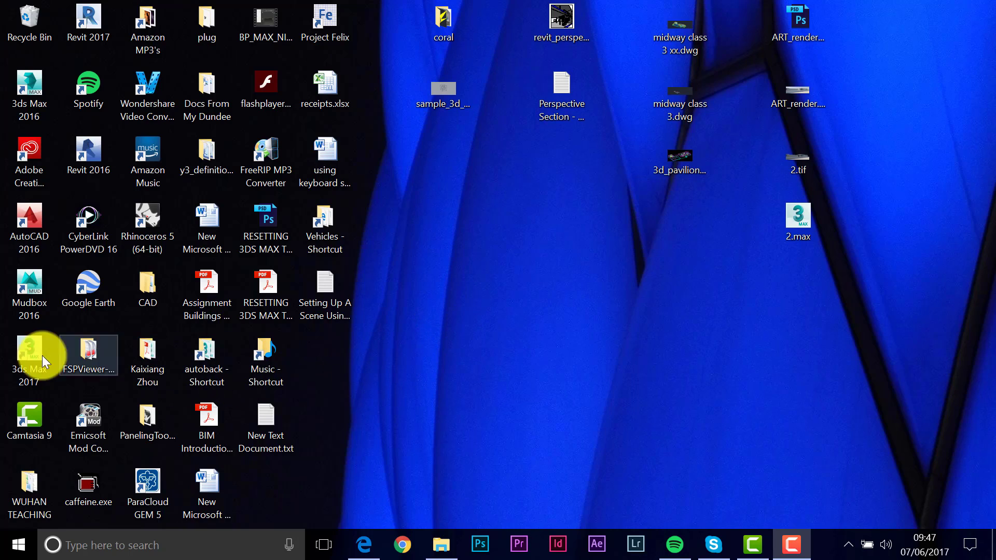
- Launch 3ds Max 2017 from its desktop shortcut
{"action": "left_click", "coordinate": [29, 353]}
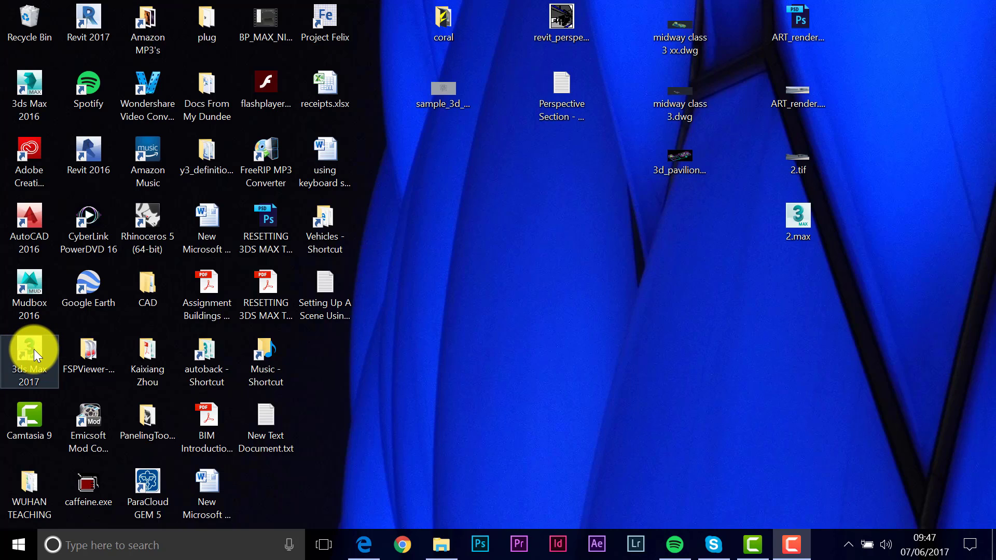
{"action": "right_click", "coordinate": [29, 361]}
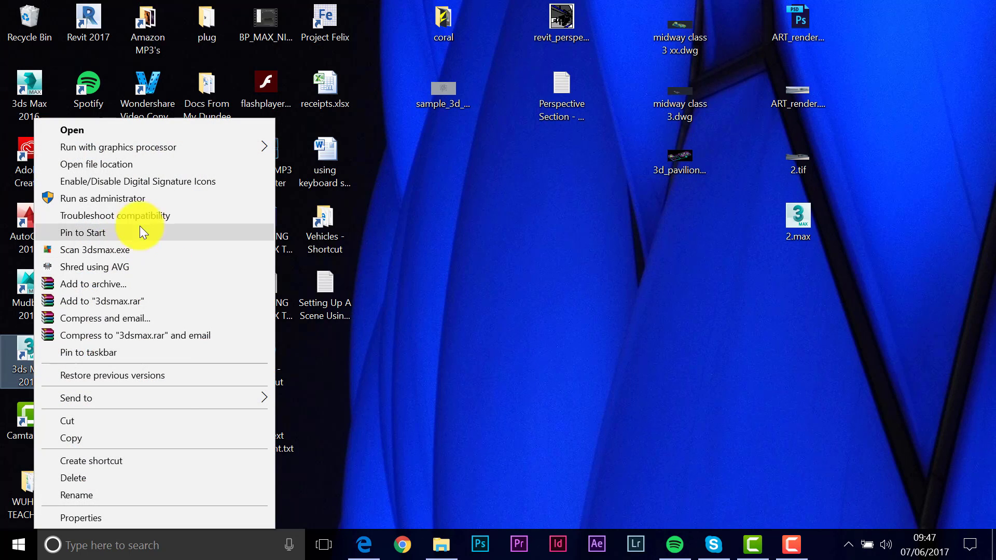
{"action": "left_click", "coordinate": [81, 518]}
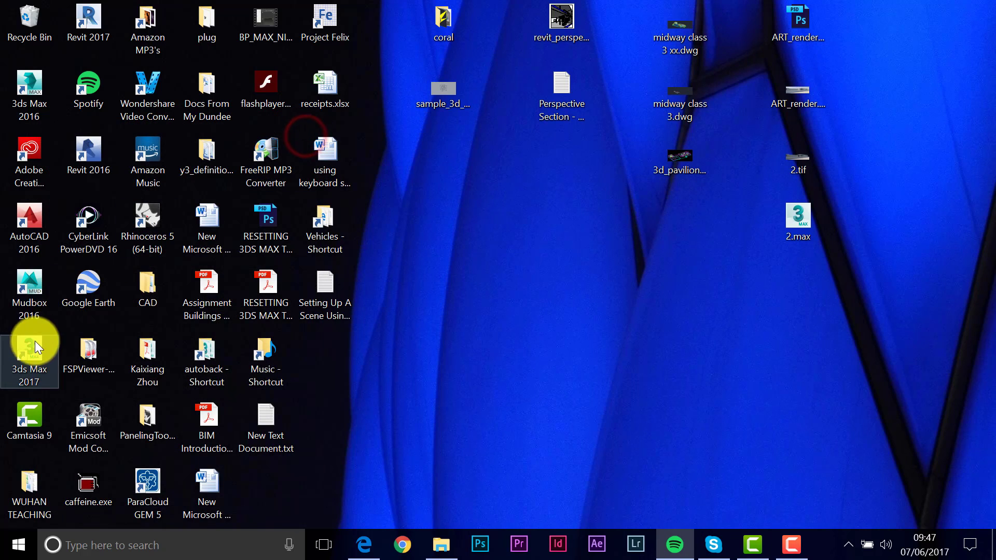
{"action": "double_click", "coordinate": [29, 355]}
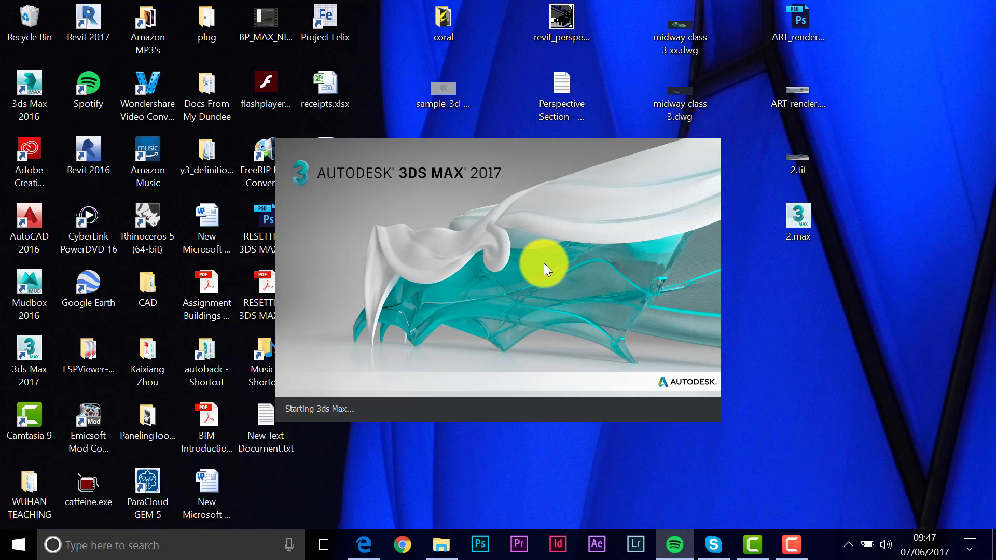
{"action": "mouse_move", "coordinate": [551, 273]}
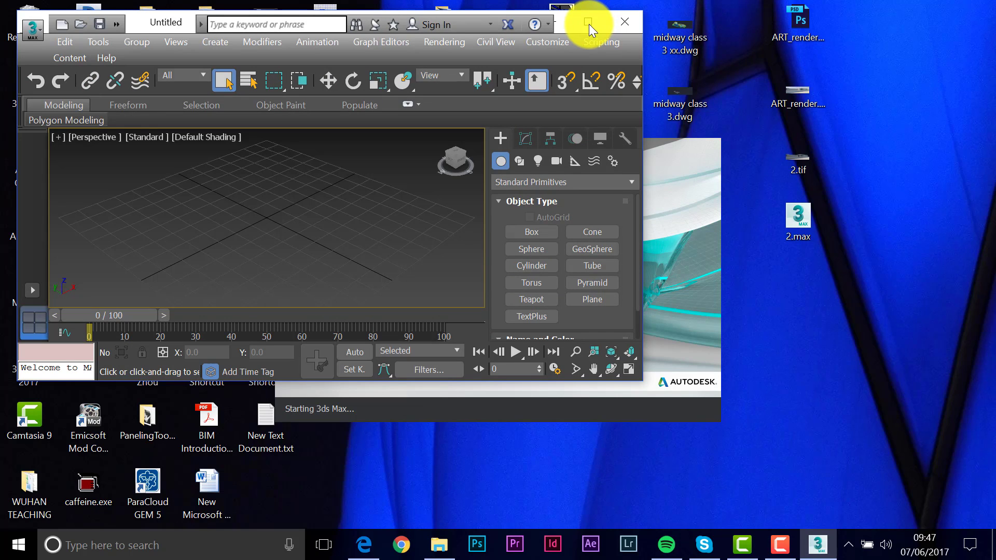
- Maximize the 3ds Max window and dismiss the welcome screen
{"action": "left_click", "coordinate": [587, 21]}
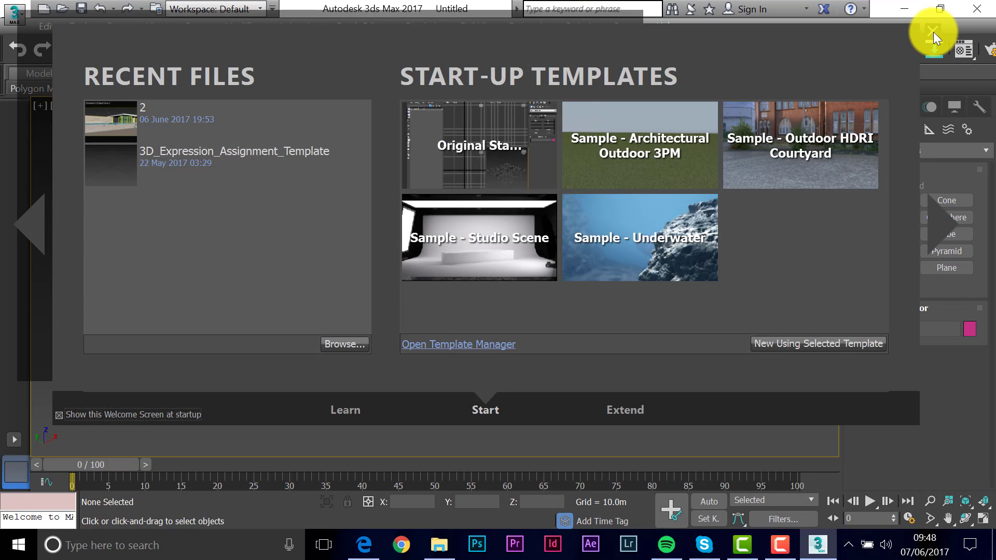
{"action": "left_click", "coordinate": [933, 32]}
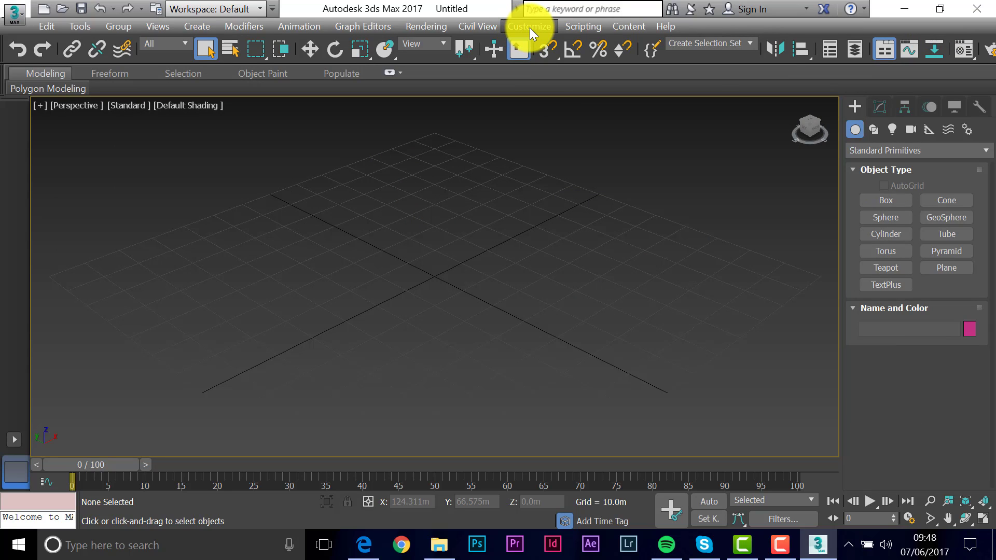
- Confirm Units Setup as Metric meters and accept the dialog
{"action": "left_click", "coordinate": [529, 26]}
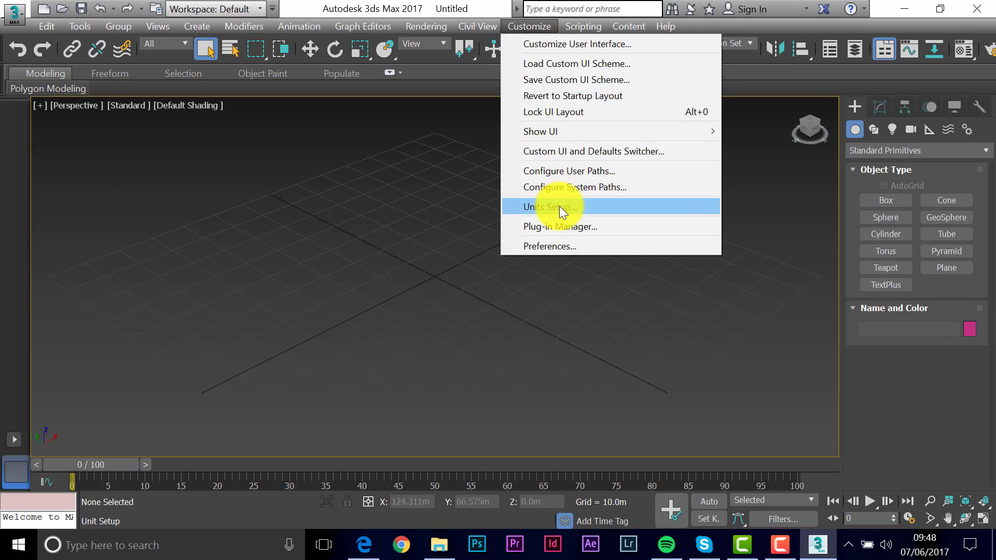
{"action": "left_click", "coordinate": [549, 207]}
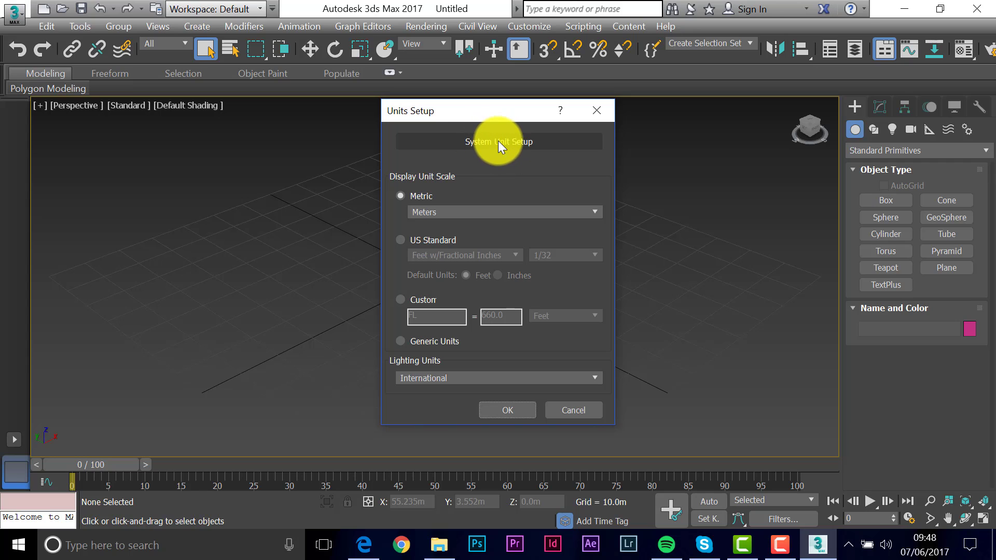
{"action": "left_click", "coordinate": [499, 141]}
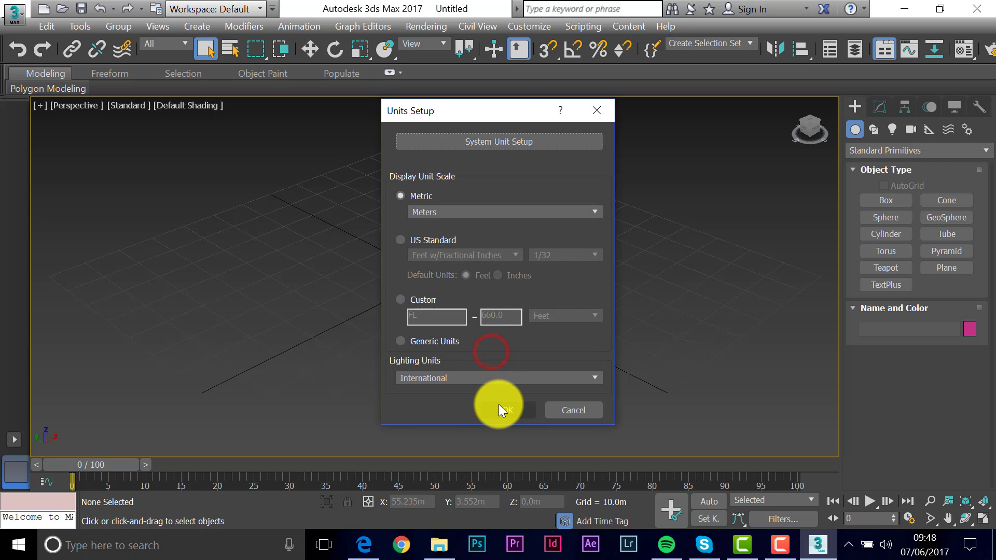
{"action": "left_click", "coordinate": [499, 410]}
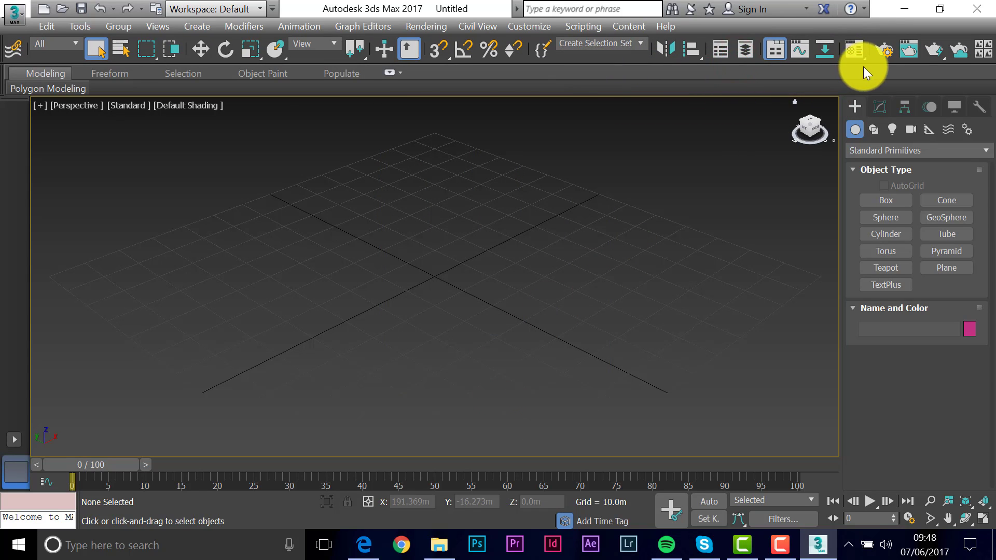
{"action": "mouse_move", "coordinate": [892, 54]}
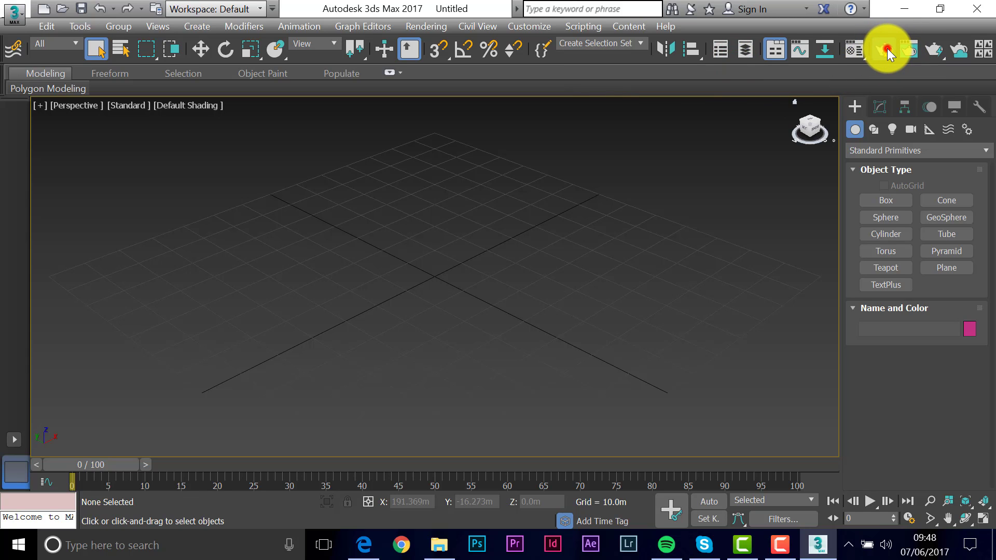
{"action": "left_click", "coordinate": [885, 50]}
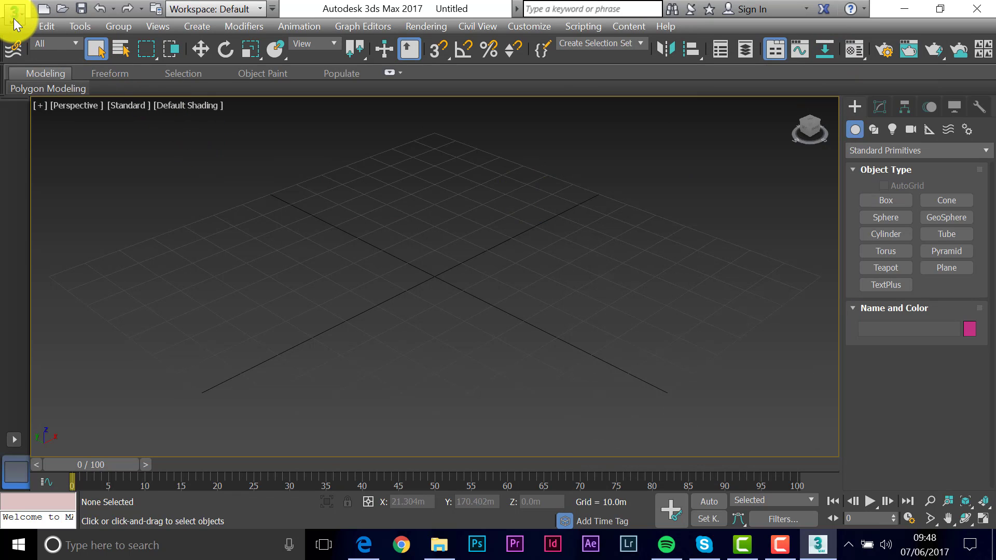
- Import 3d_pavilion_complete.dwg from the Desktop via the application menu
{"action": "left_click", "coordinate": [13, 9]}
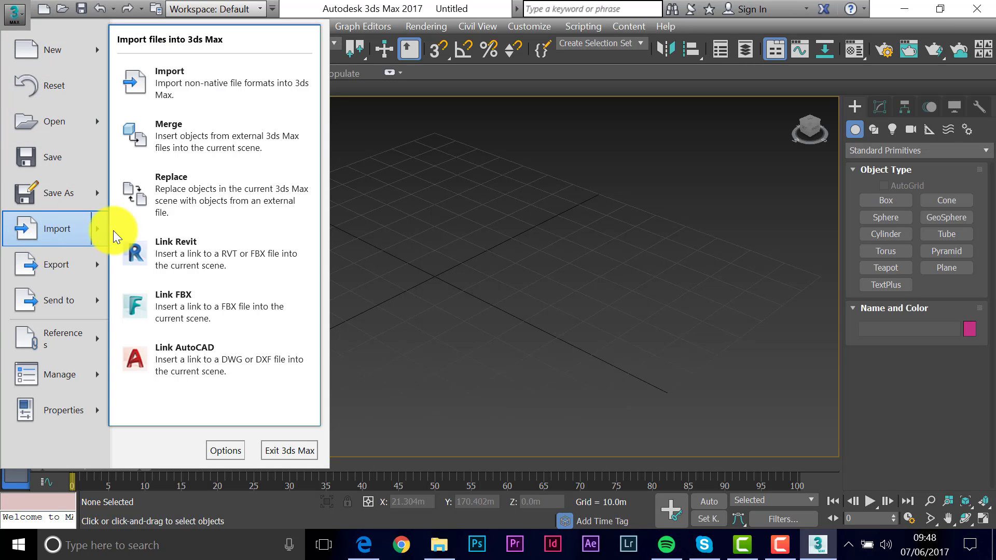
{"action": "left_click", "coordinate": [197, 76]}
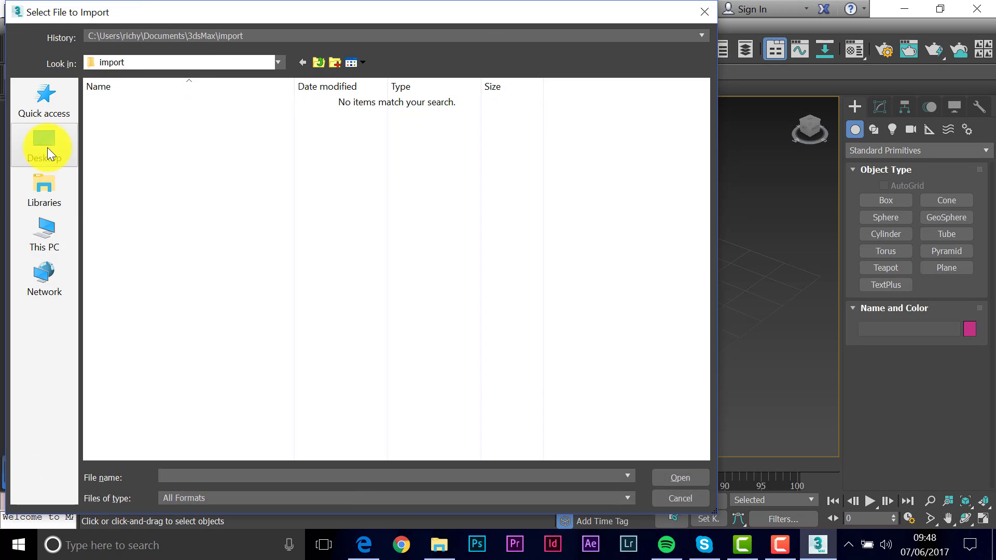
{"action": "left_click", "coordinate": [43, 146]}
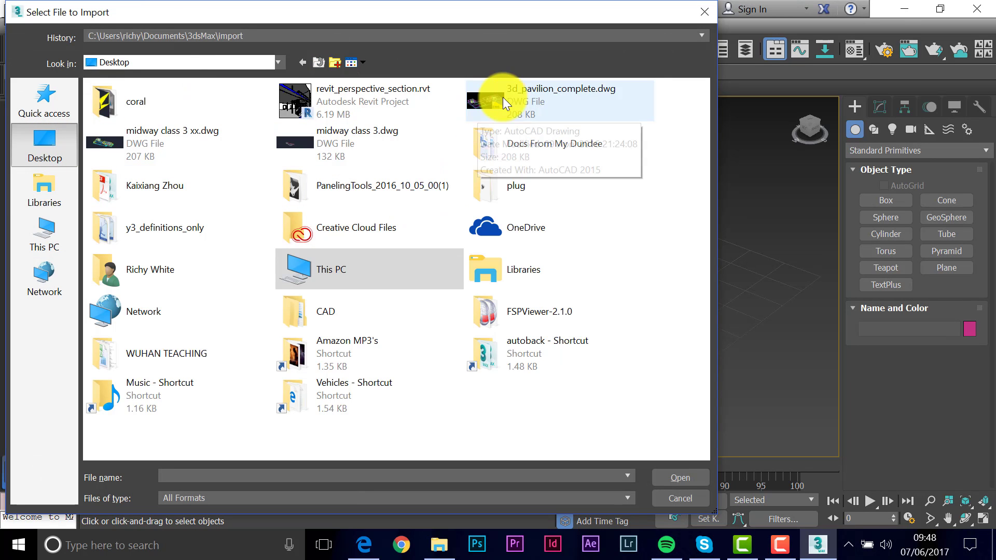
{"action": "left_click", "coordinate": [559, 101]}
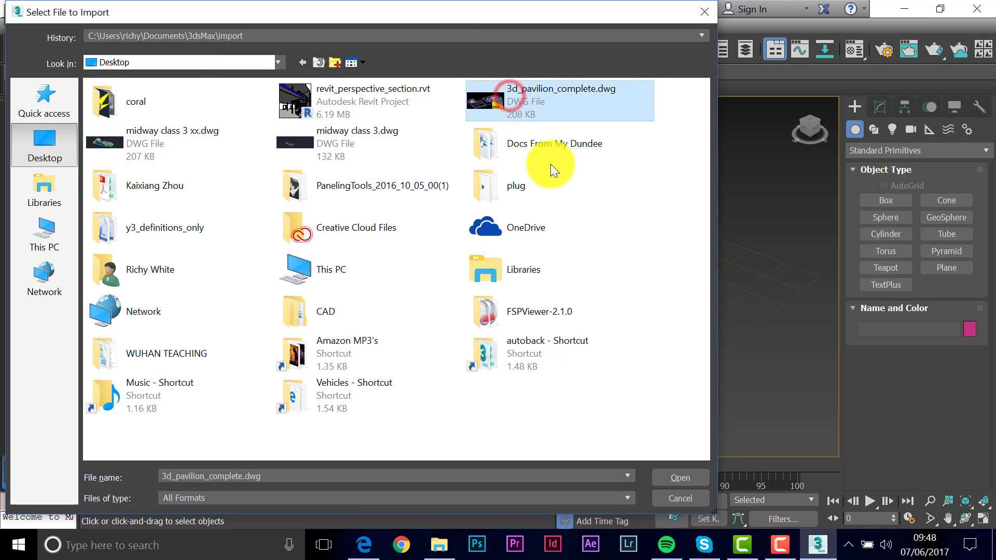
{"action": "left_click", "coordinate": [679, 477]}
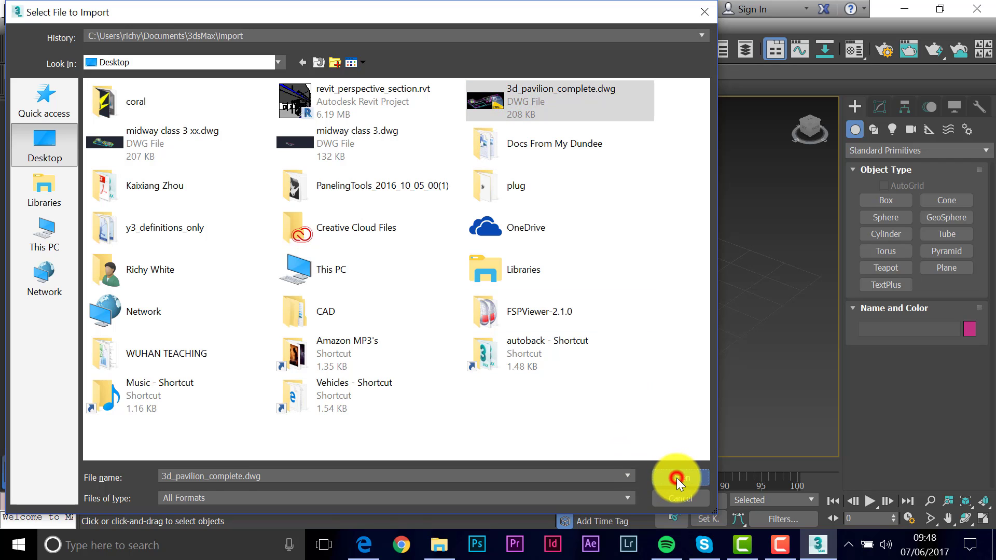
{"action": "left_click", "coordinate": [677, 478]}
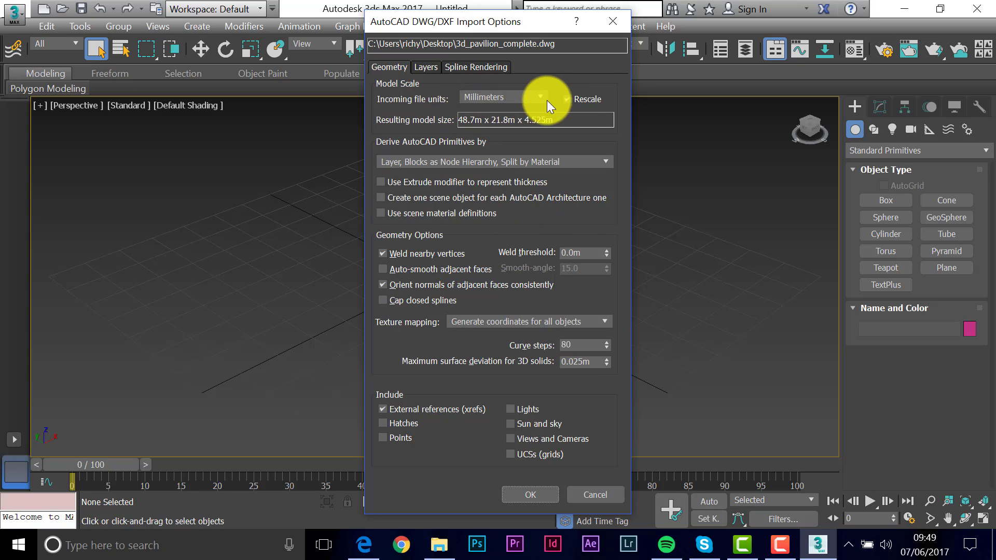
{"action": "mouse_move", "coordinate": [574, 117]}
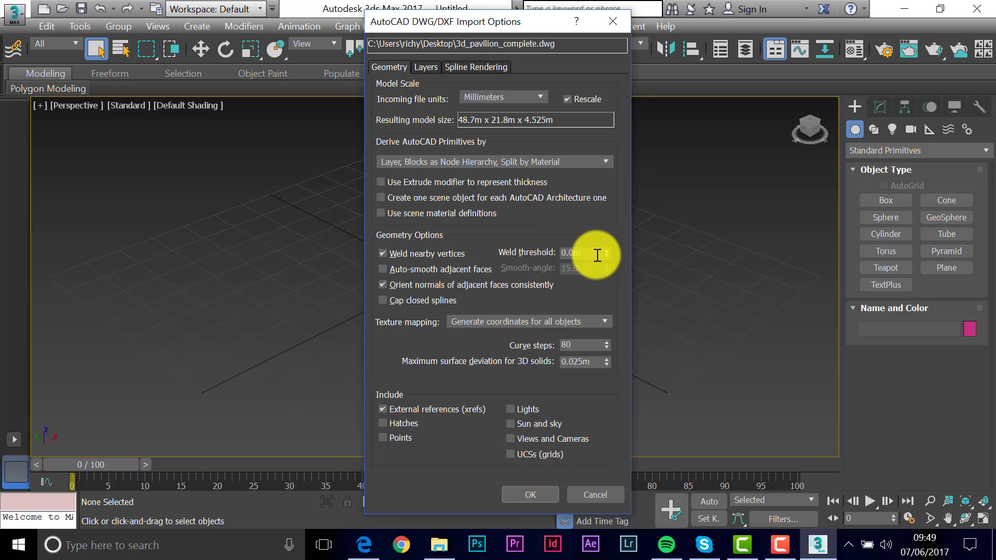
{"action": "mouse_move", "coordinate": [386, 265]}
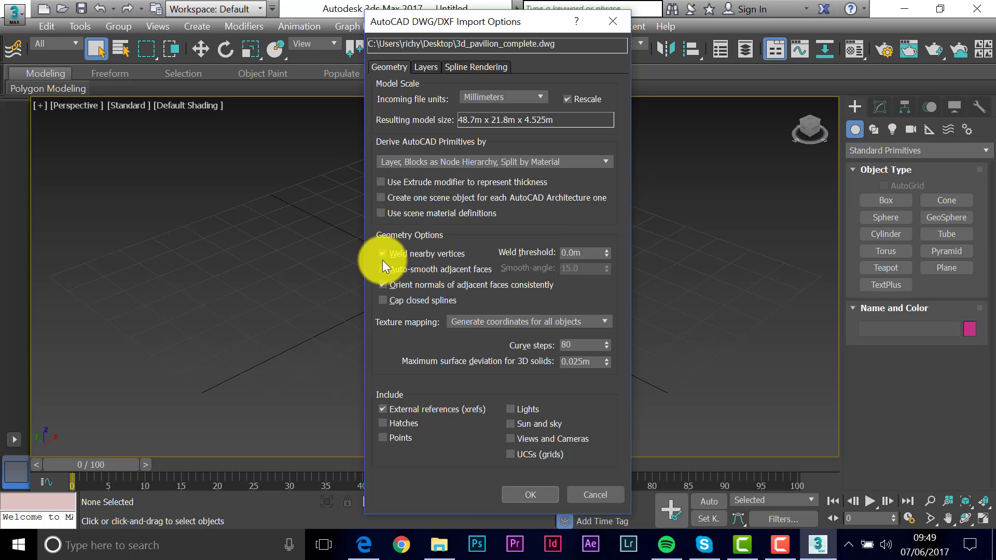
{"action": "mouse_move", "coordinate": [375, 273]}
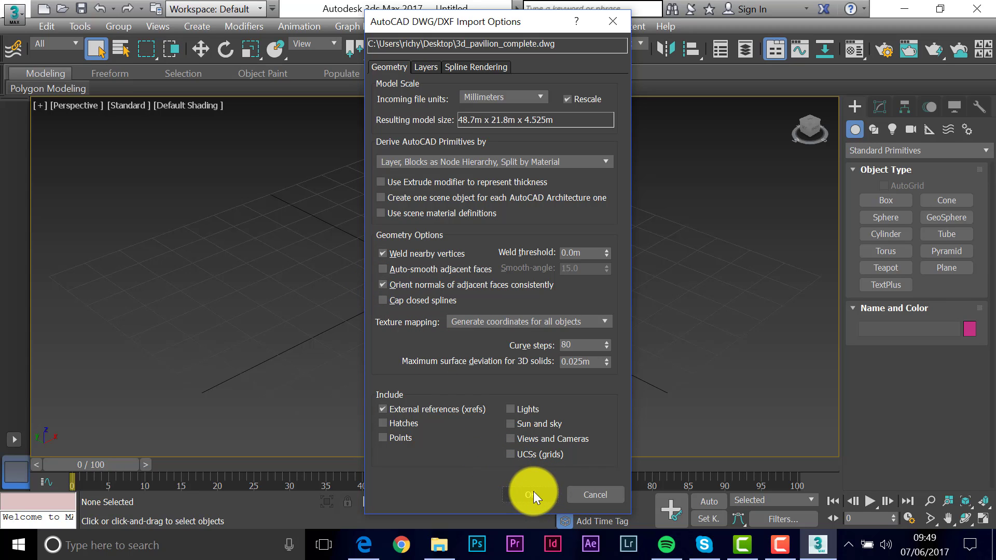
- Accept the DWG import options so the pavilion appears in the scene
{"action": "left_click", "coordinate": [531, 494]}
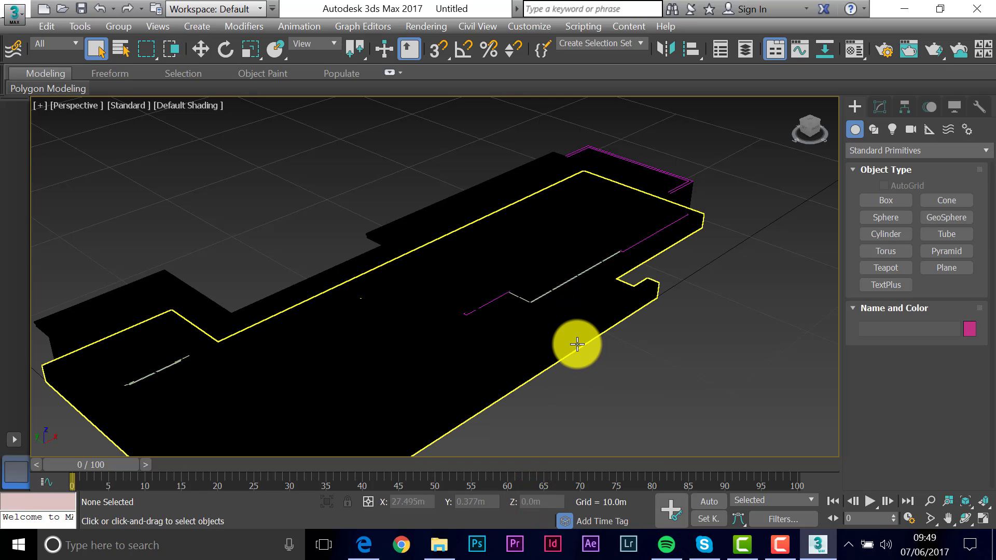
{"action": "mouse_move", "coordinate": [405, 330]}
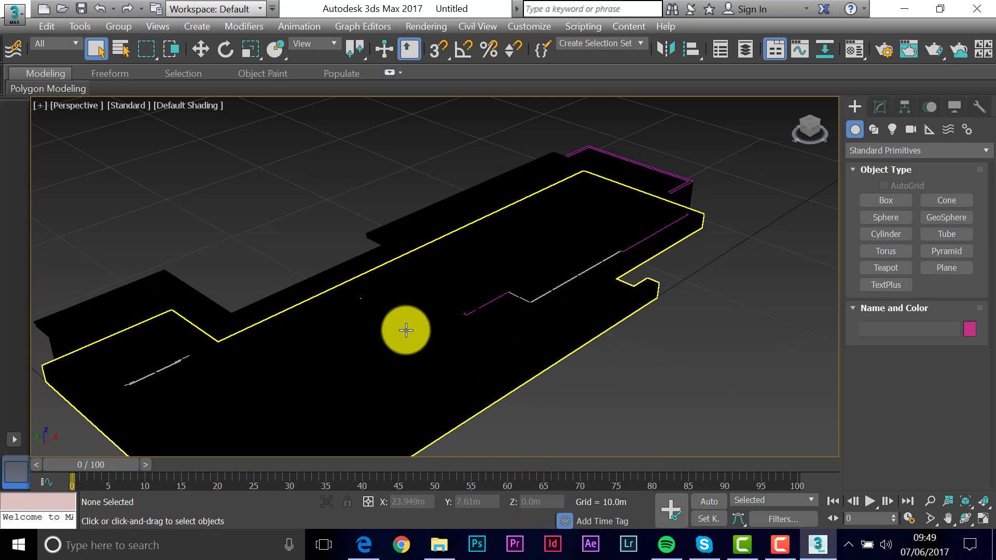
{"action": "mouse_move", "coordinate": [472, 309]}
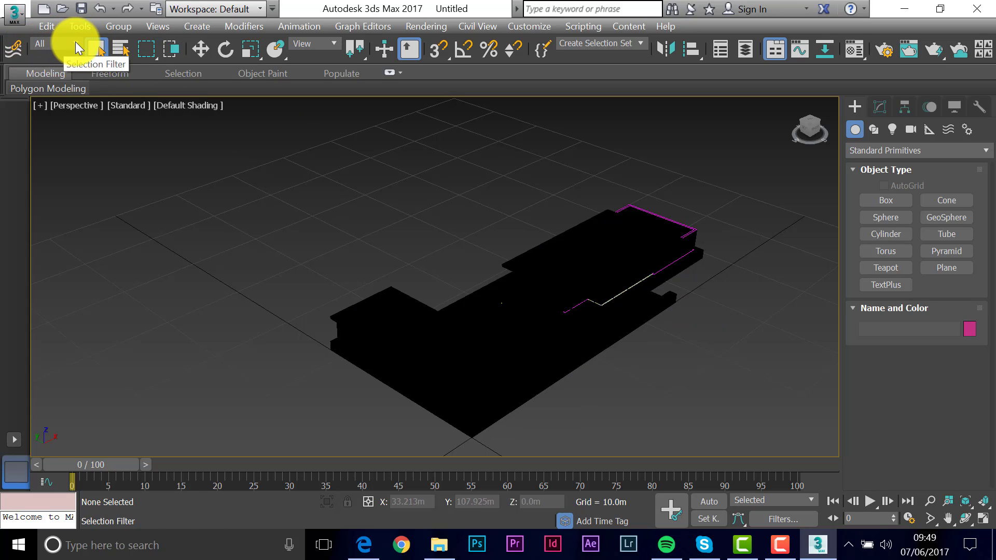
- Filter selection to Shapes, select and delete the six line shapes, then restore the All filter
{"action": "left_click", "coordinate": [55, 43]}
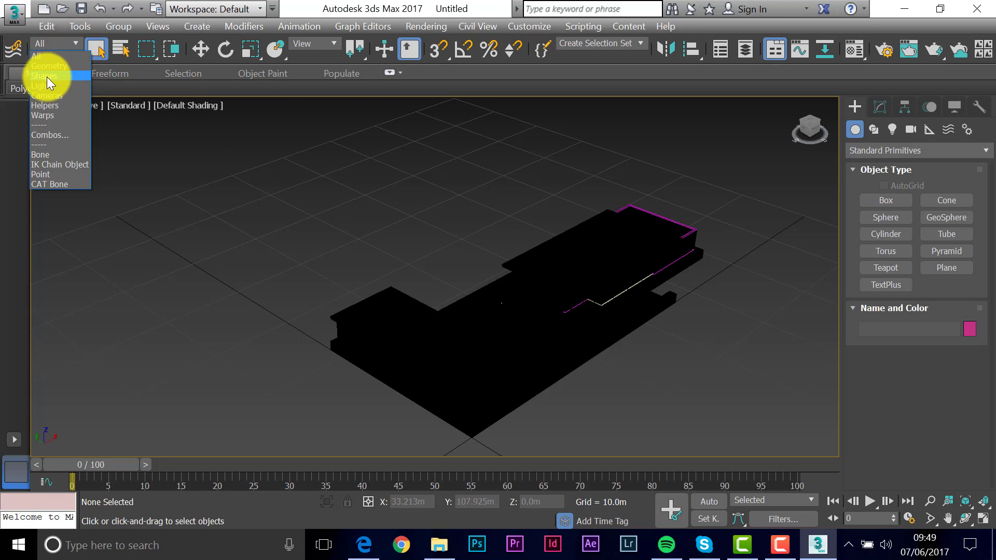
{"action": "left_click", "coordinate": [44, 76]}
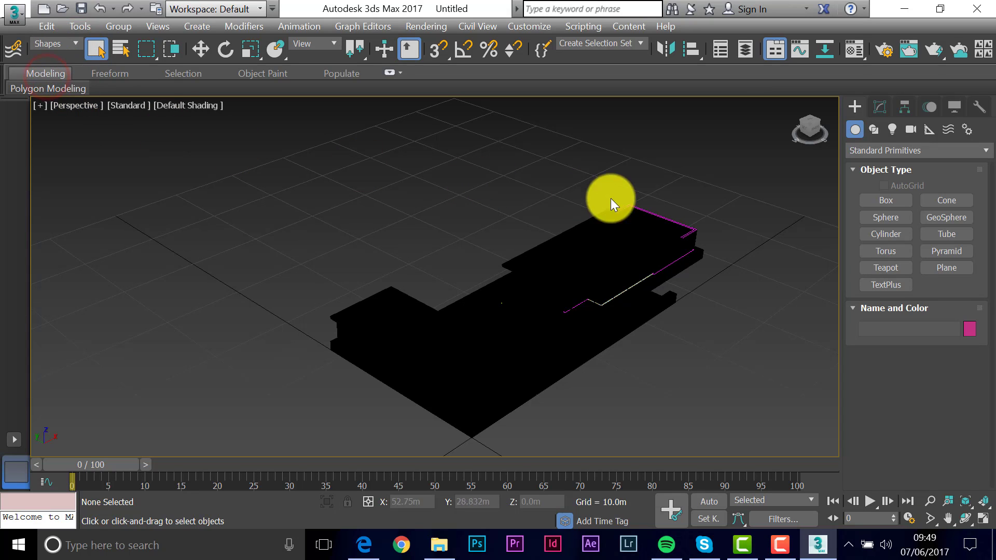
{"action": "left_click_drag", "start_coordinate": [610, 197], "coordinate": [391, 353]}
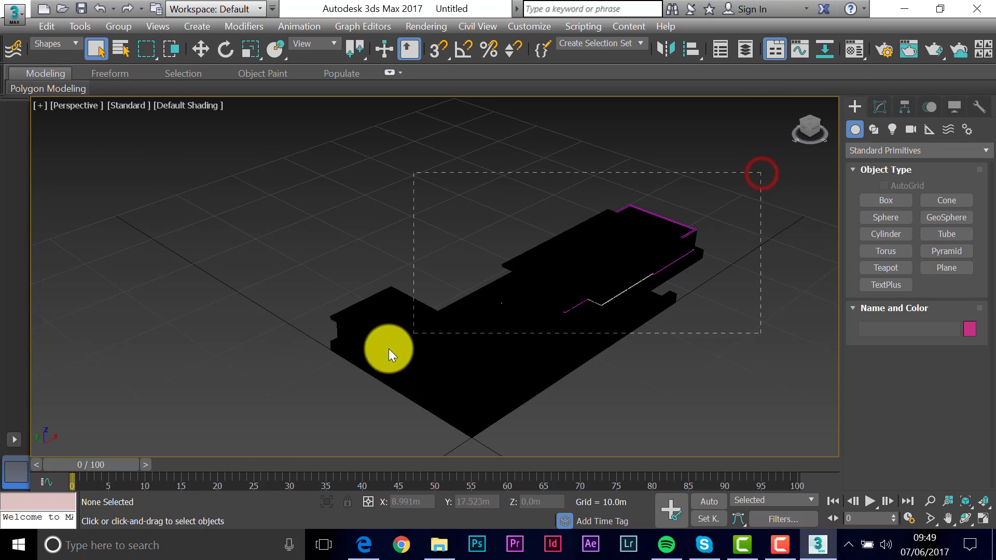
{"action": "left_click_drag", "start_coordinate": [413, 171], "coordinate": [760, 336]}
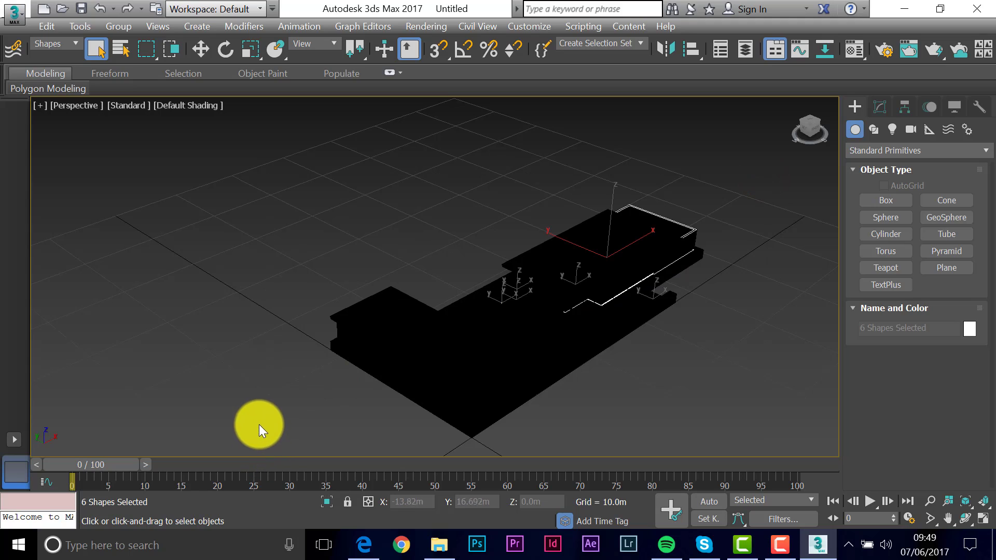
{"action": "mouse_move", "coordinate": [375, 374]}
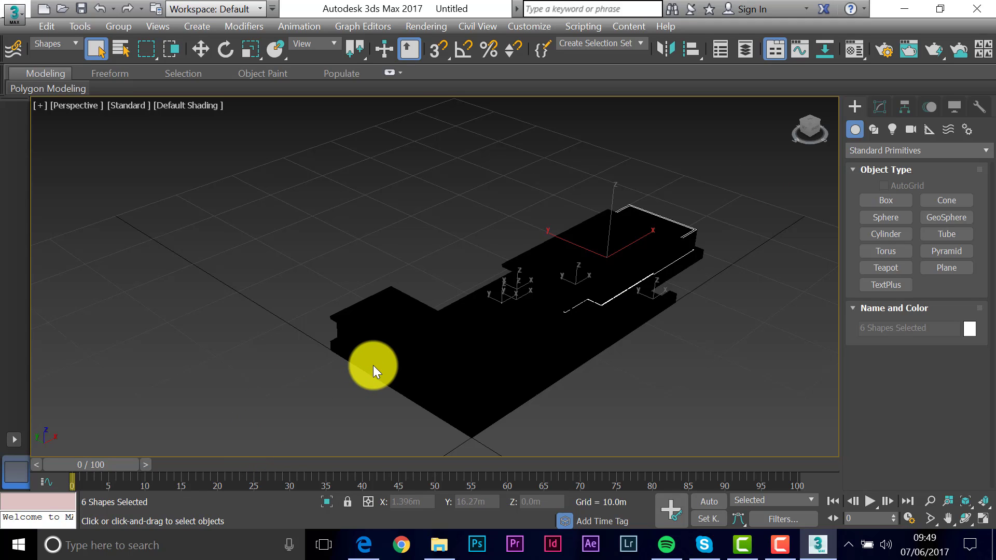
{"action": "left_click", "coordinate": [213, 197]}
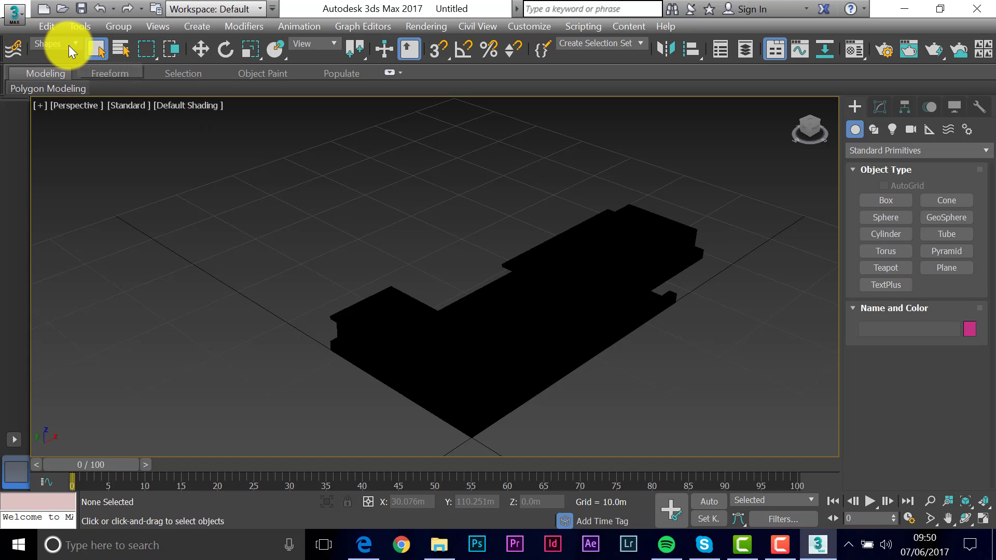
{"action": "left_click", "coordinate": [47, 43]}
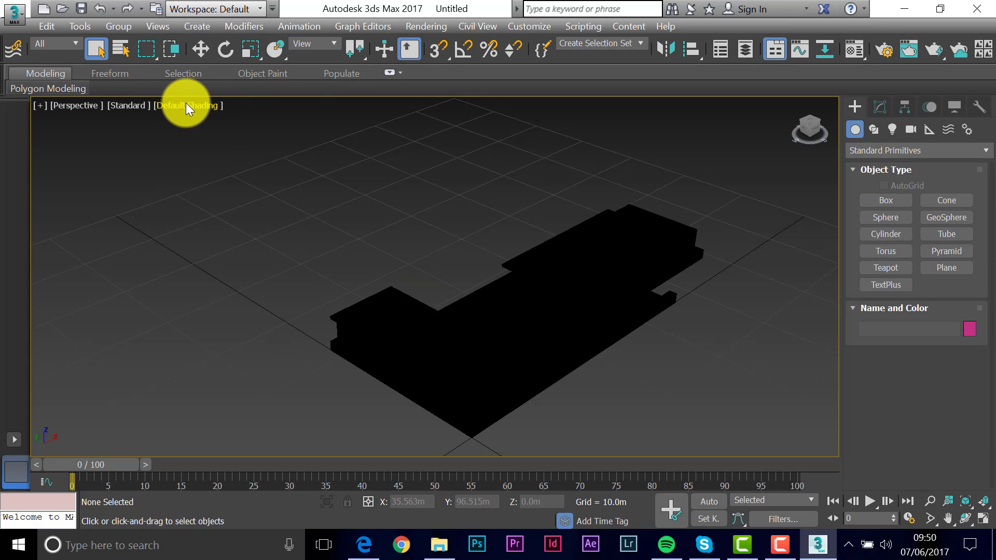
- Shade the perspective viewport as Clay with Edged Faces
{"action": "left_click", "coordinate": [188, 106]}
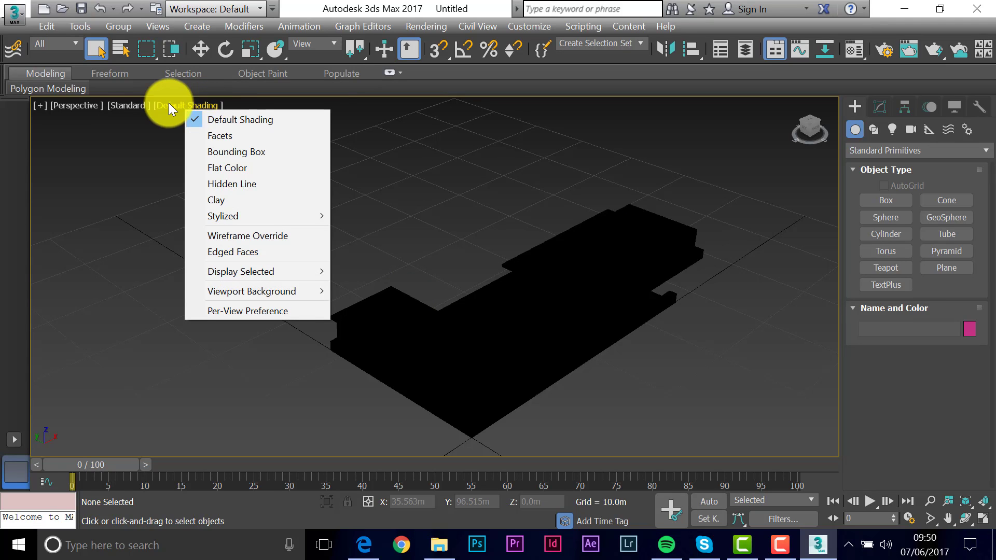
{"action": "mouse_move", "coordinate": [240, 271]}
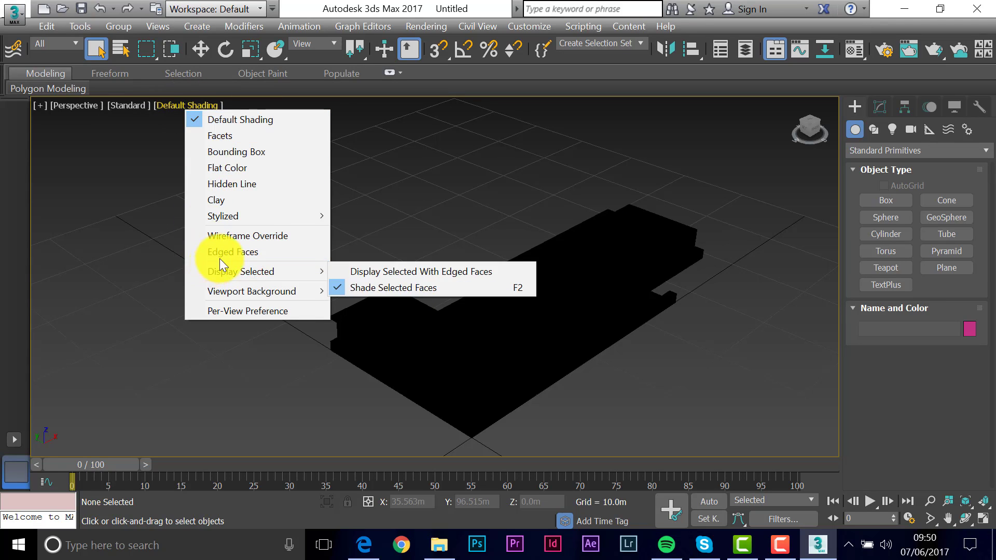
{"action": "mouse_move", "coordinate": [232, 252]}
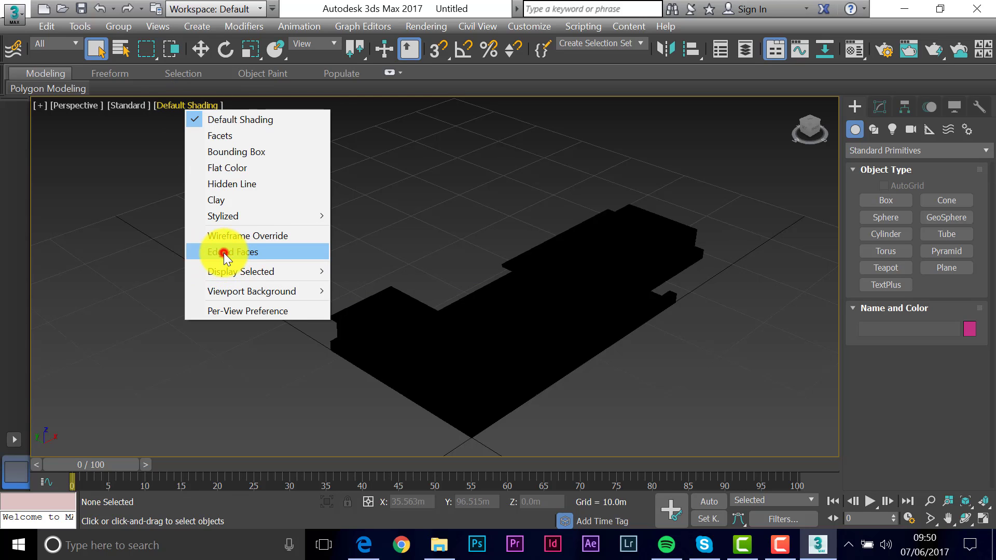
{"action": "left_click", "coordinate": [233, 251]}
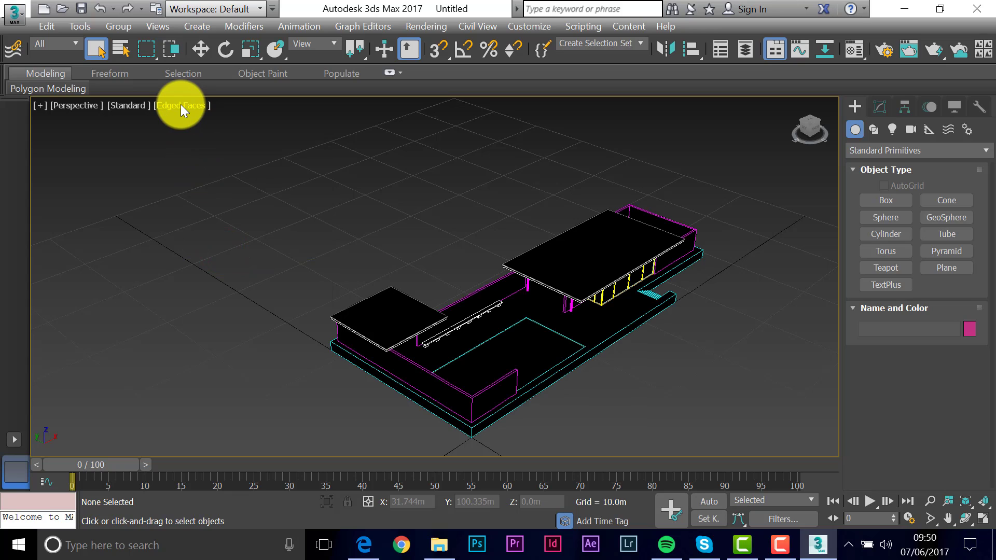
{"action": "left_click", "coordinate": [179, 105]}
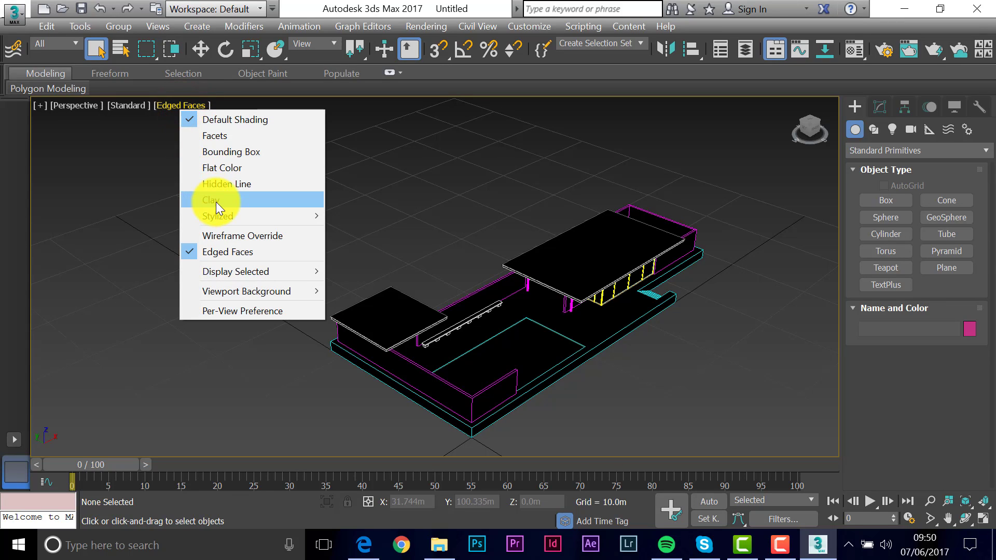
{"action": "mouse_move", "coordinate": [222, 168]}
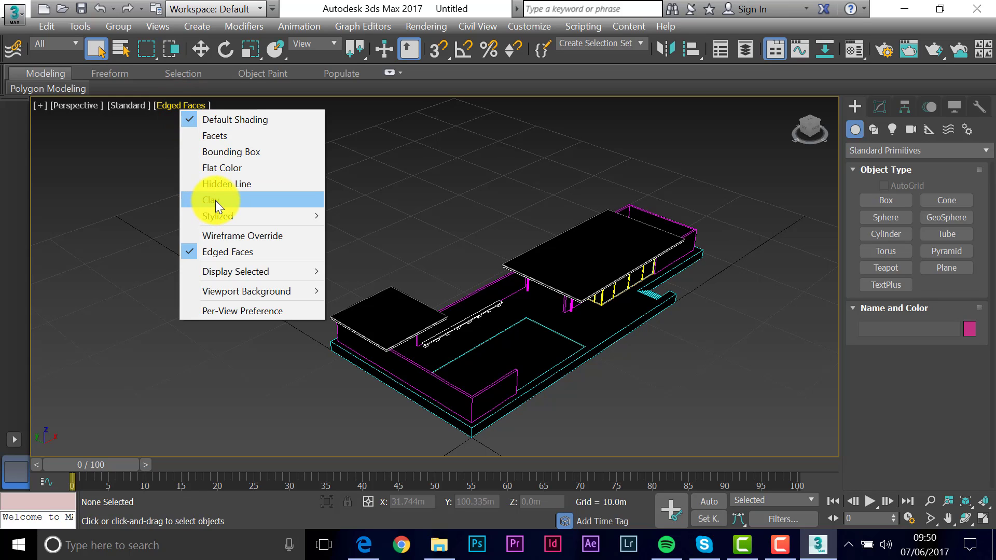
{"action": "left_click", "coordinate": [212, 199]}
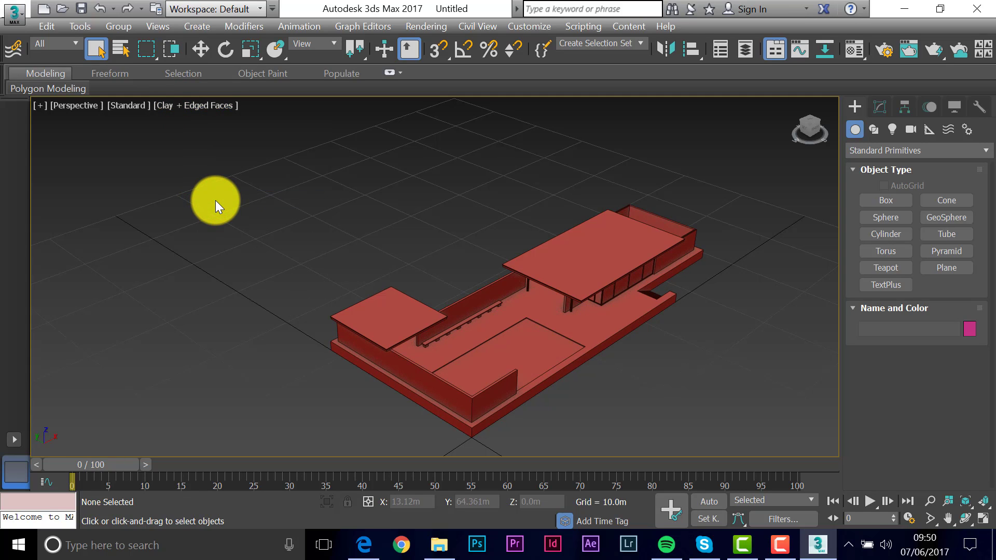
{"action": "mouse_move", "coordinate": [349, 267]}
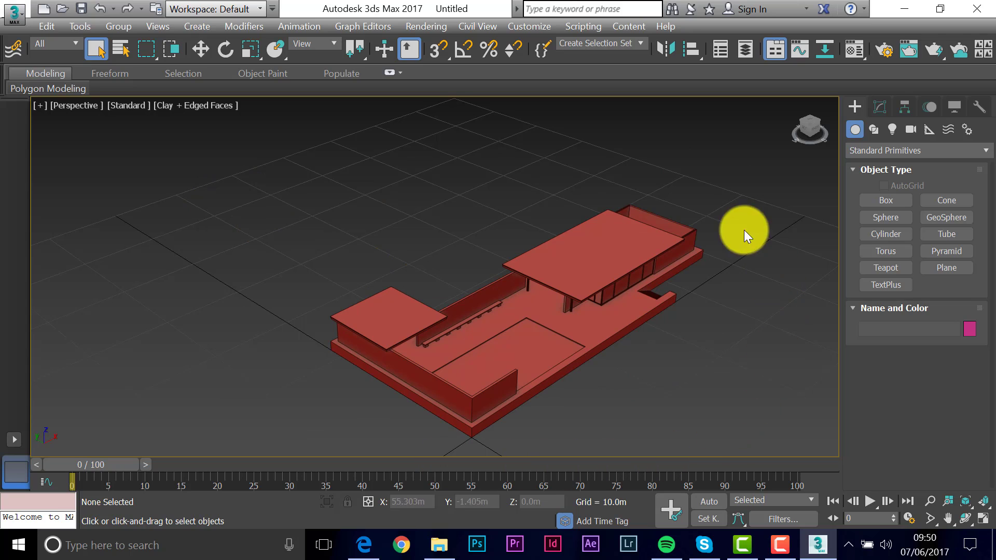
{"action": "mouse_move", "coordinate": [984, 517]}
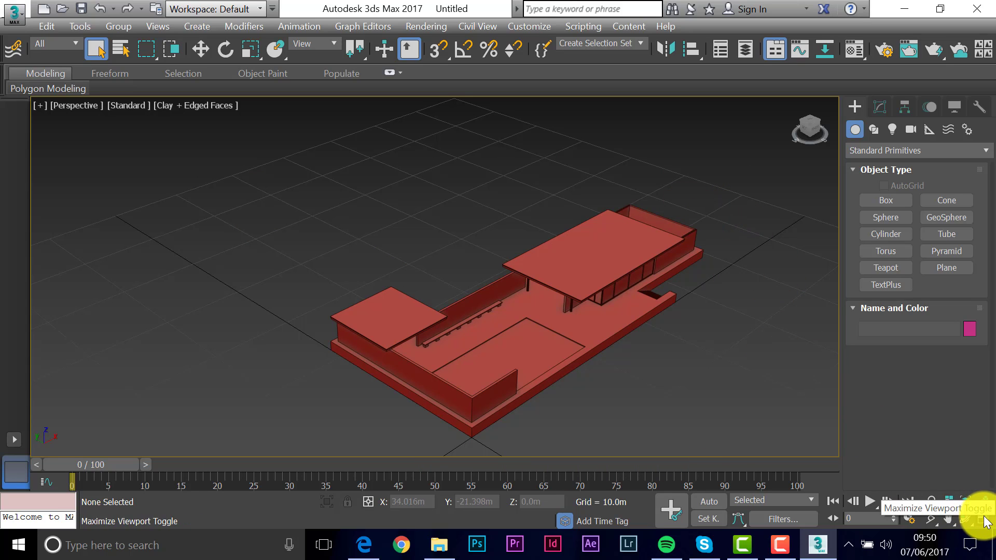
- Switch to the four-view layout and fit the whole pavilion in every view
{"action": "left_click", "coordinate": [976, 508]}
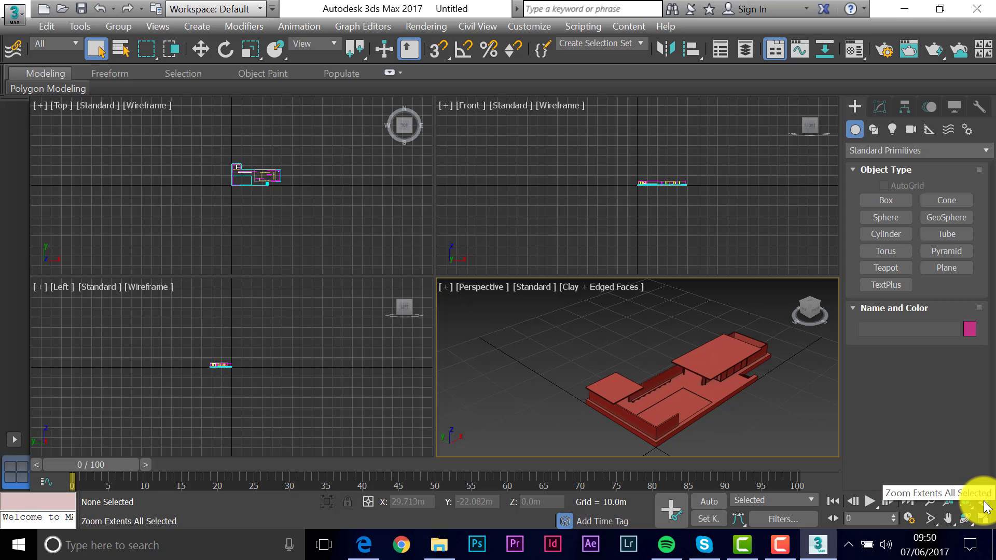
{"action": "left_click", "coordinate": [981, 497]}
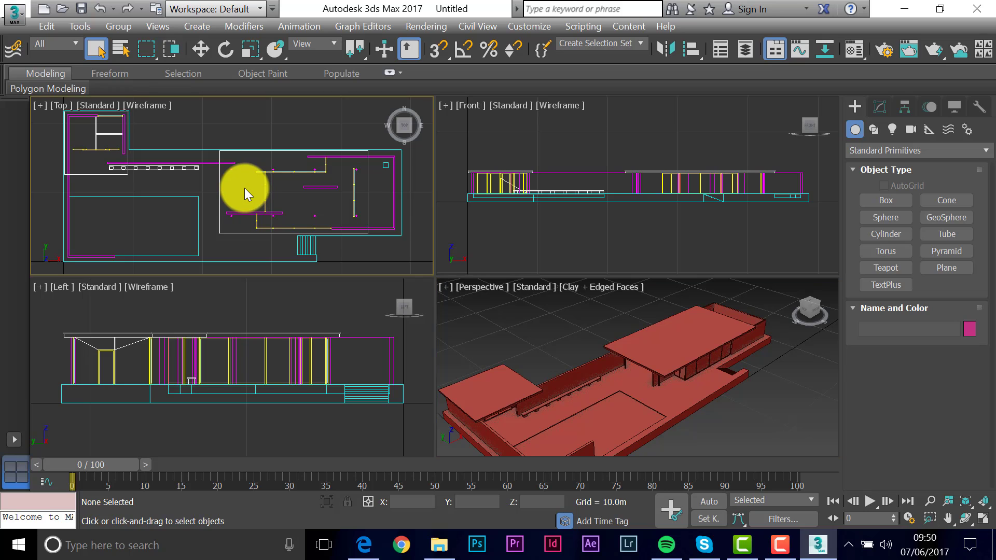
{"action": "scroll", "scroll_direction": "down", "scroll_amount": 3}
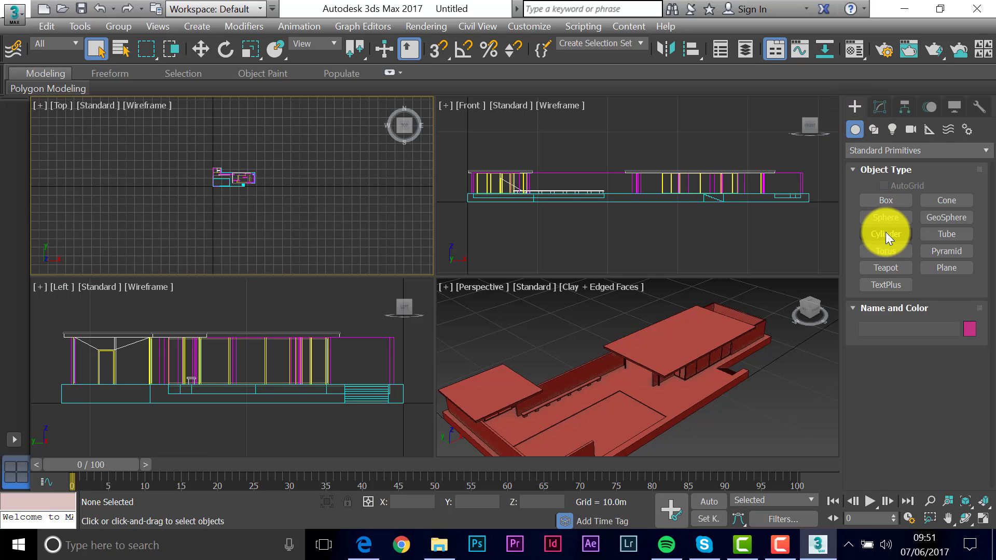
- Draw a cylinder about 100.6 m in radius centred under the pavilion with a thin downward height
{"action": "left_click", "coordinate": [885, 233]}
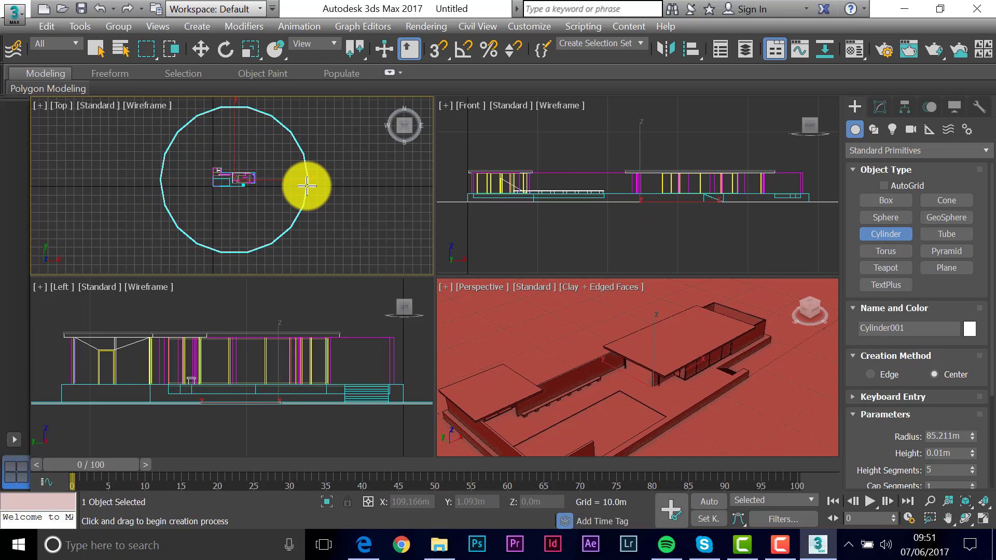
{"action": "left_click_drag", "start_coordinate": [308, 185], "coordinate": [321, 186]}
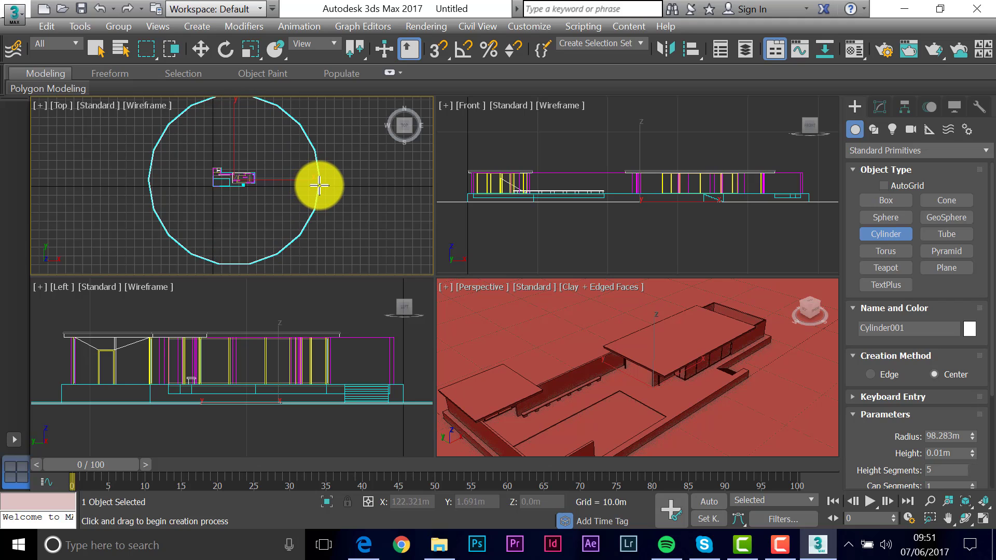
{"action": "left_click_drag", "start_coordinate": [321, 187], "coordinate": [323, 187]}
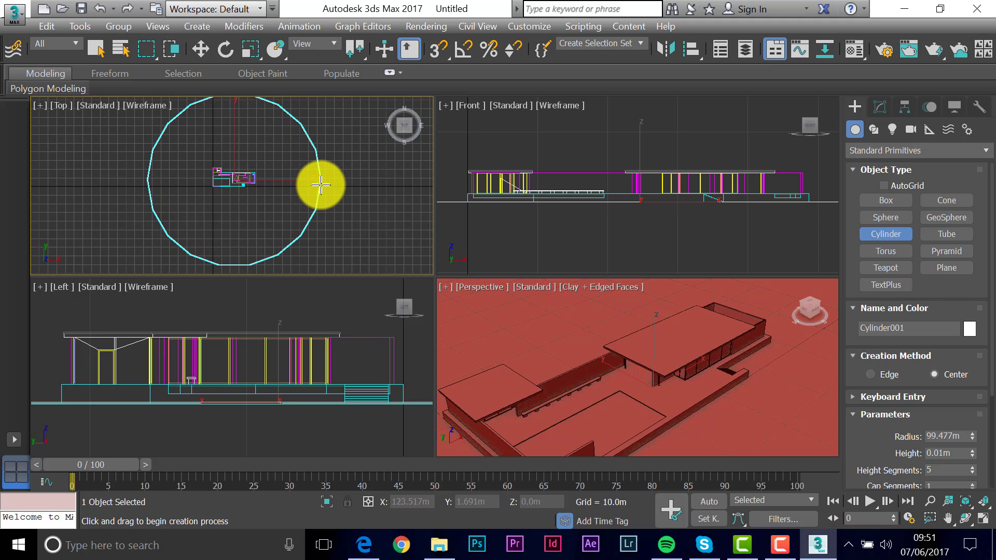
{"action": "left_click_drag", "start_coordinate": [321, 185], "coordinate": [324, 185]}
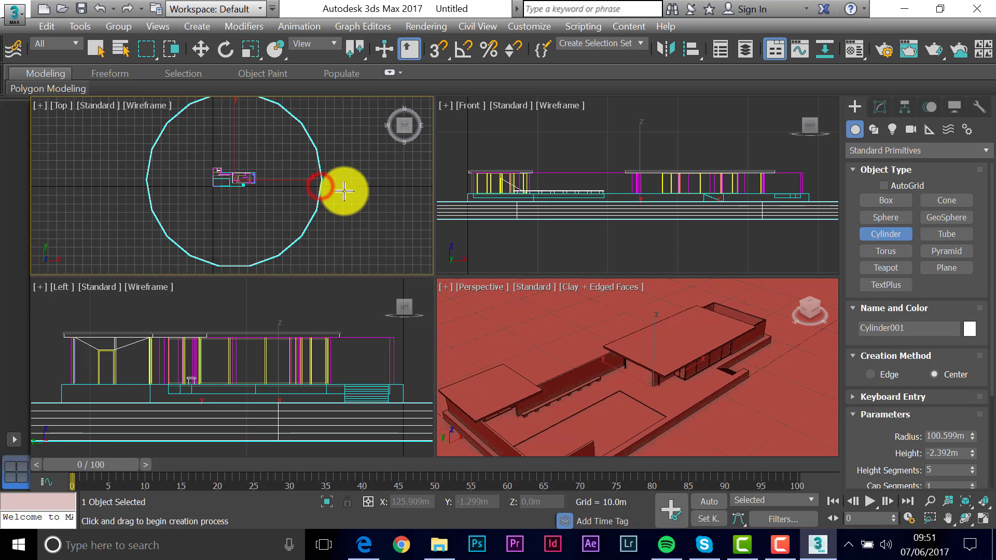
{"action": "mouse_move", "coordinate": [708, 210]}
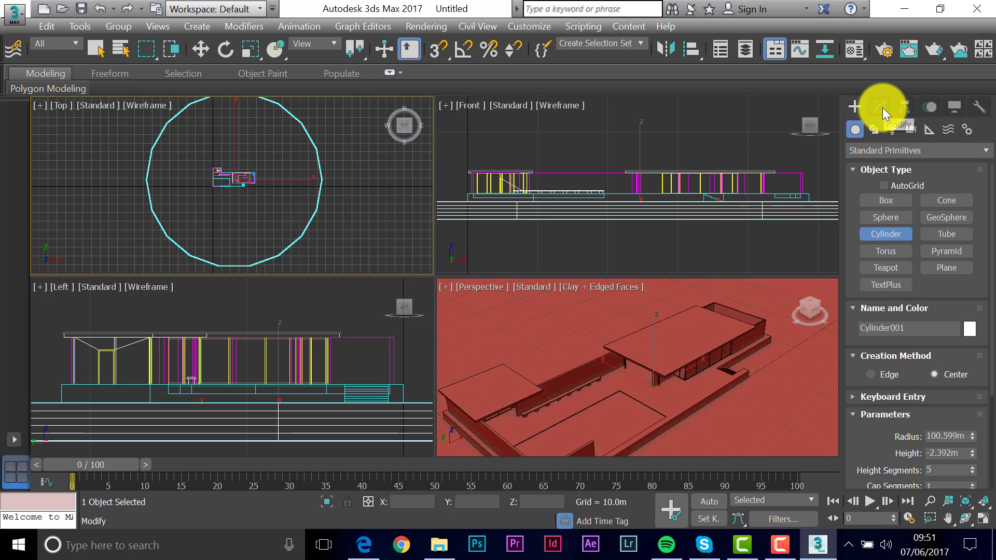
- Set the ground cylinder to -1 m height, one height segment and 36 sides
{"action": "left_click", "coordinate": [882, 107]}
{"action": "type", "text": "-1"}
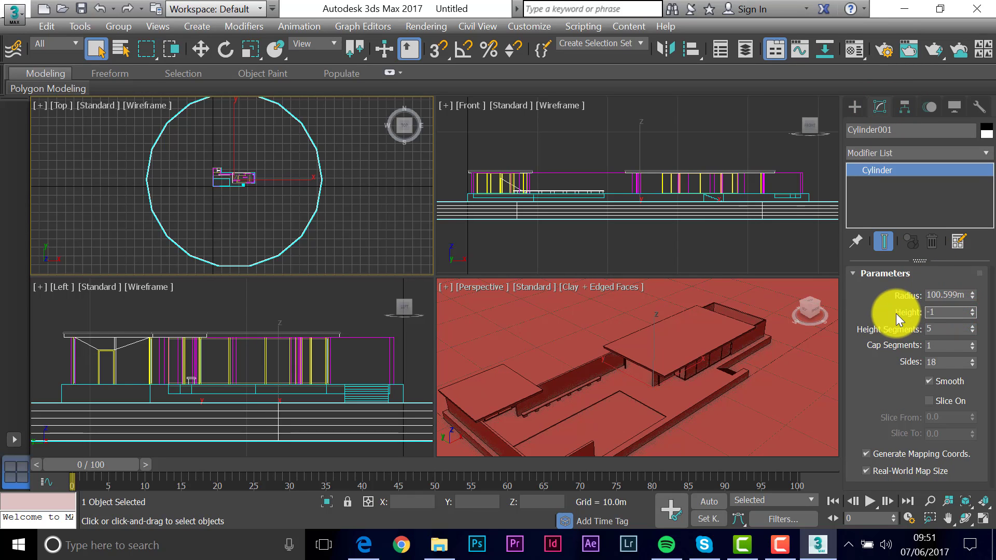
{"action": "left_click", "coordinate": [946, 329]}
{"action": "type", "text": "1"}
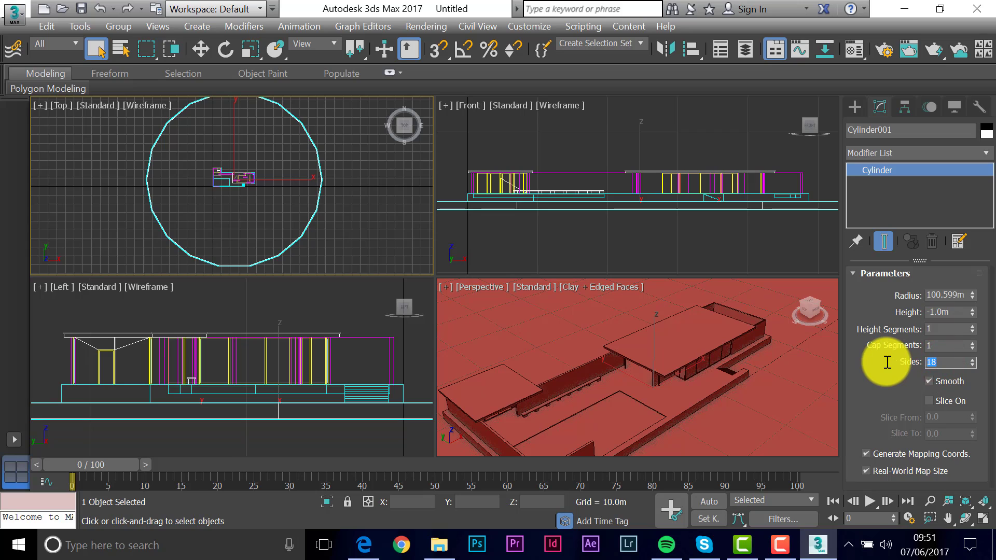
{"action": "type", "text": "36"}
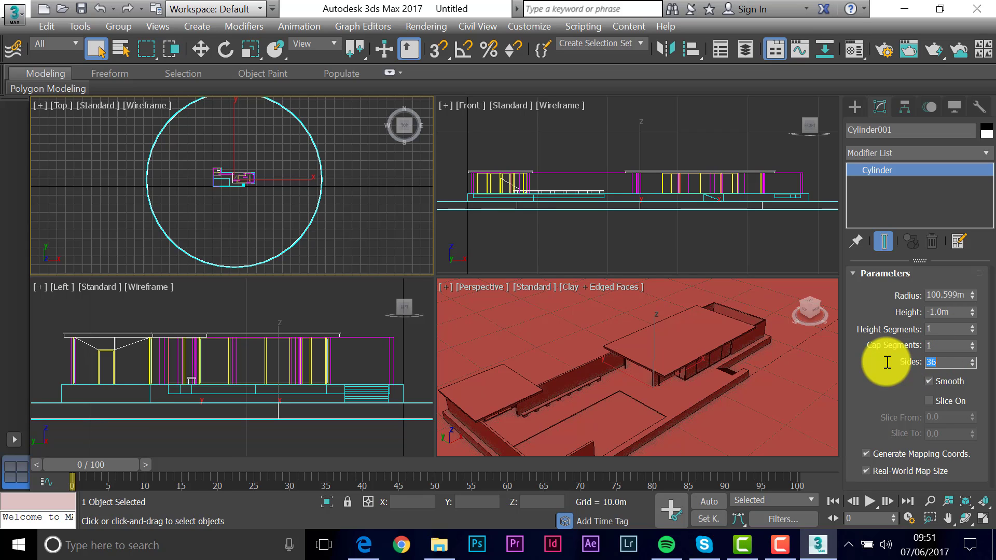
{"action": "mouse_move", "coordinate": [608, 276]}
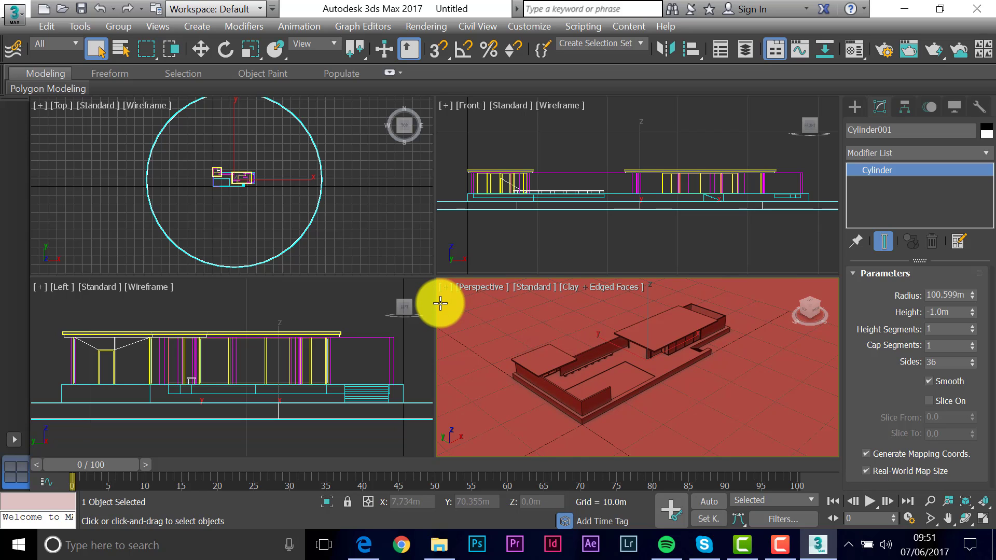
{"action": "left_click", "coordinate": [352, 226]}
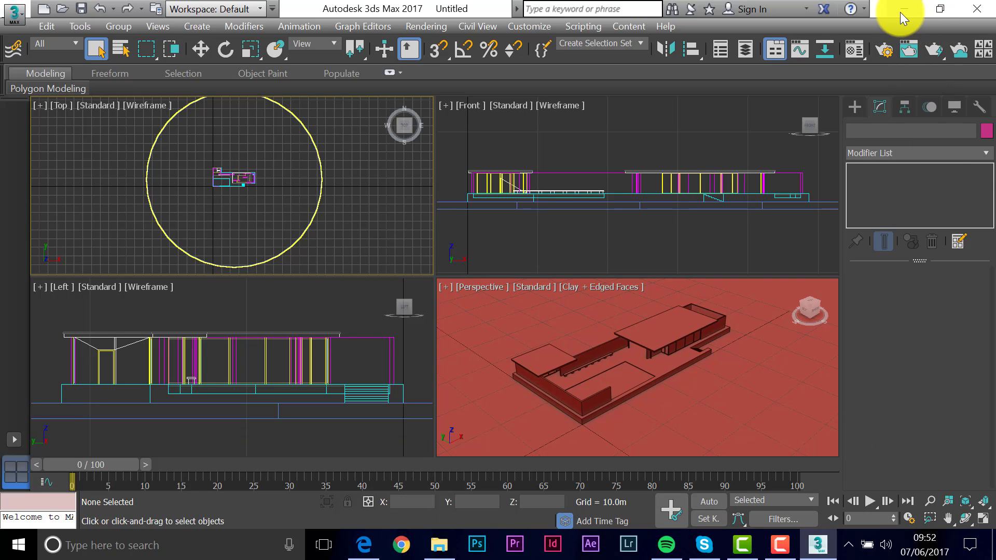
{"action": "left_click", "coordinate": [901, 8]}
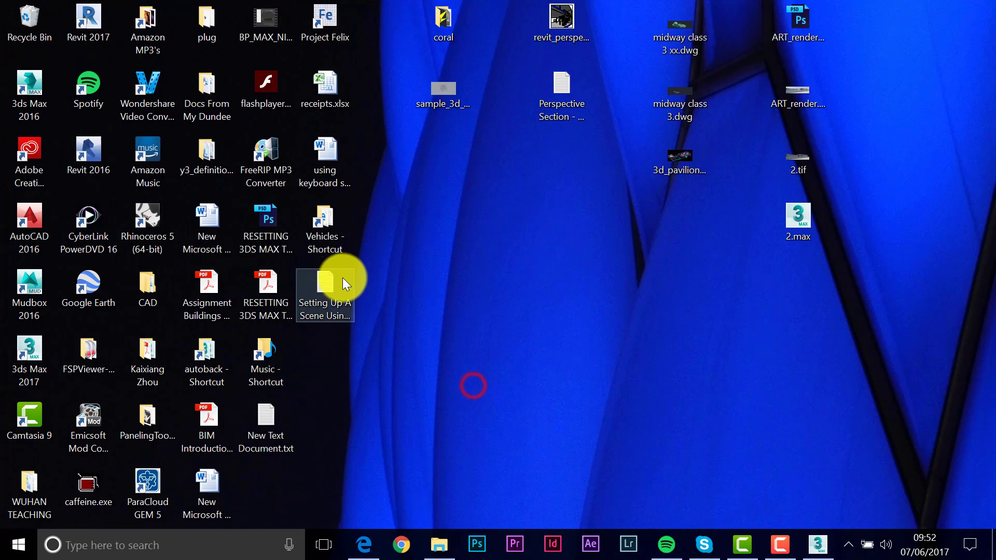
{"action": "double_click", "coordinate": [324, 287]}
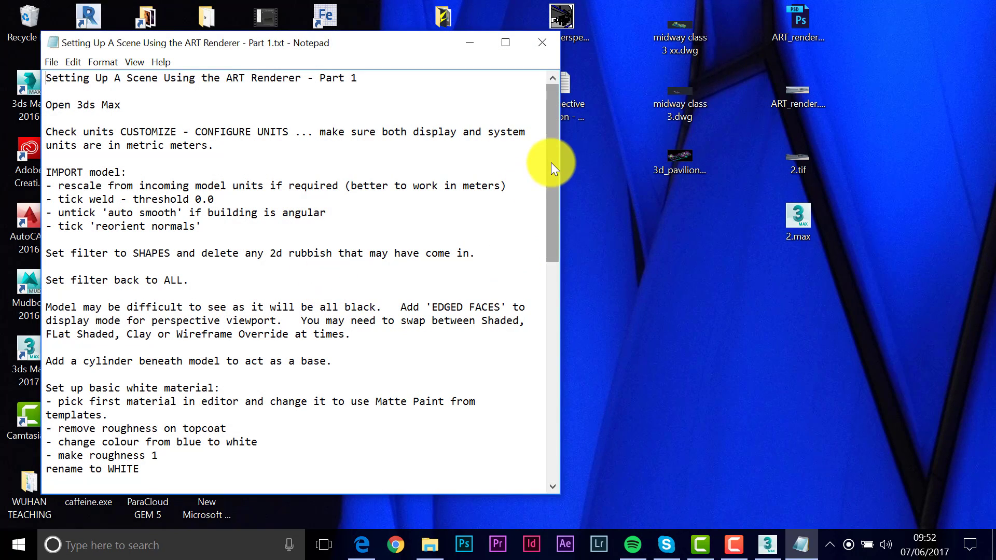
{"action": "scroll", "scroll_direction": "down", "scroll_amount": 3}
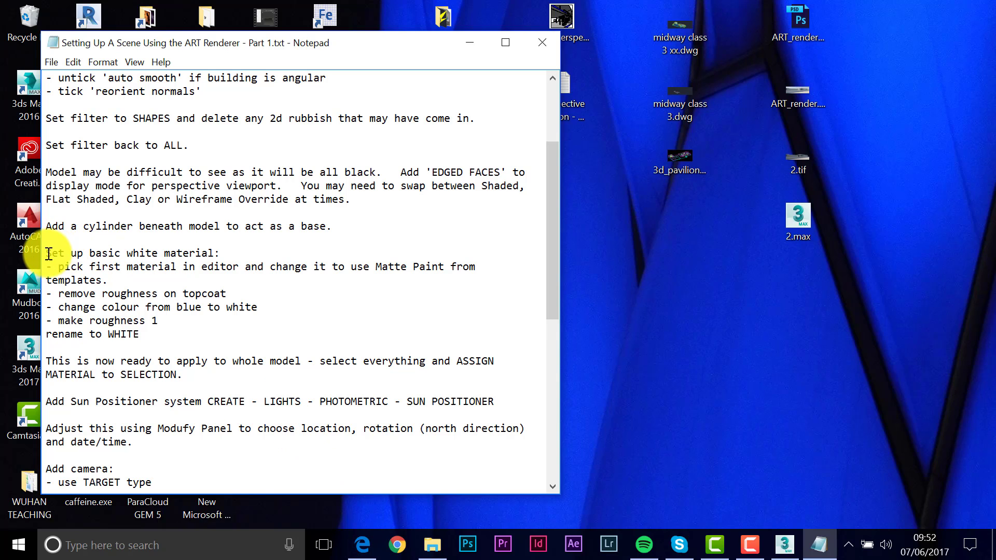
{"action": "triple_click", "coordinate": [134, 253]}
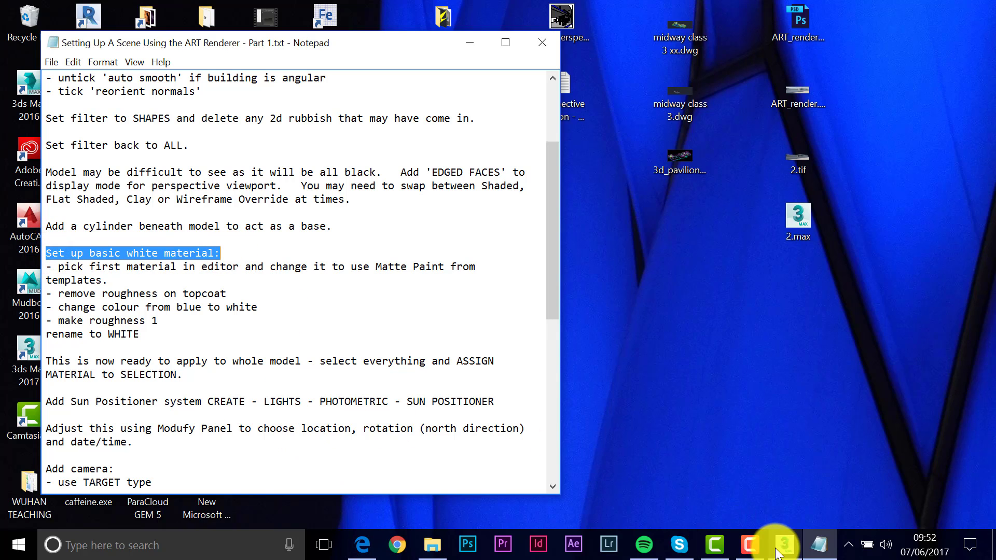
{"action": "left_click", "coordinate": [783, 544]}
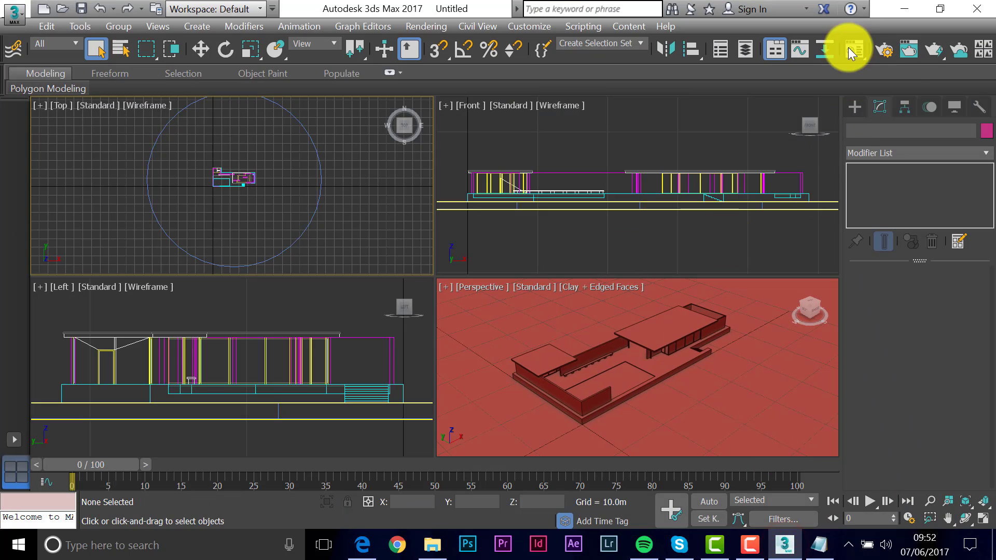
{"action": "mouse_move", "coordinate": [864, 73]}
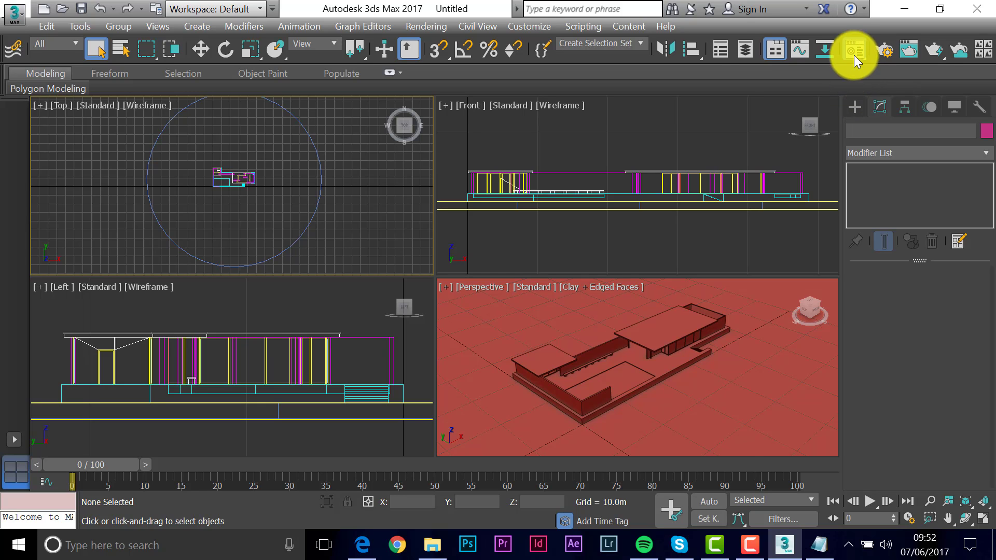
- Bring up the Material Editor with the first slot, 01 - Default, active
{"action": "left_click", "coordinate": [854, 50]}
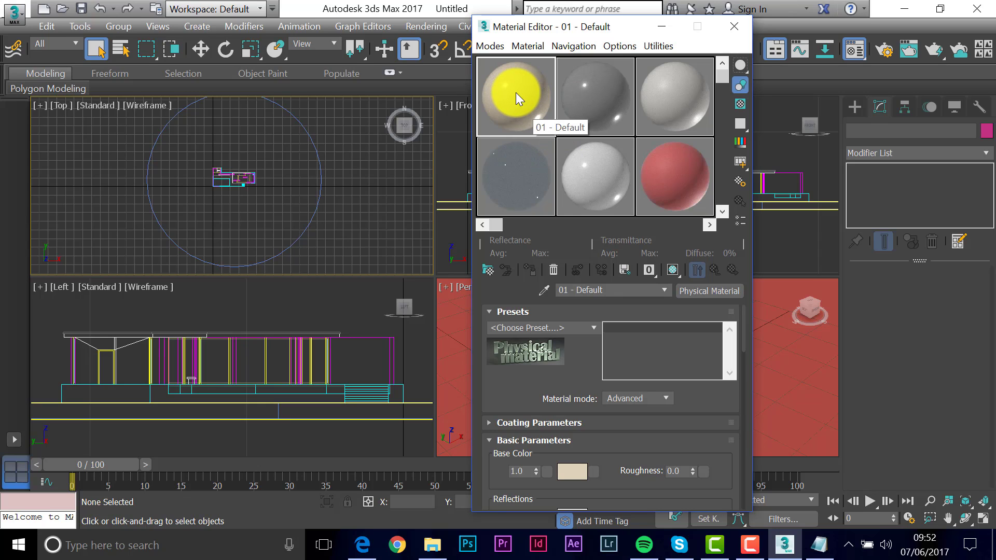
{"action": "left_click", "coordinate": [658, 96]}
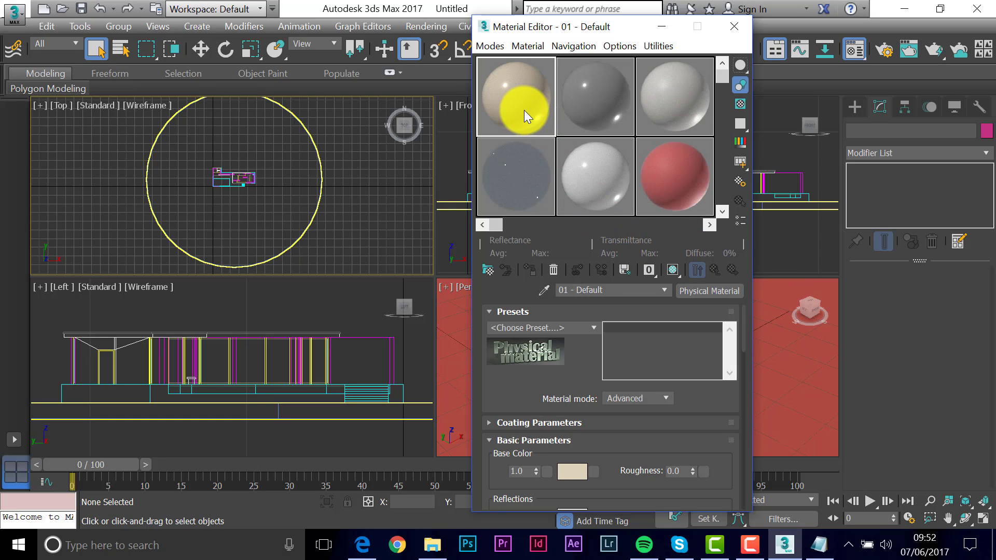
{"action": "mouse_move", "coordinate": [518, 113]}
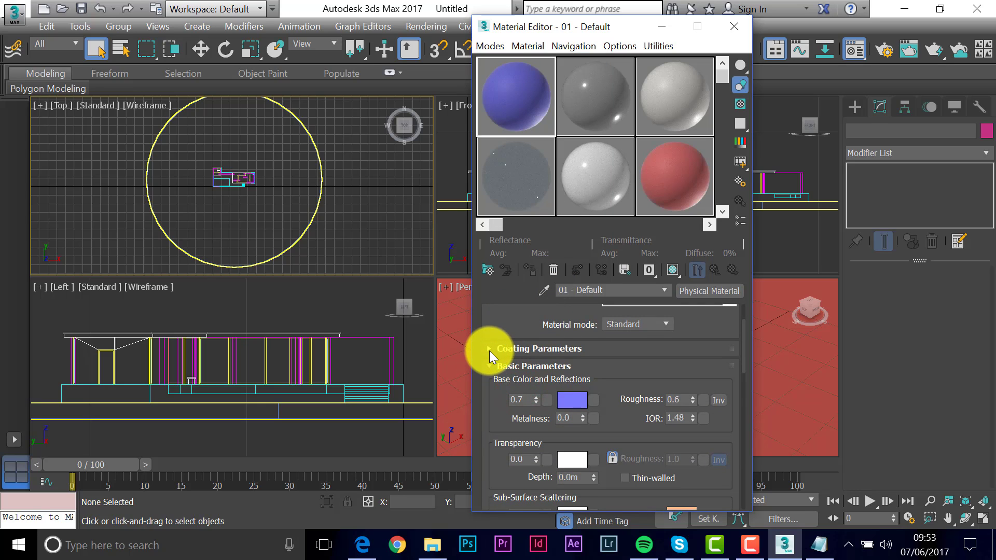
- Under Coating Parameters set base weight 1, base colour white and roughness 1
{"action": "left_click", "coordinate": [490, 349]}
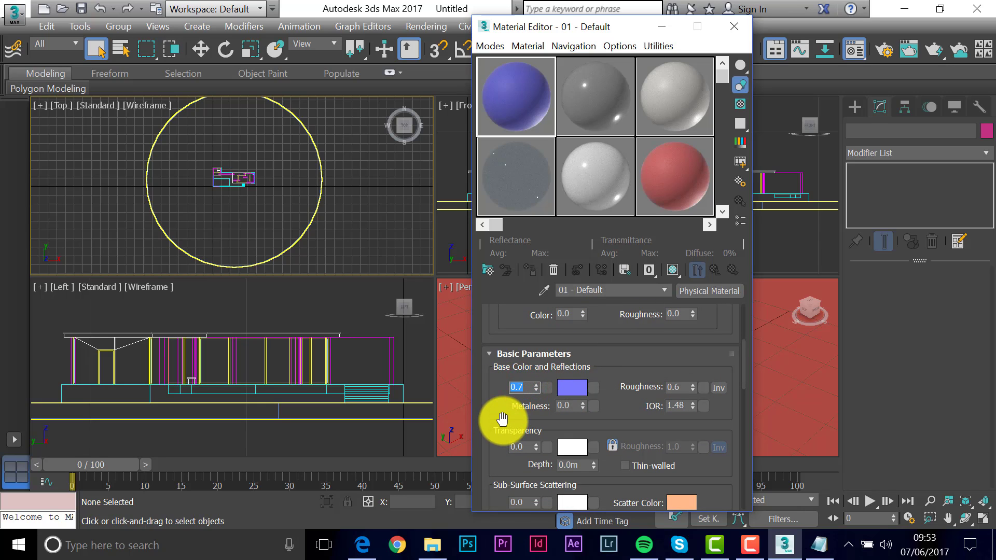
{"action": "type", "text": "1"}
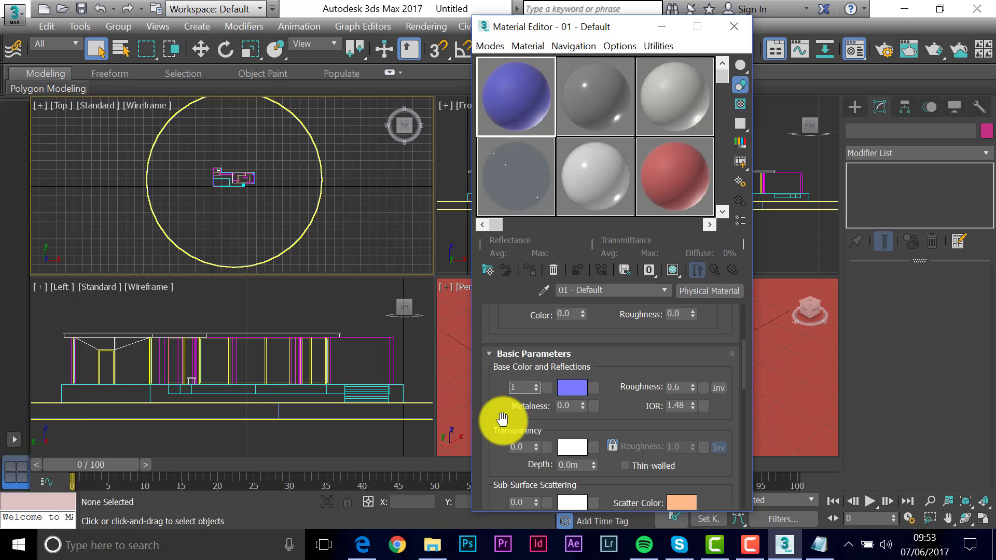
{"action": "left_click", "coordinate": [570, 387]}
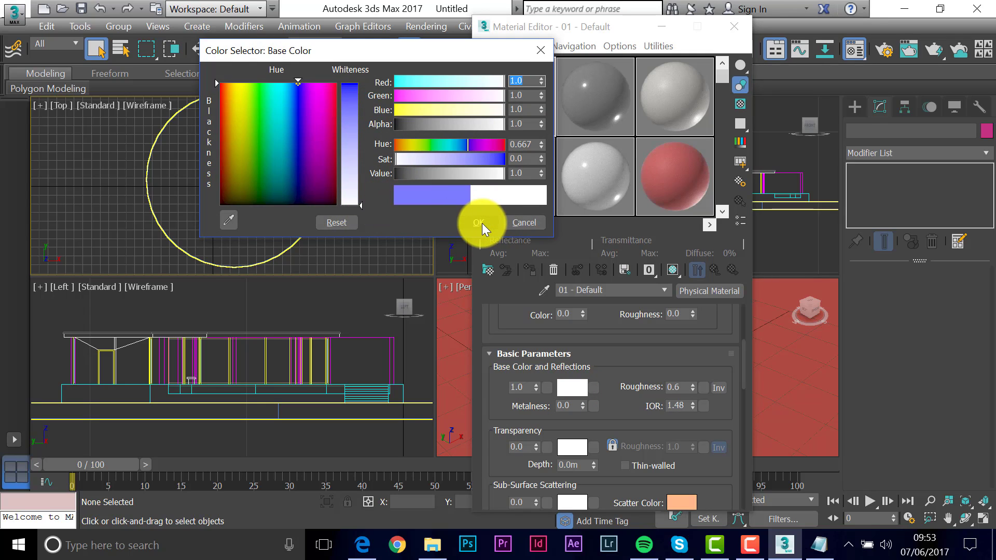
{"action": "left_click", "coordinate": [478, 222]}
{"action": "type", "text": "1"}
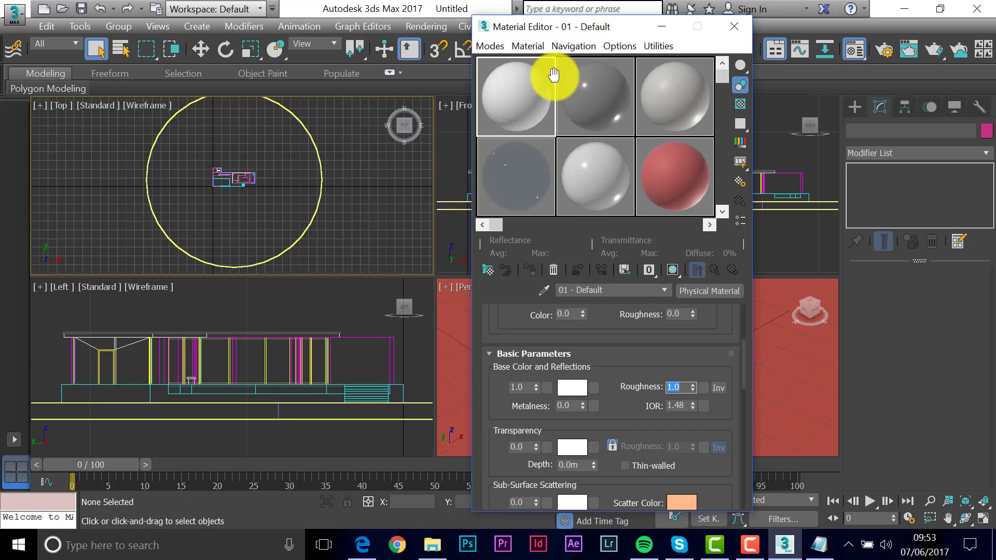
{"action": "mouse_move", "coordinate": [634, 308]}
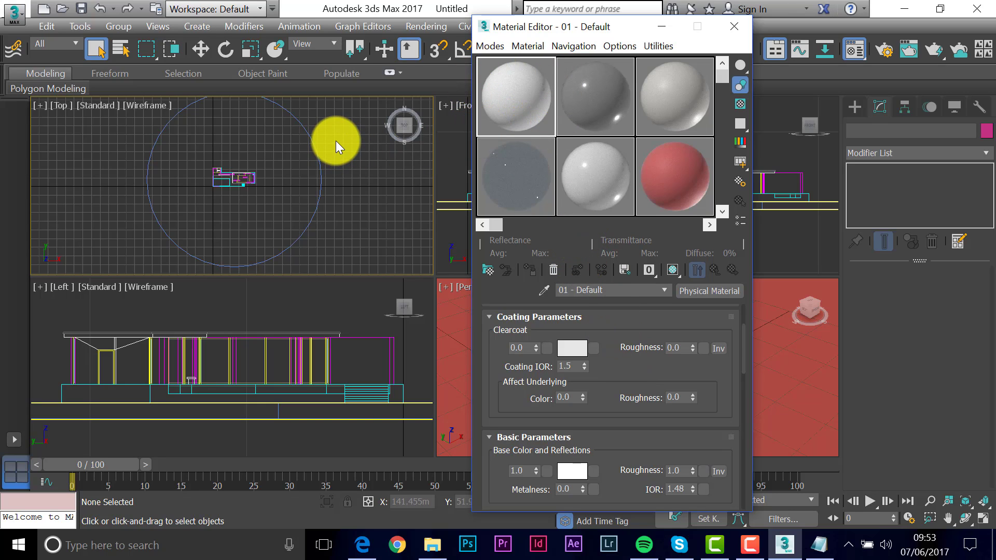
- Window-select all 17 scene objects and assign them the white material
{"action": "left_click_drag", "start_coordinate": [336, 147], "coordinate": [138, 221]}
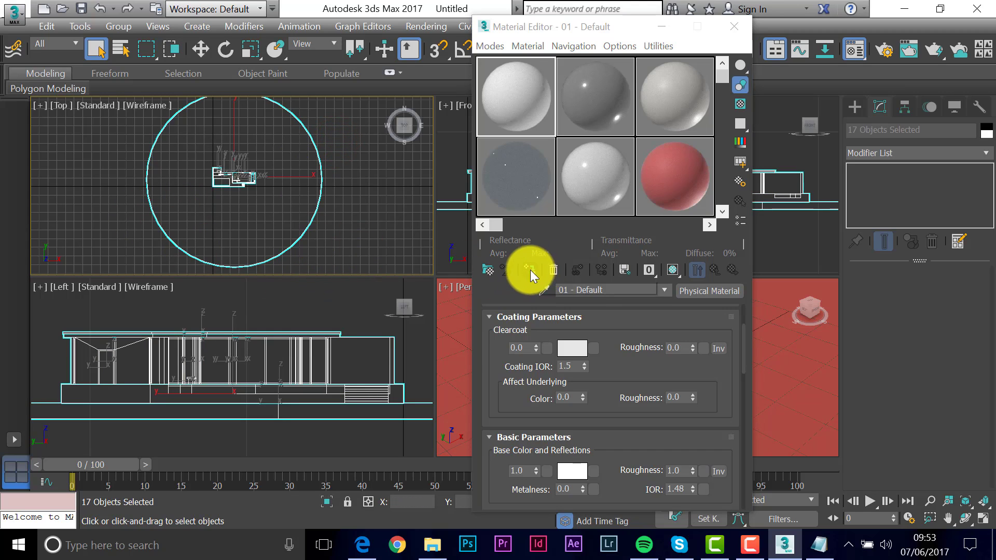
{"action": "mouse_move", "coordinate": [530, 270]}
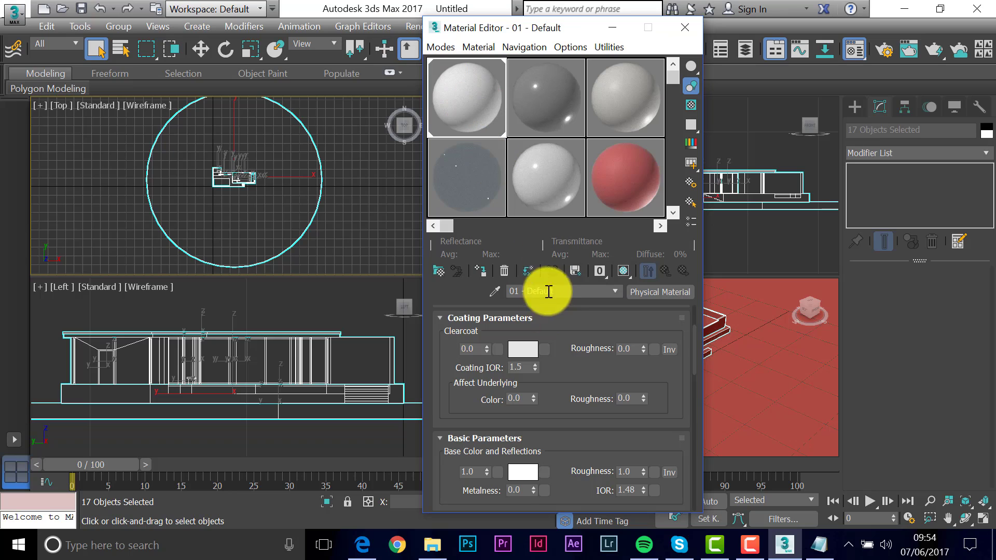
{"action": "double_click", "coordinate": [536, 292]}
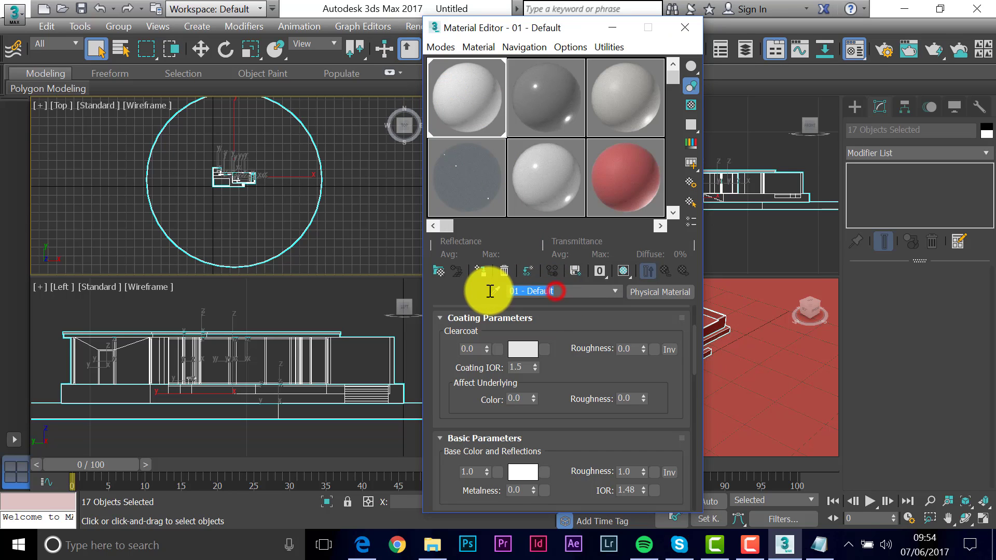
{"action": "mouse_move", "coordinate": [625, 272]}
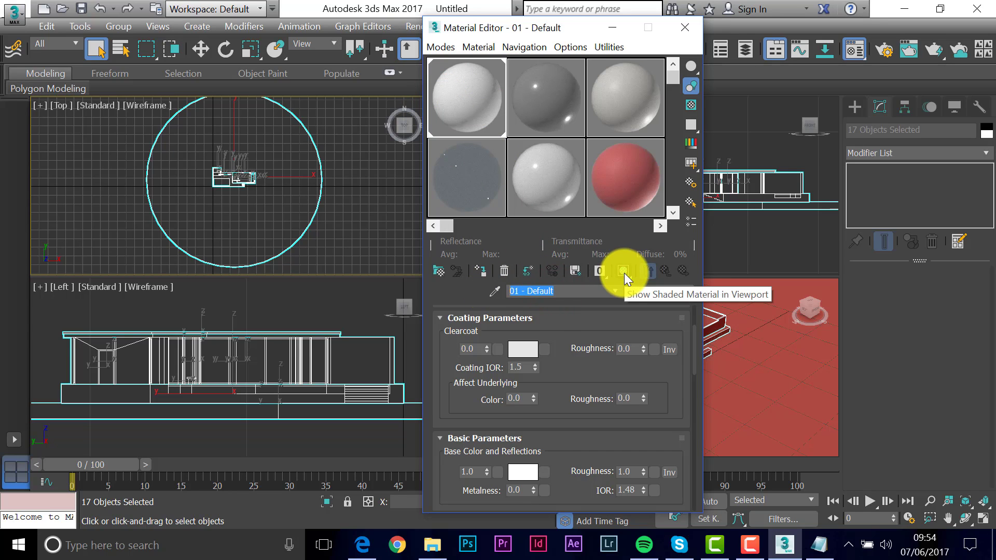
{"action": "key", "text": "capslock"}
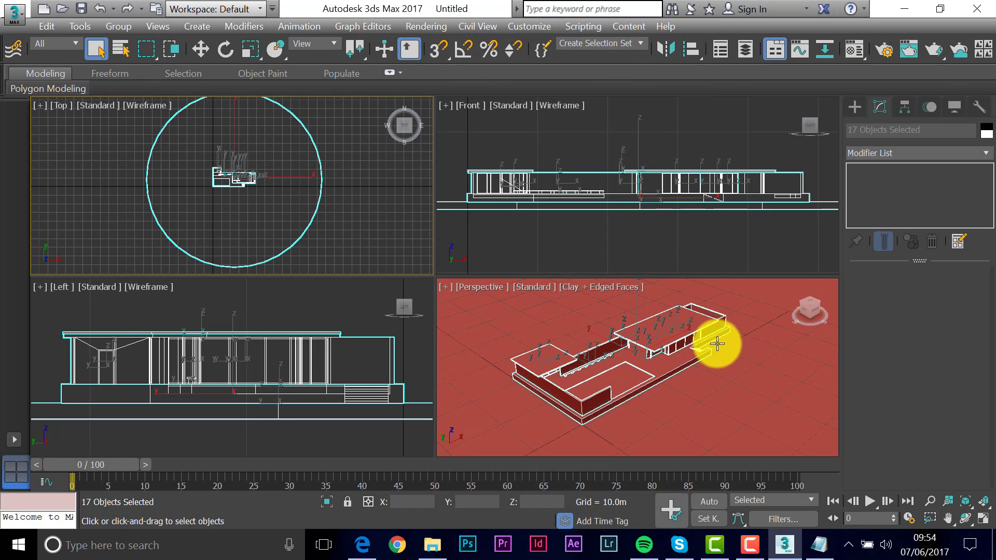
{"action": "mouse_move", "coordinate": [654, 363]}
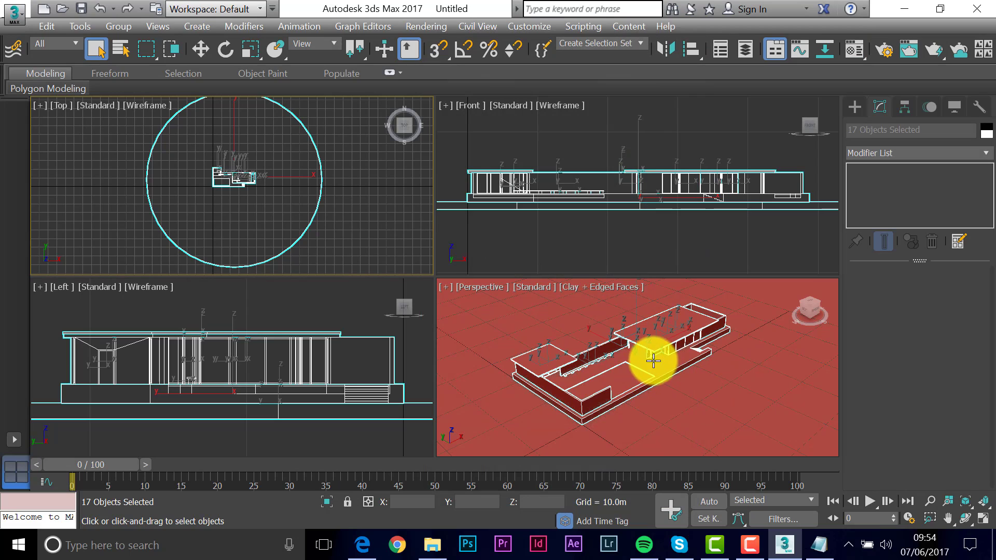
{"action": "mouse_move", "coordinate": [577, 289]}
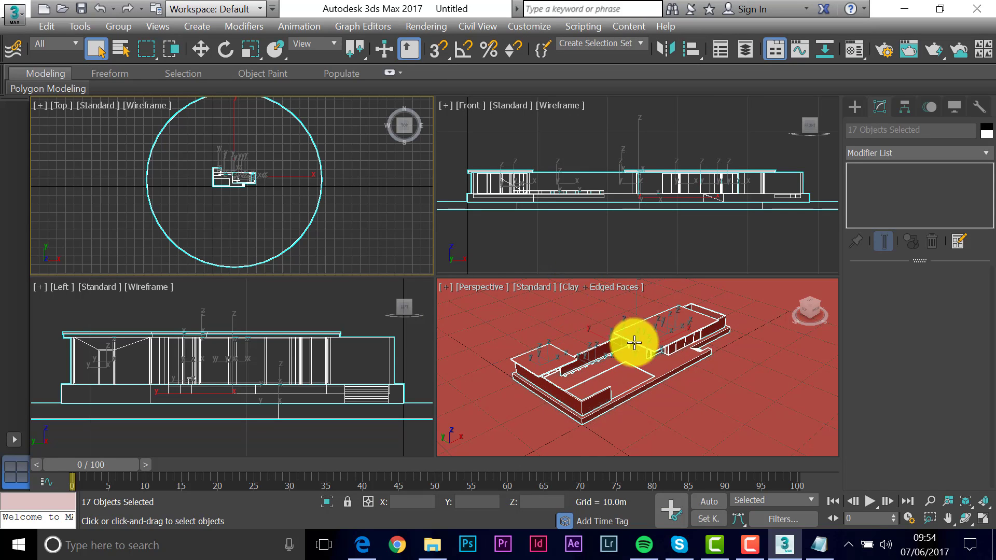
{"action": "mouse_move", "coordinate": [645, 318]}
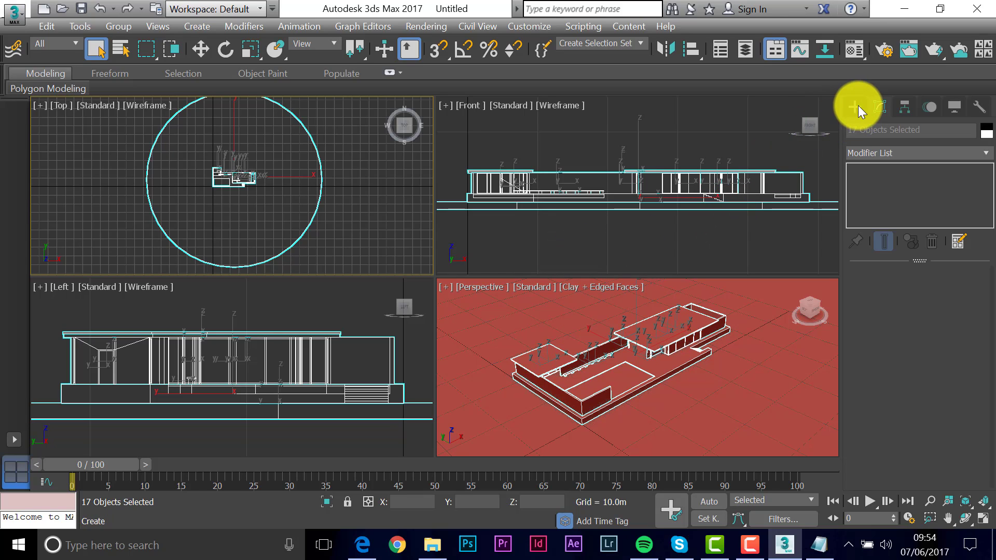
- Switch the Command Panel to Create and clear the scene selection
{"action": "left_click", "coordinate": [855, 107]}
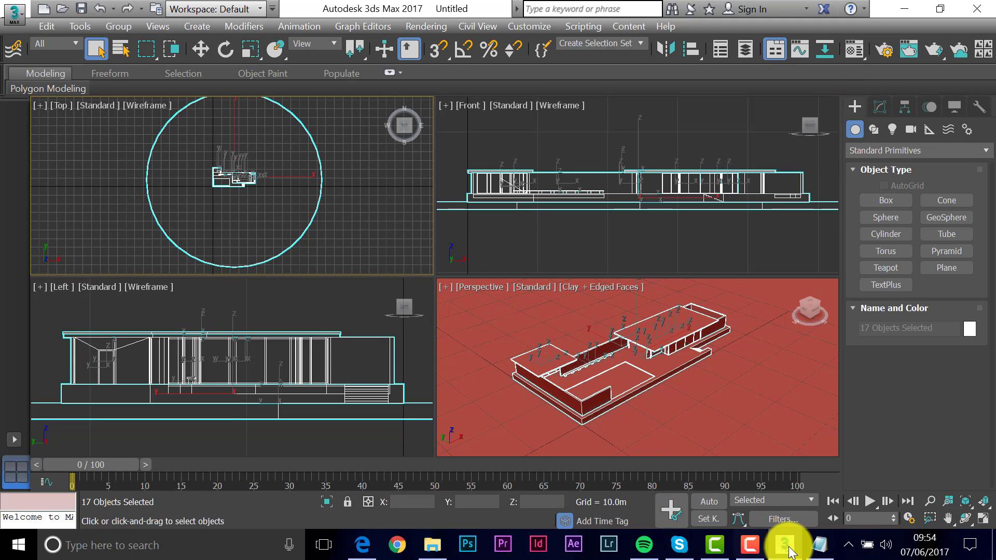
{"action": "left_click", "coordinate": [785, 545]}
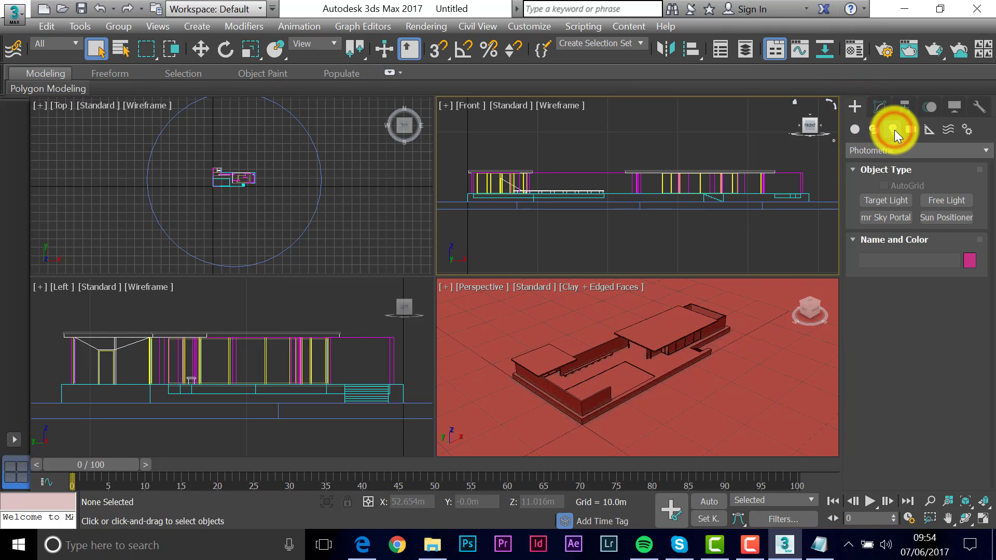
- Place a Photometric Sun Positioner with its compass rose around the pavilion and the sun set far away
{"action": "left_click", "coordinate": [892, 128]}
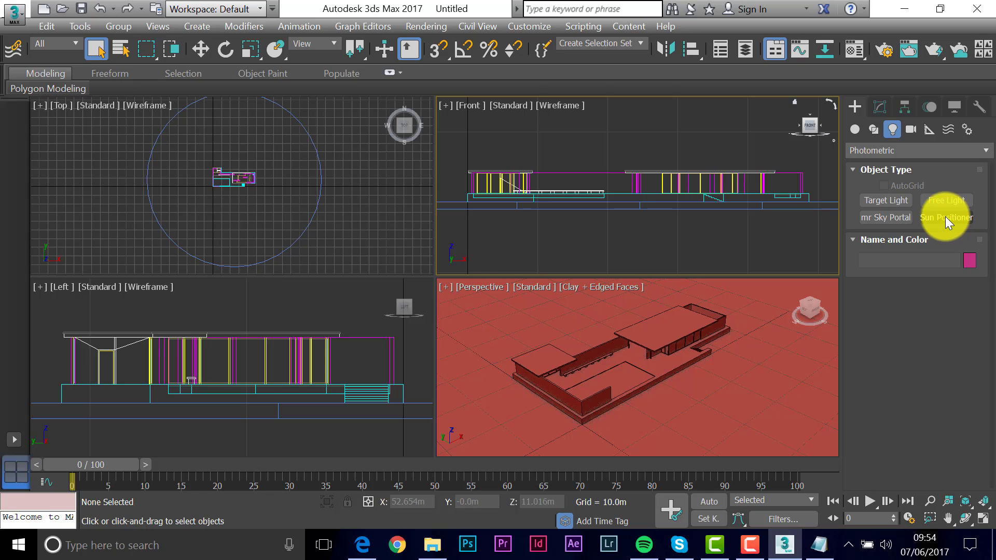
{"action": "left_click", "coordinate": [947, 217]}
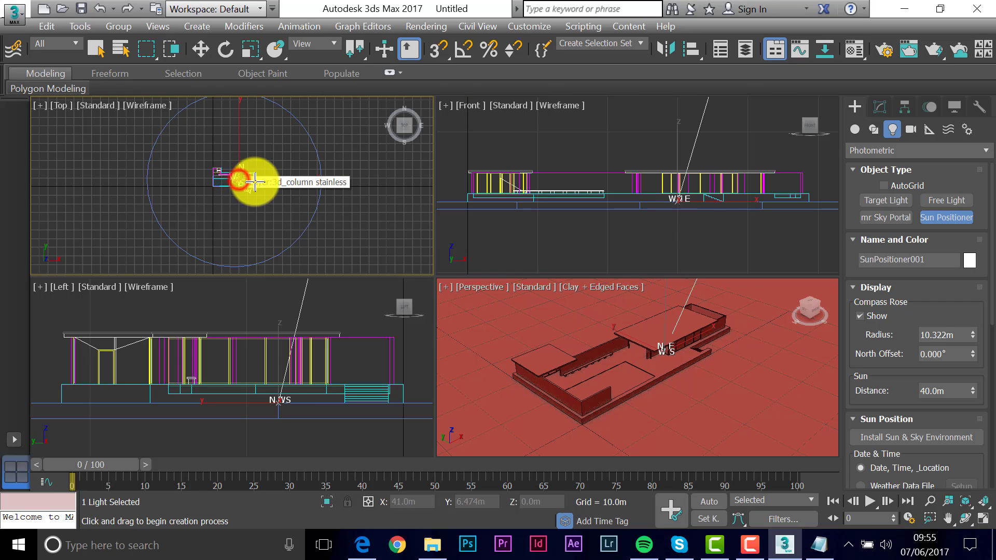
{"action": "left_click_drag", "start_coordinate": [237, 179], "coordinate": [330, 174]}
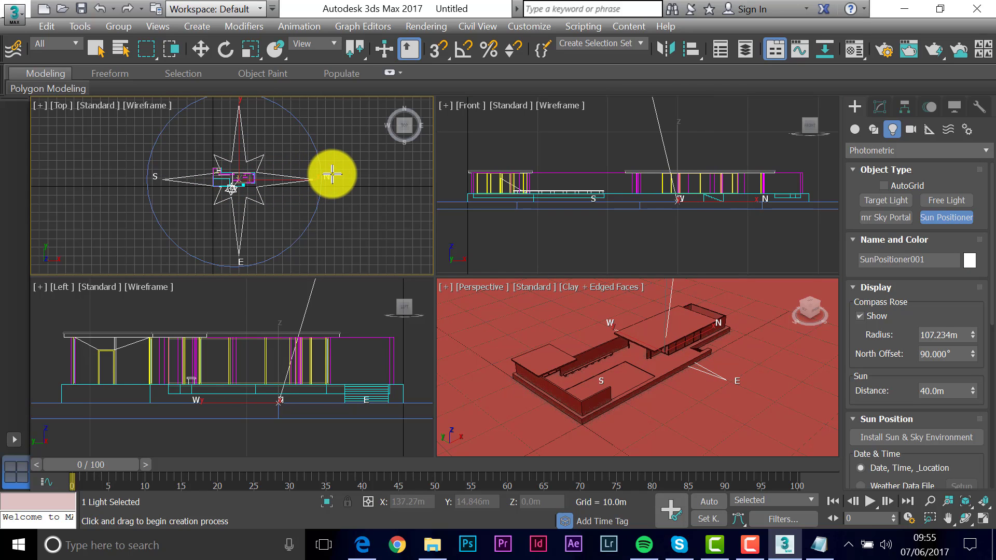
{"action": "left_click_drag", "start_coordinate": [330, 175], "coordinate": [341, 181]}
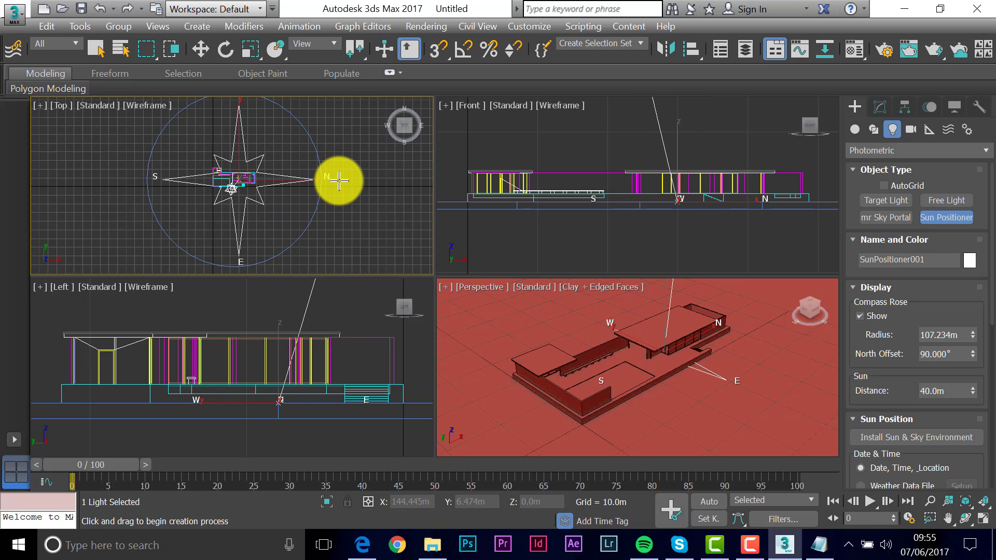
{"action": "left_click_drag", "start_coordinate": [339, 179], "coordinate": [233, 118]}
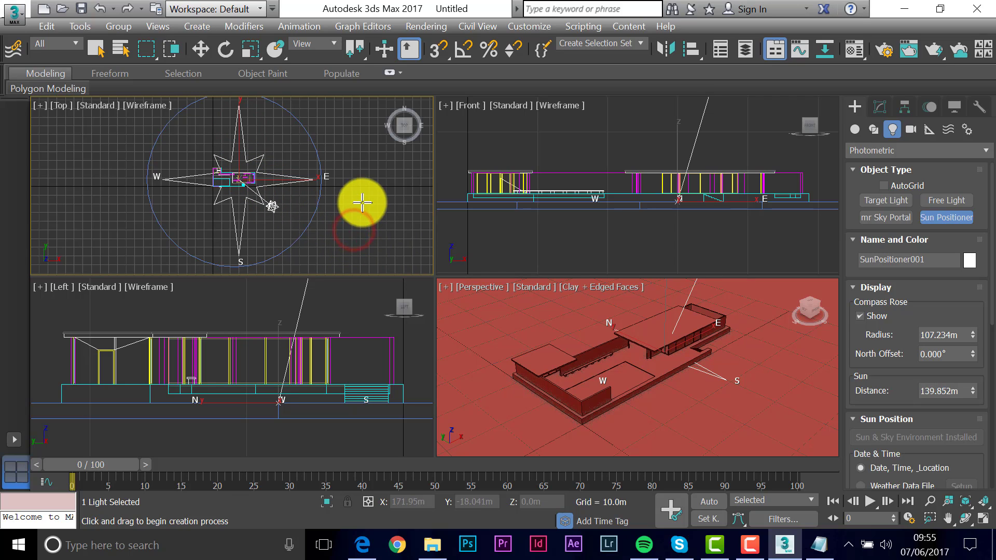
{"action": "left_click_drag", "start_coordinate": [362, 216], "coordinate": [362, 181]}
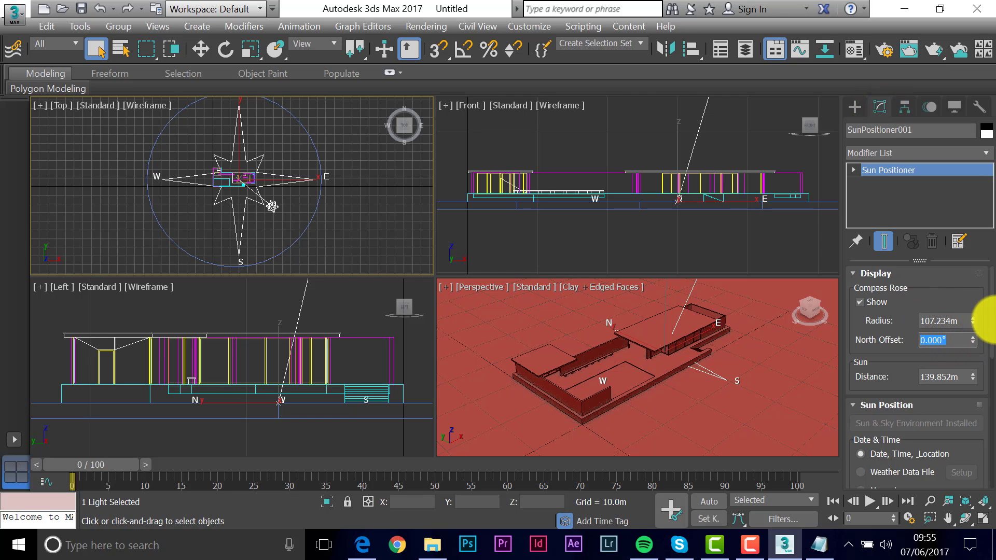
- Set North Offset to 104 and the sun's location to Barcelona, Spain on the Europe map
{"action": "type", "text": "104"}
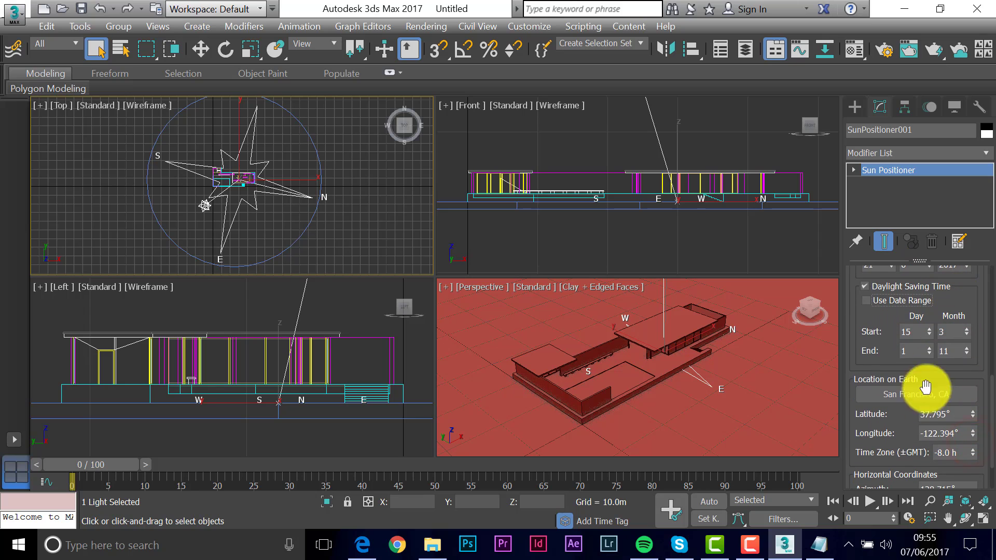
{"action": "left_click", "coordinate": [916, 395]}
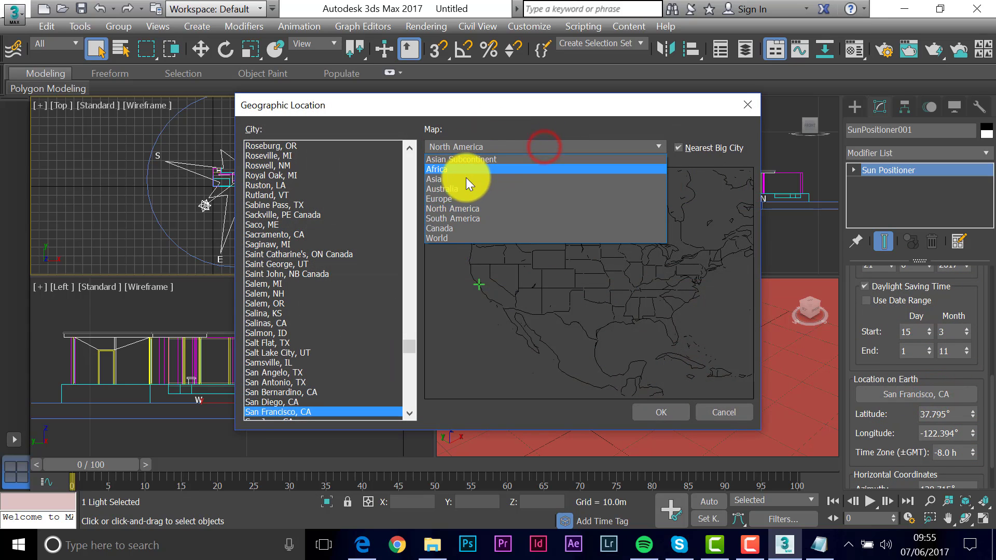
{"action": "left_click", "coordinate": [439, 199]}
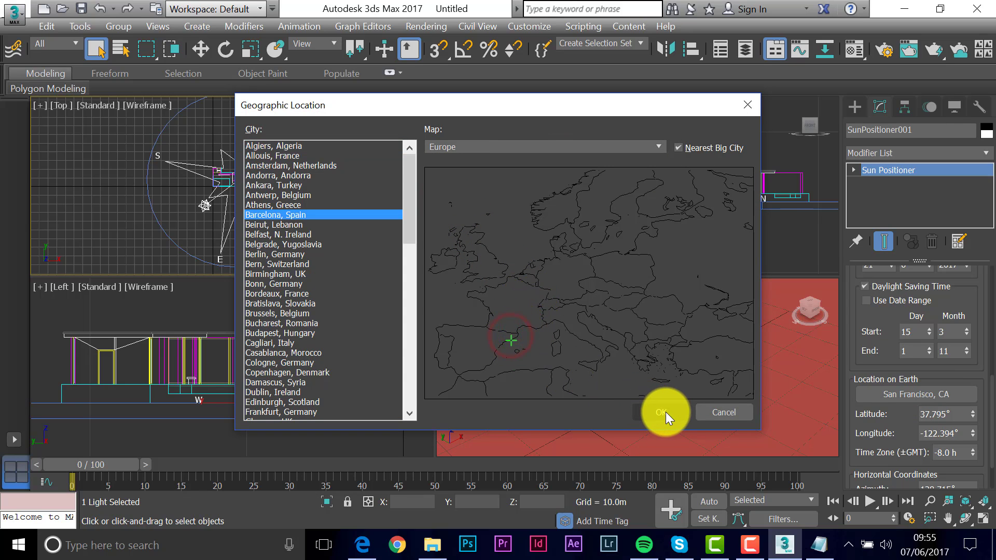
{"action": "left_click", "coordinate": [663, 412]}
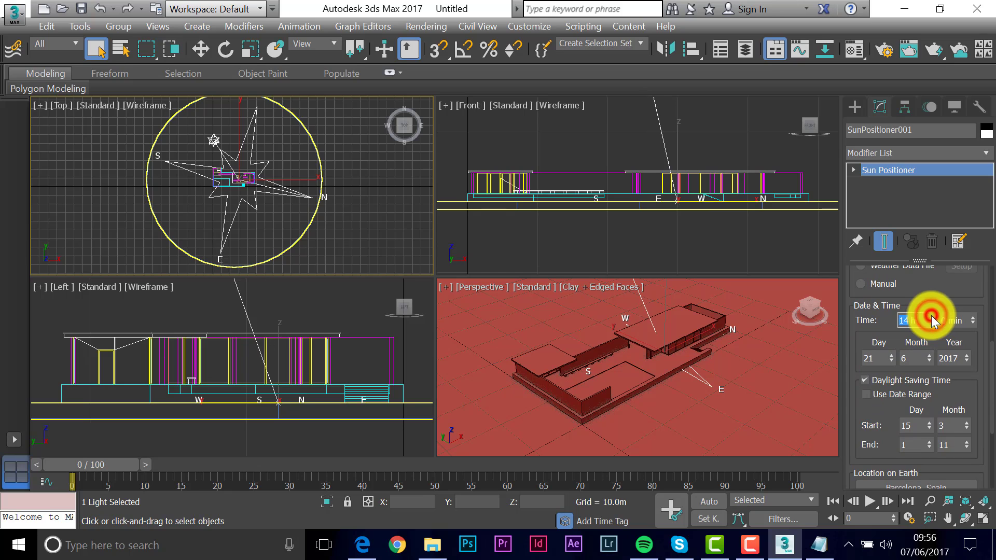
- Set the sun time to 15 h and the date to day 7, month 2 (February)
{"action": "left_click", "coordinate": [971, 316]}
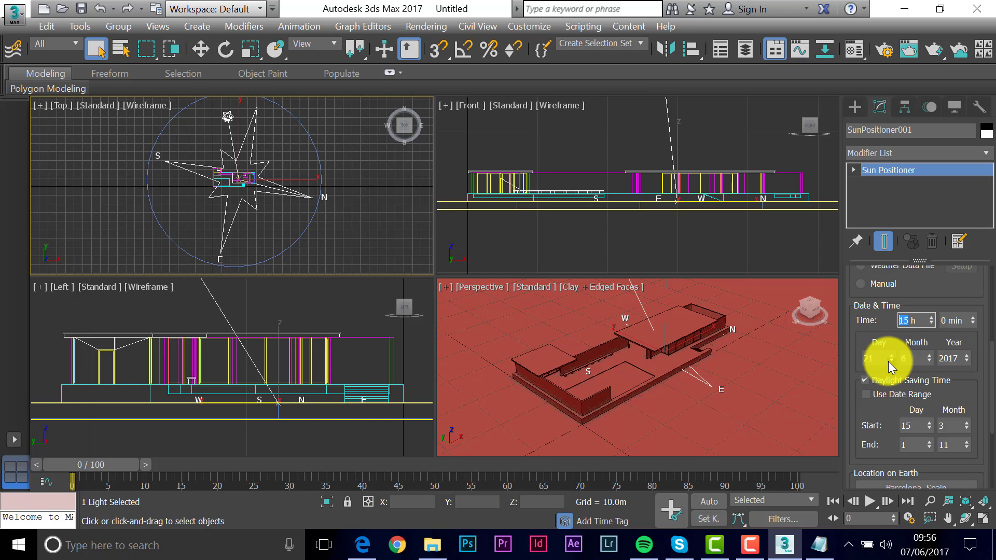
{"action": "mouse_move", "coordinate": [893, 365]}
{"action": "type", "text": "7"}
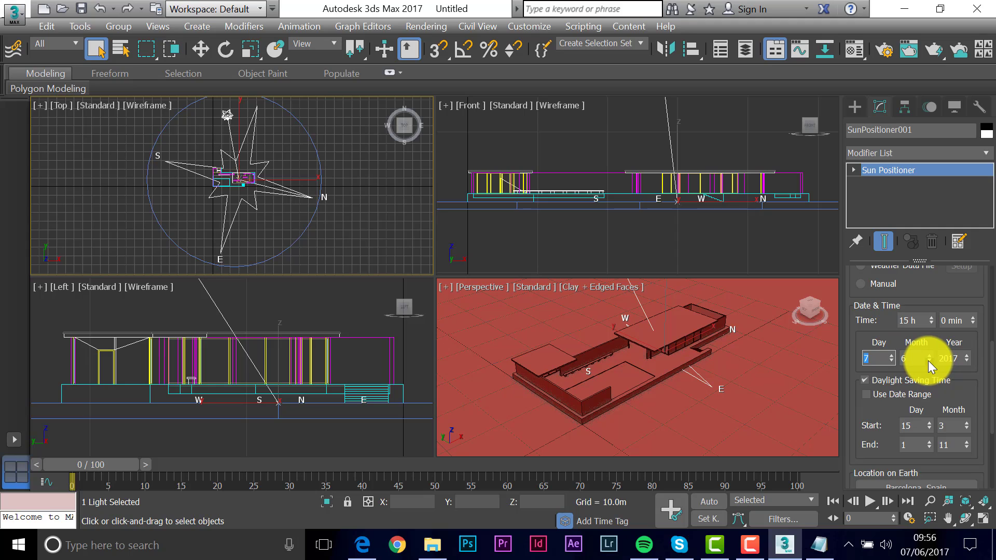
{"action": "left_click", "coordinate": [928, 354]}
{"action": "type", "text": "2"}
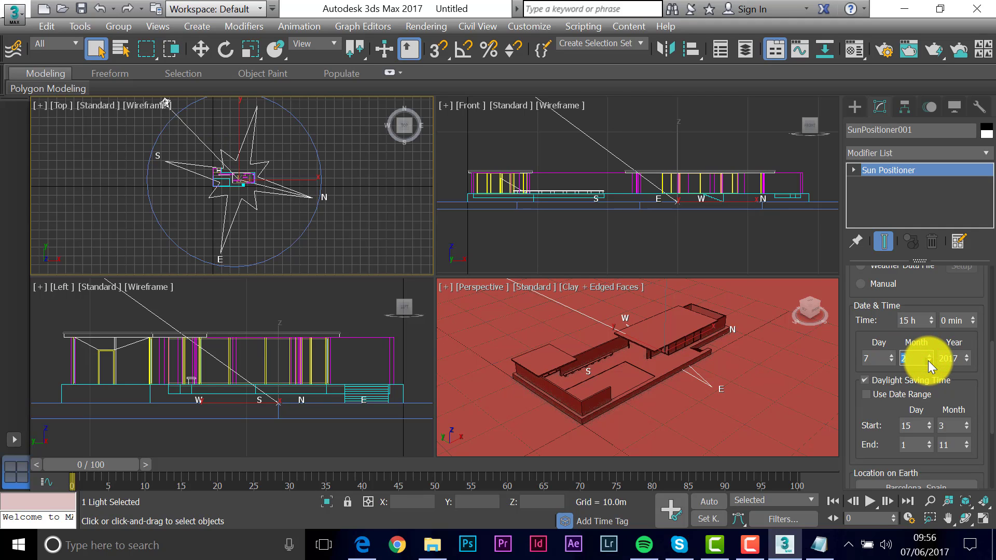
{"action": "left_click", "coordinate": [910, 358]}
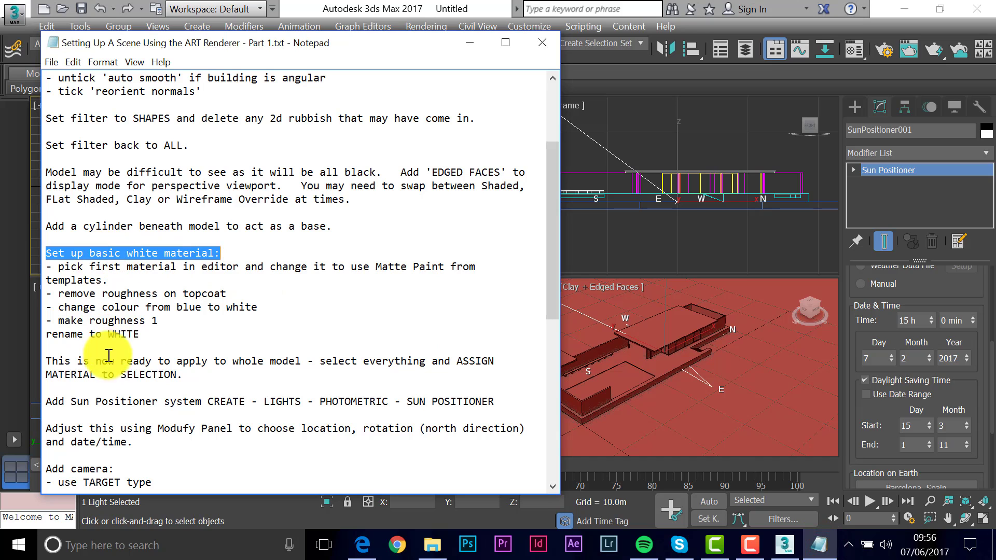
- Scroll the Notepad notes down and highlight the 'Add camera: use TARGET type' lines
{"action": "scroll", "scroll_direction": "down", "scroll_amount": 3}
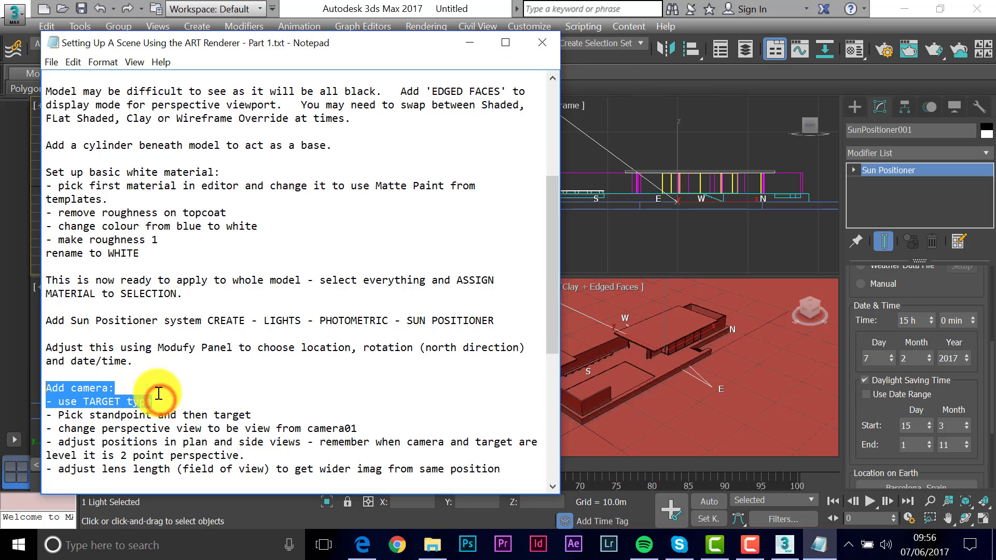
{"action": "left_click", "coordinate": [540, 42]}
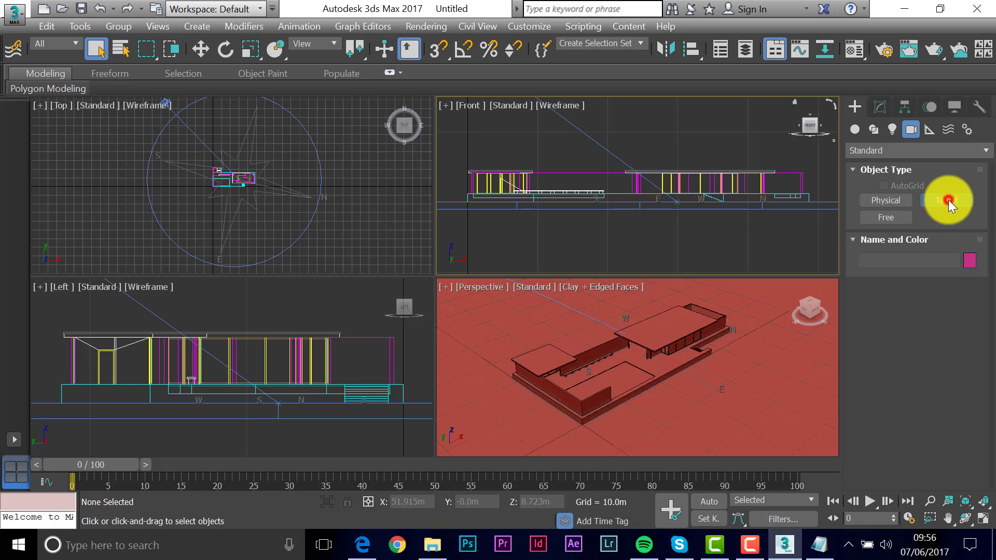
- Create target camera Camera001 standing south of the pavilion with its target aimed inside
{"action": "left_click", "coordinate": [946, 200]}
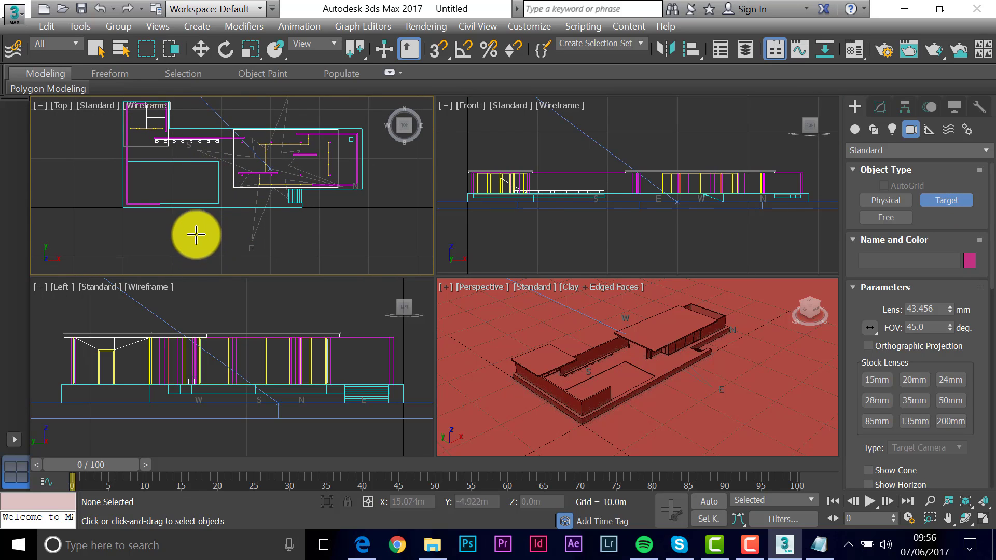
{"action": "left_click", "coordinate": [196, 235]}
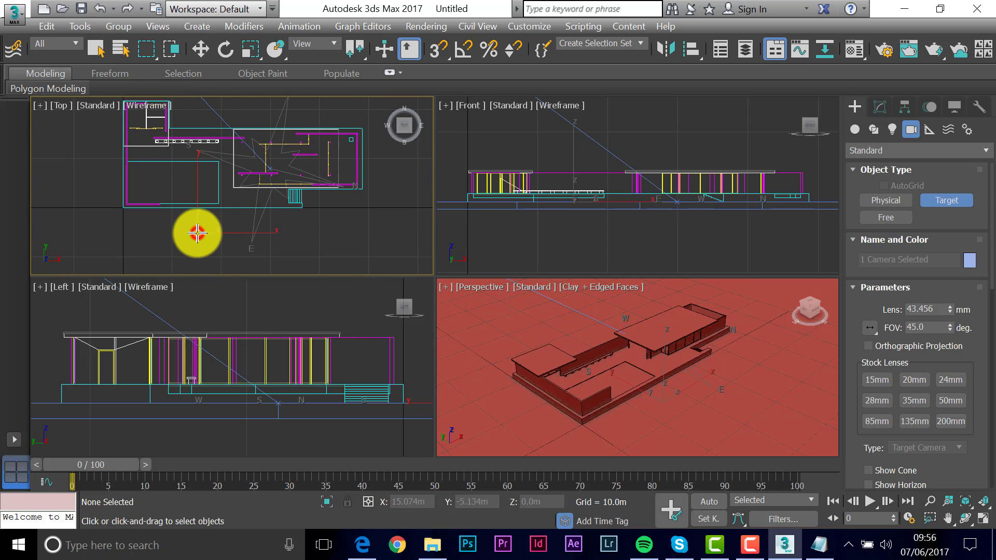
{"action": "left_click_drag", "start_coordinate": [197, 231], "coordinate": [261, 164]}
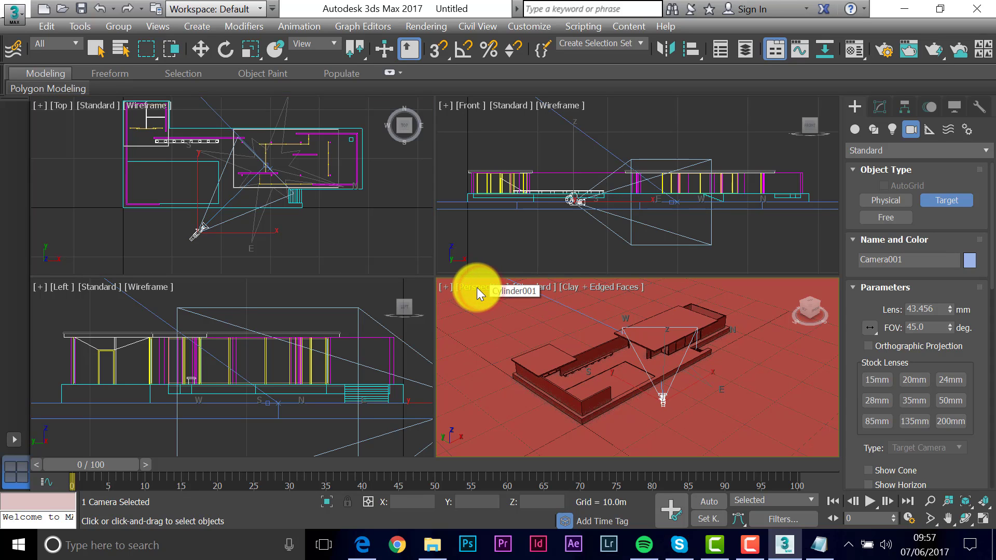
{"action": "mouse_move", "coordinate": [505, 292]}
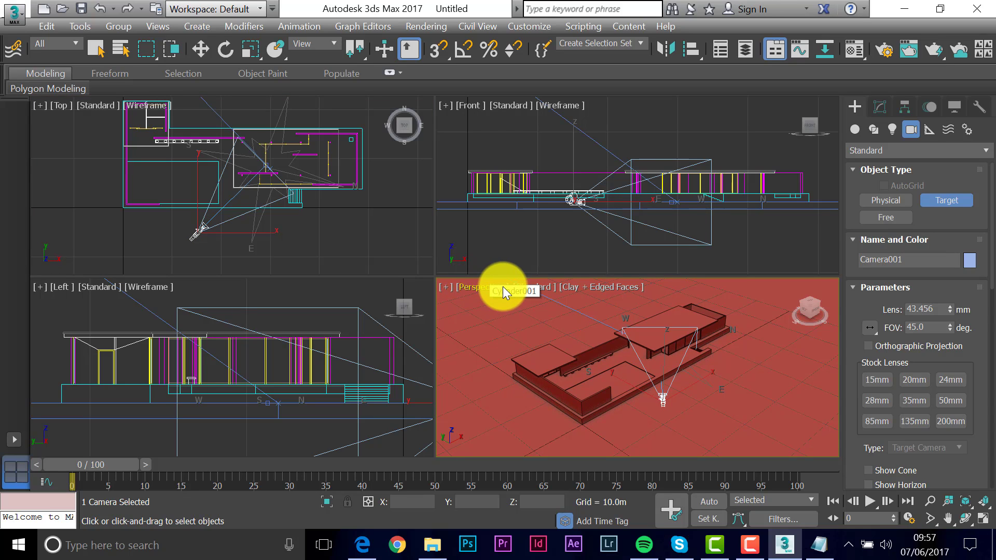
- Look through Camera001 in the Perspective viewport and truck it to frame the walls and roof overhang
{"action": "left_click", "coordinate": [472, 287]}
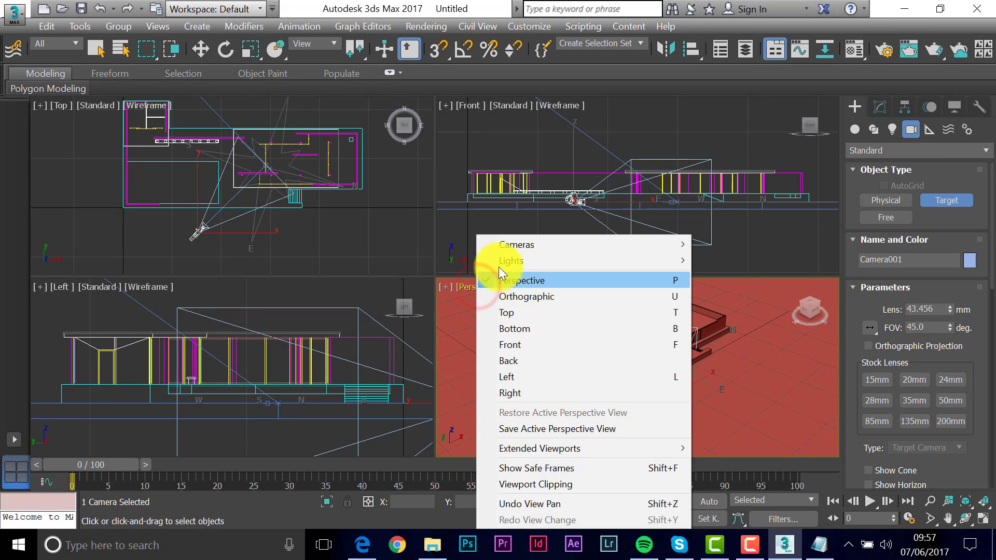
{"action": "mouse_move", "coordinate": [515, 245]}
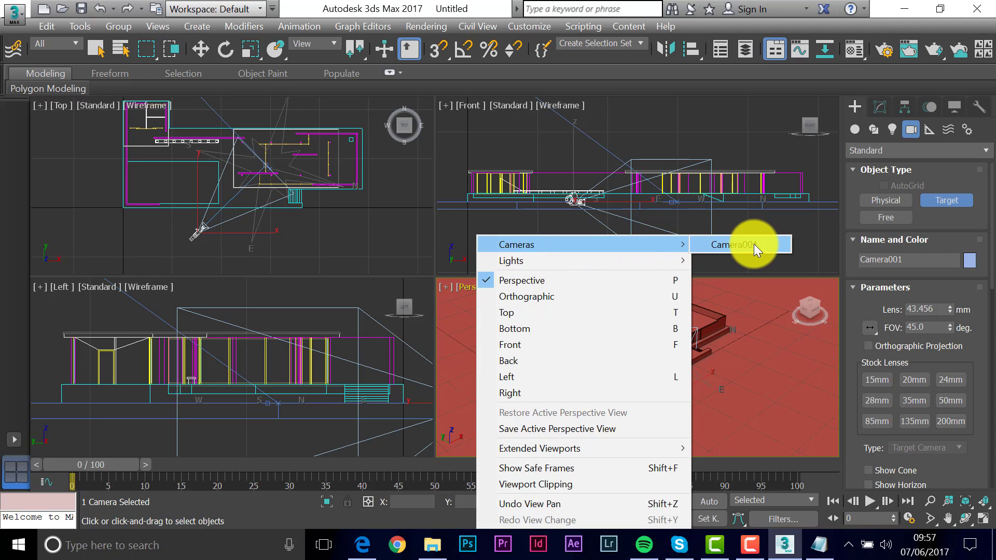
{"action": "left_click", "coordinate": [737, 245]}
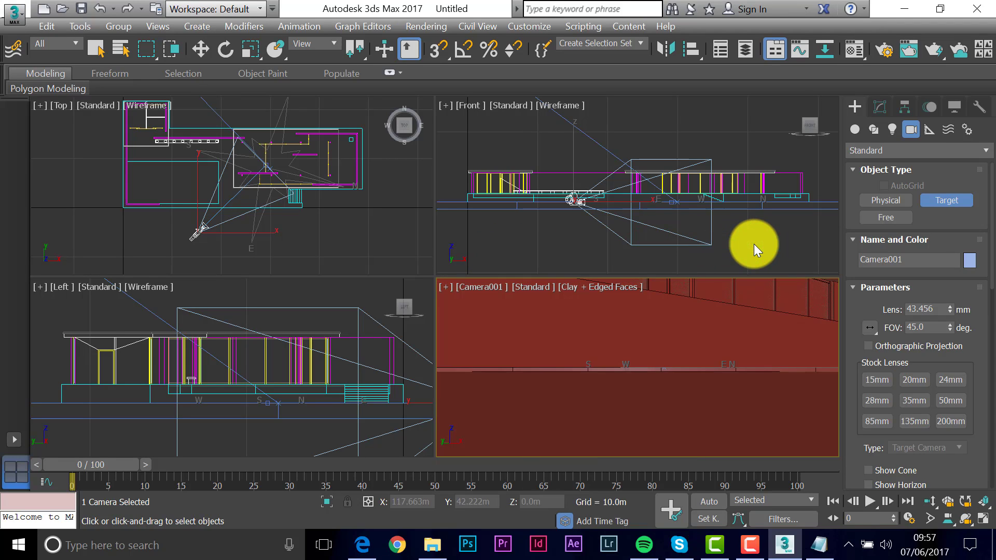
{"action": "mouse_move", "coordinate": [616, 319]}
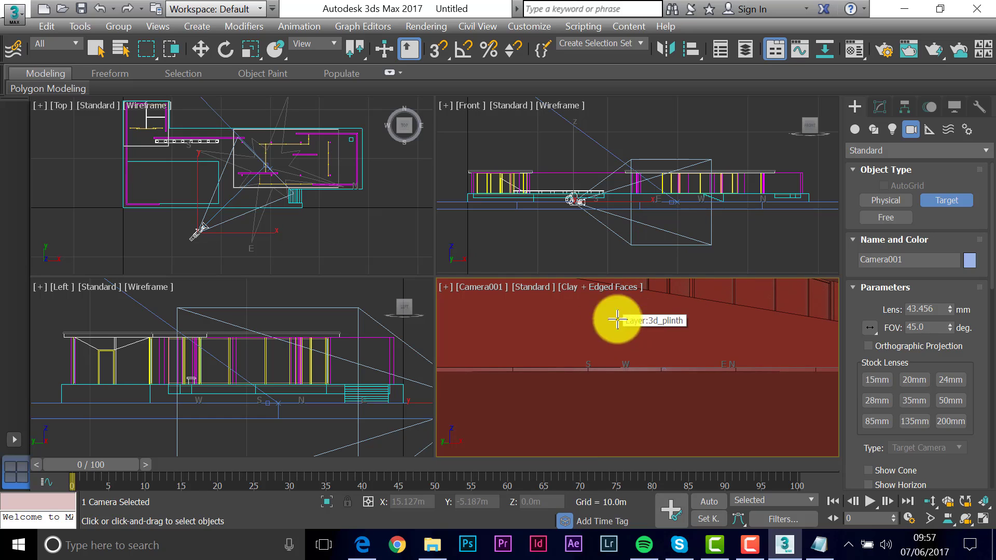
{"action": "mouse_move", "coordinate": [632, 315]}
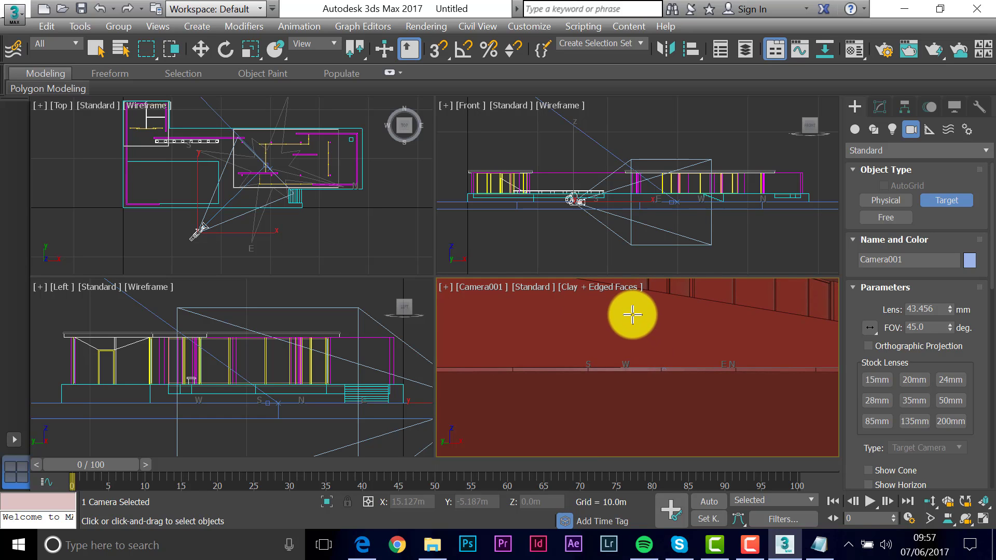
{"action": "left_click_drag", "start_coordinate": [632, 313], "coordinate": [632, 324]}
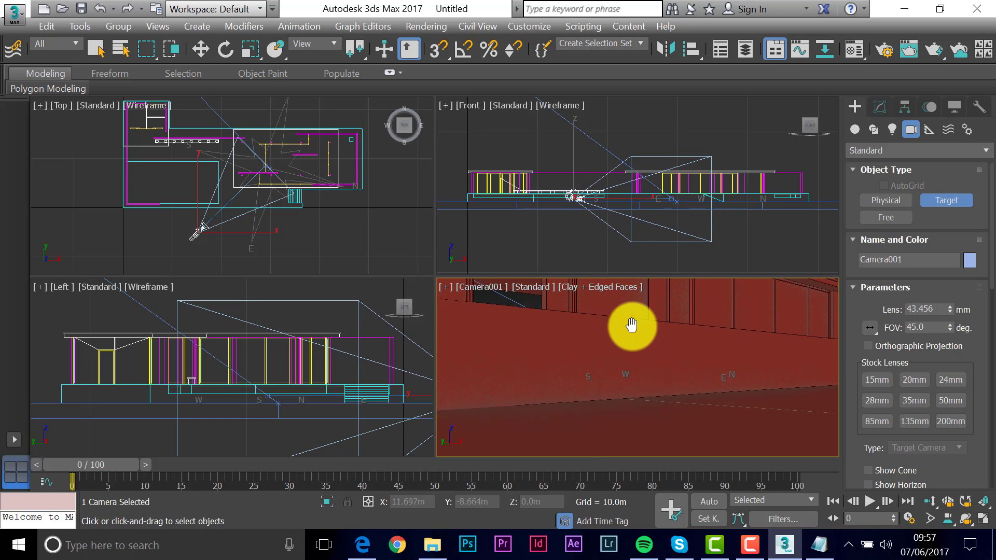
{"action": "left_click_drag", "start_coordinate": [632, 323], "coordinate": [635, 361]}
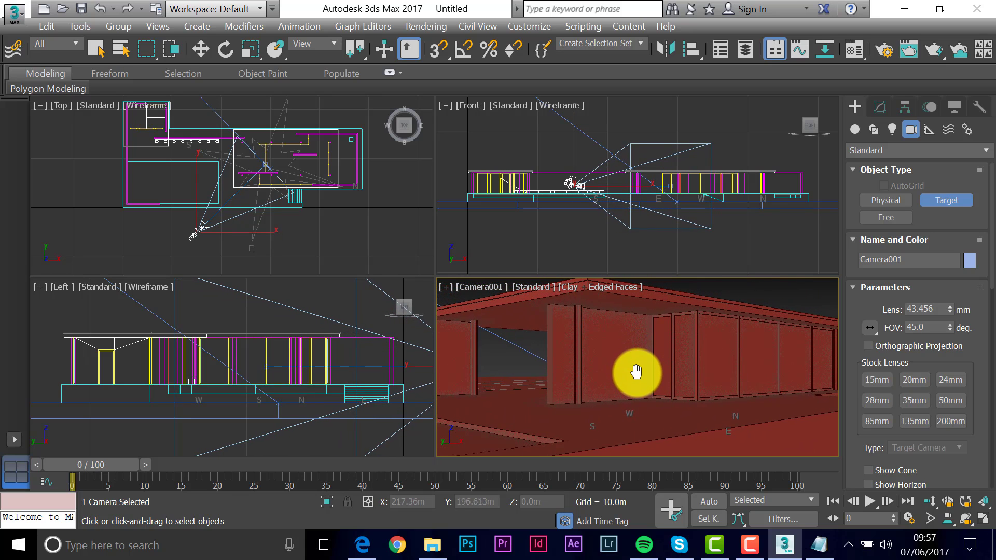
{"action": "left_click_drag", "start_coordinate": [636, 371], "coordinate": [636, 369]}
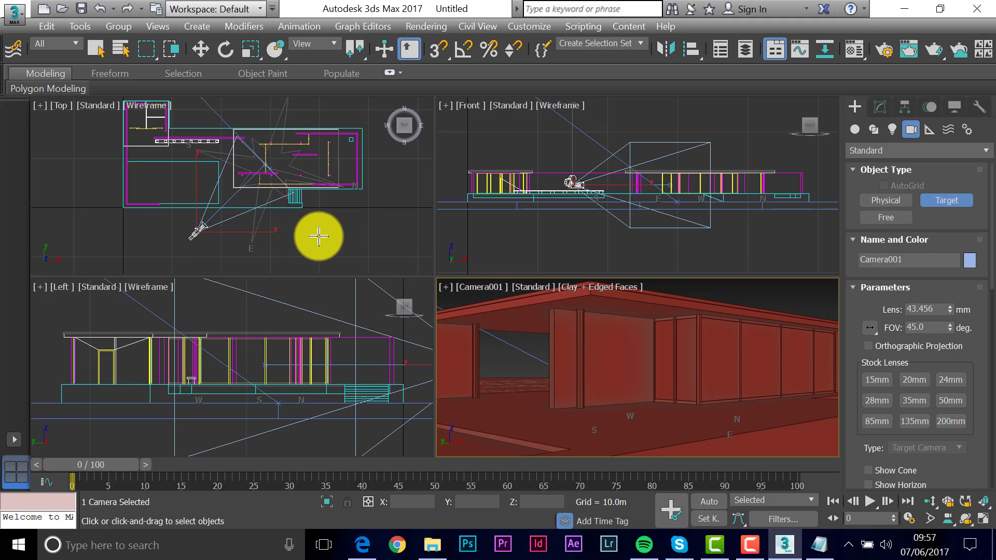
{"action": "mouse_move", "coordinate": [121, 111]}
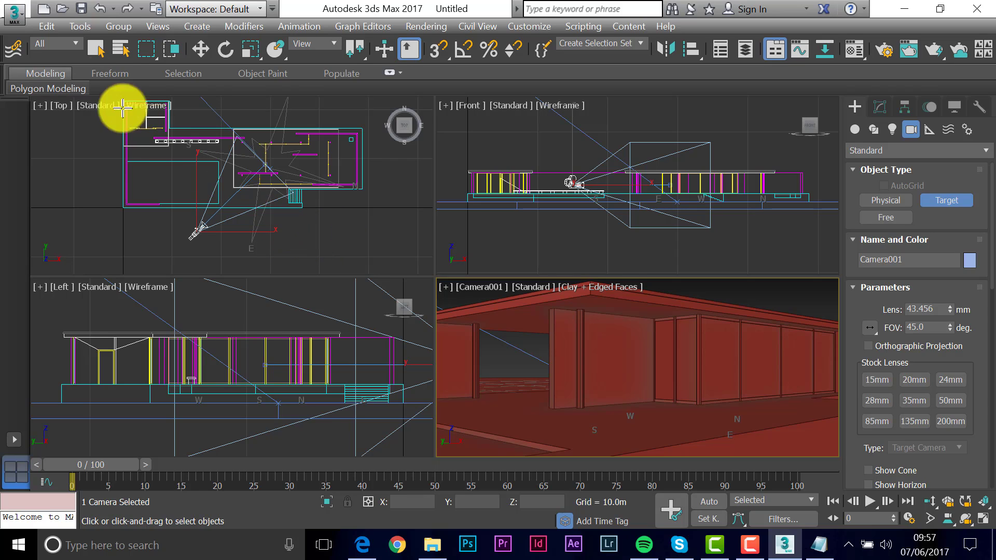
- Select Camera001 and give it the 20mm stock lens (FOV 83.974) in the Modify panel
{"action": "left_click", "coordinate": [75, 44]}
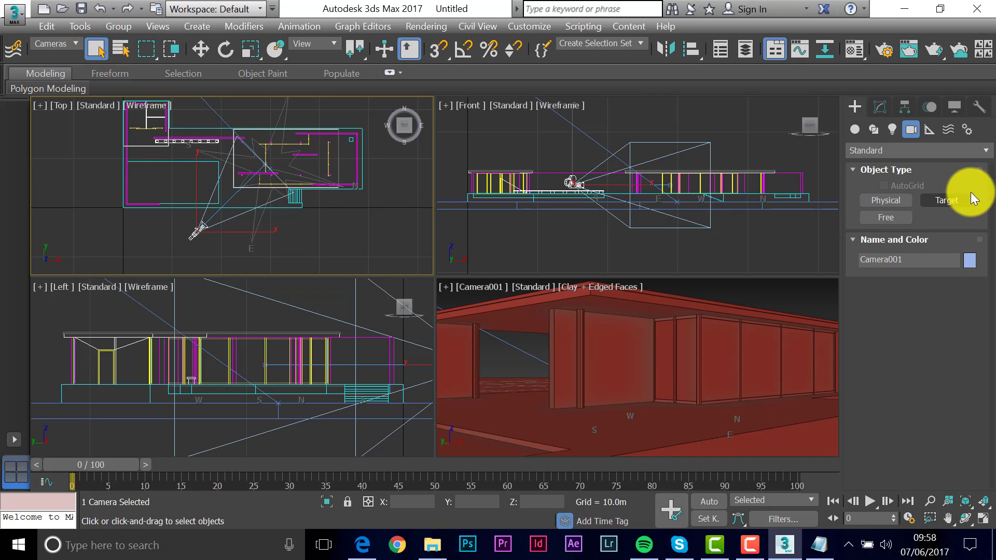
{"action": "left_click", "coordinate": [315, 239]}
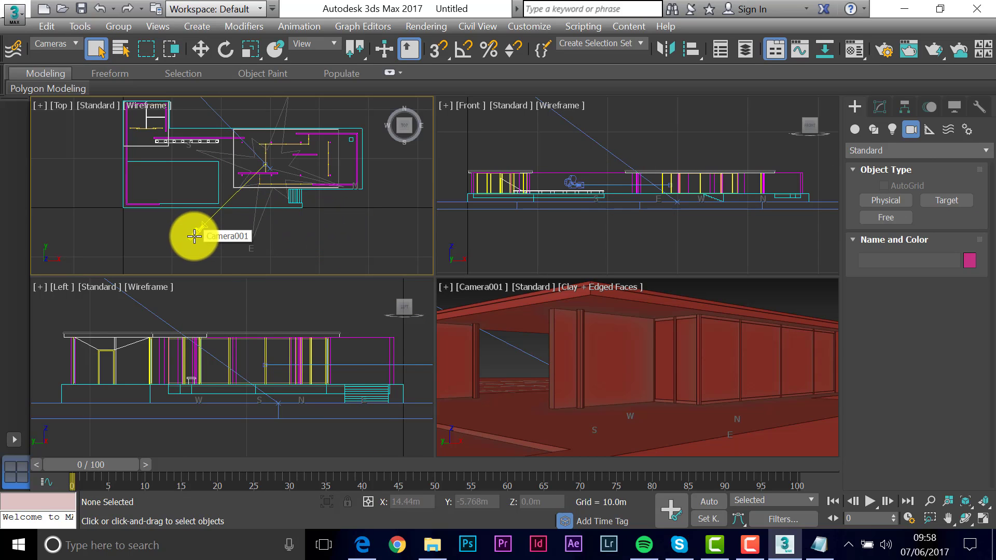
{"action": "left_click", "coordinate": [196, 237]}
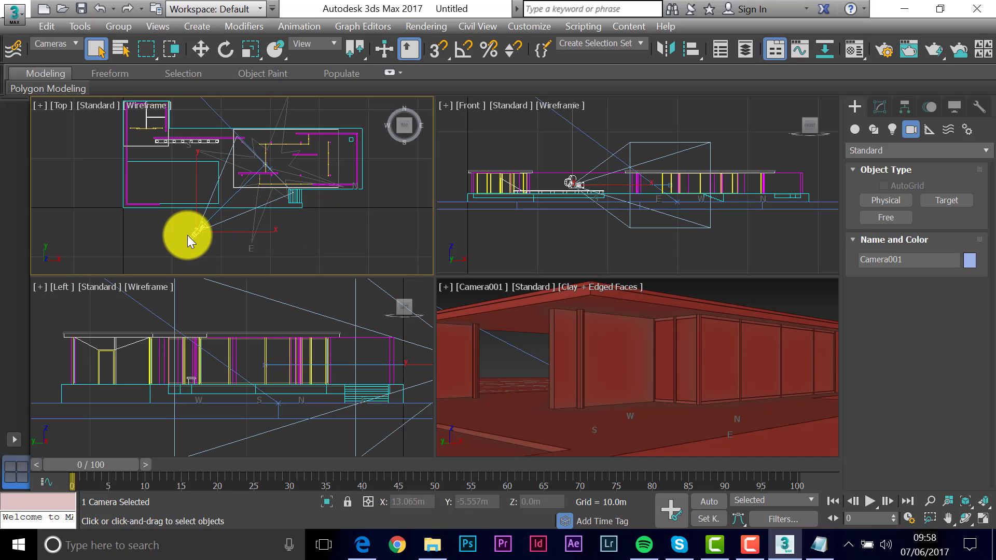
{"action": "left_click", "coordinate": [881, 107]}
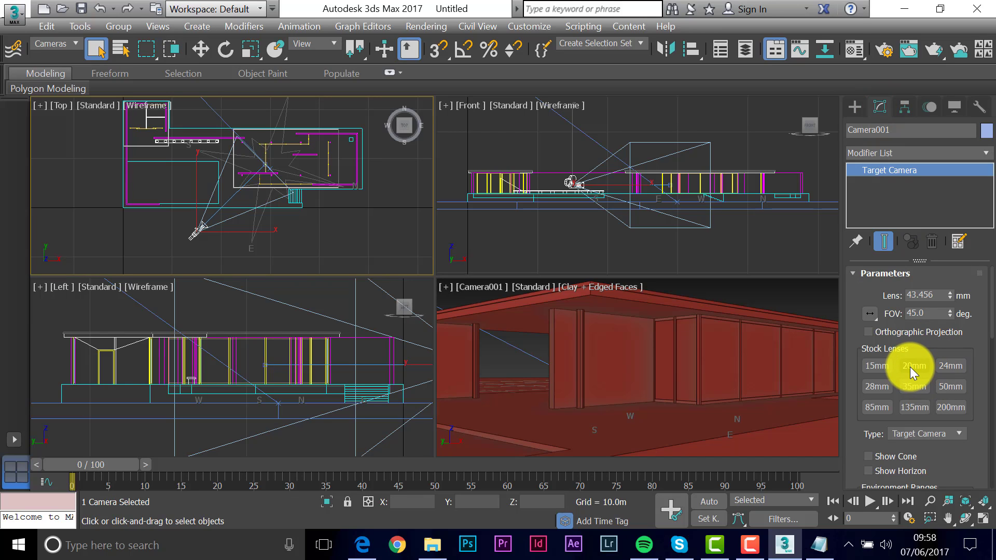
{"action": "left_click", "coordinate": [913, 367]}
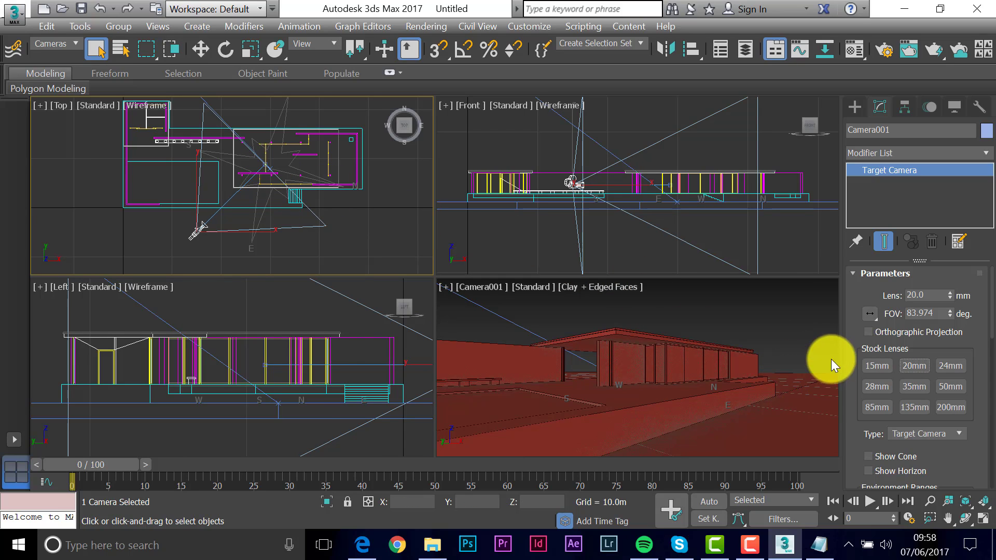
{"action": "mouse_move", "coordinate": [728, 379]}
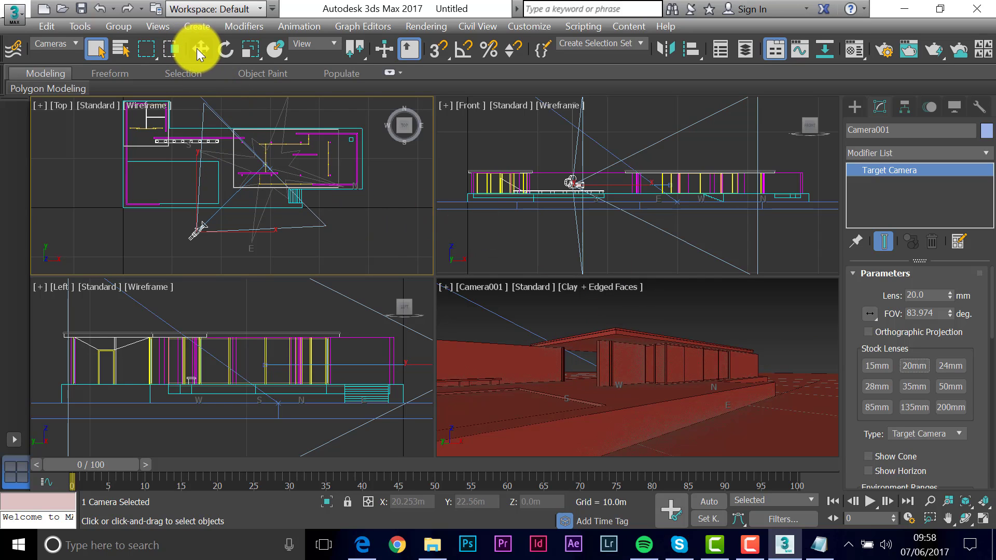
- Move Camera001.Target in the Top viewport to re-aim the camera at the pavilion's covered entrance
{"action": "left_click", "coordinate": [199, 48]}
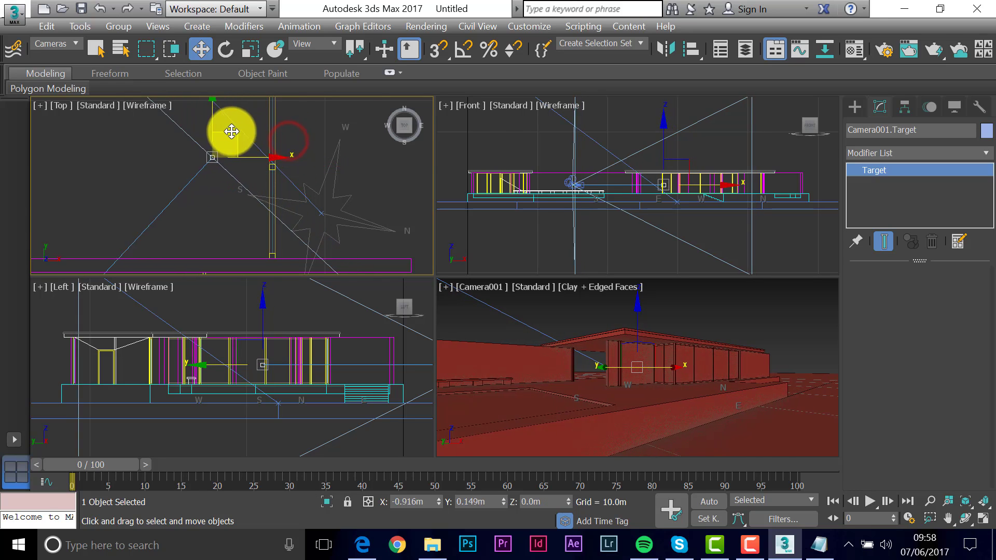
{"action": "left_click_drag", "start_coordinate": [232, 132], "coordinate": [158, 144]}
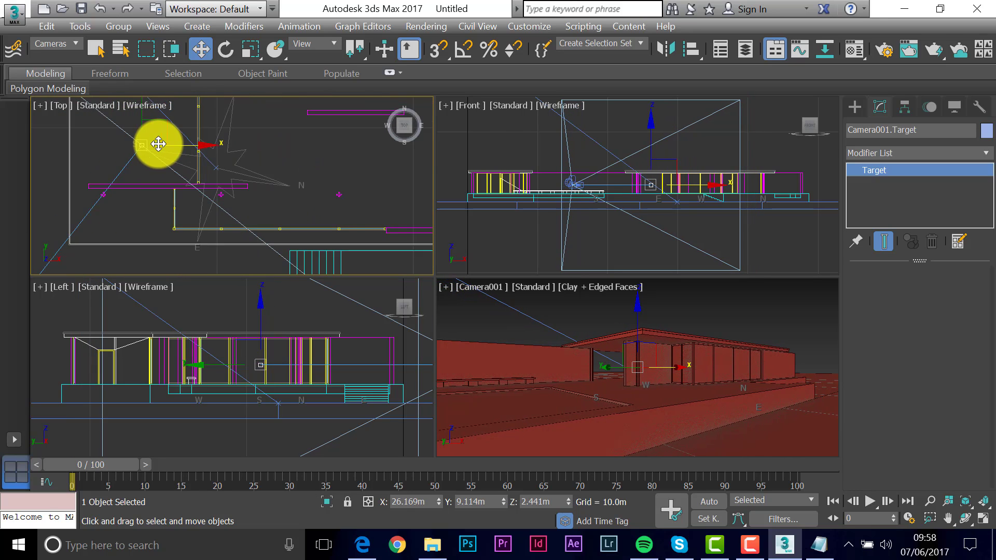
{"action": "left_click_drag", "start_coordinate": [159, 144], "coordinate": [200, 140]}
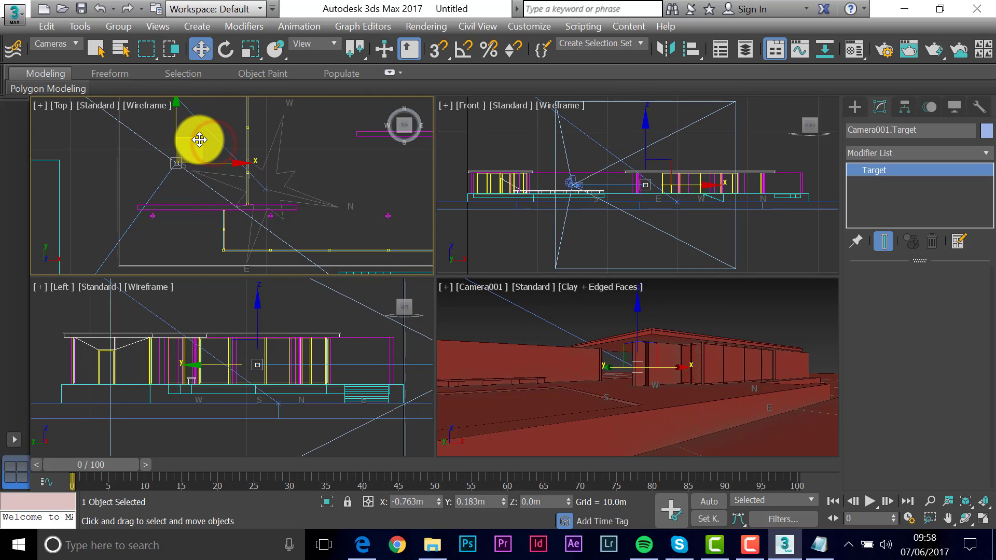
{"action": "left_click_drag", "start_coordinate": [201, 140], "coordinate": [401, 226]}
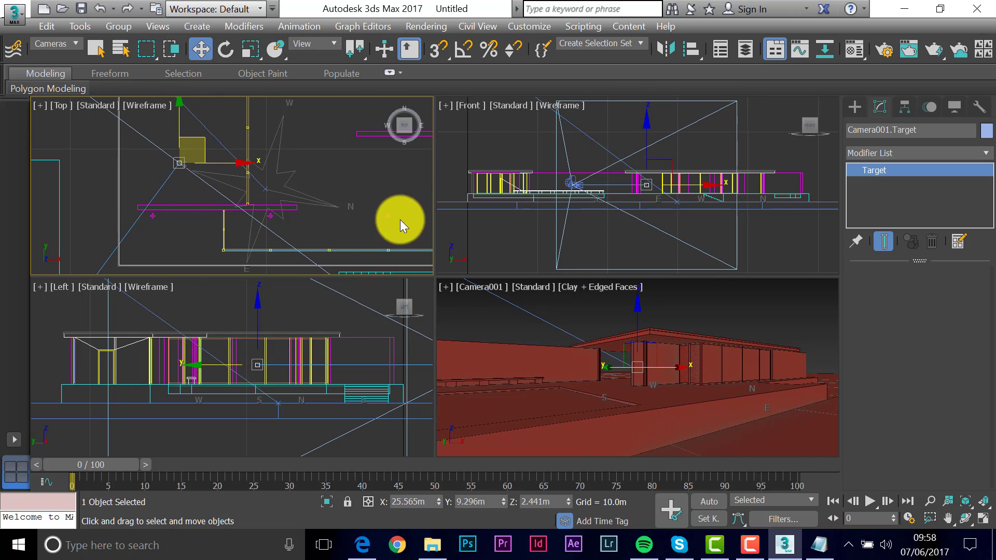
{"action": "mouse_move", "coordinate": [479, 314]}
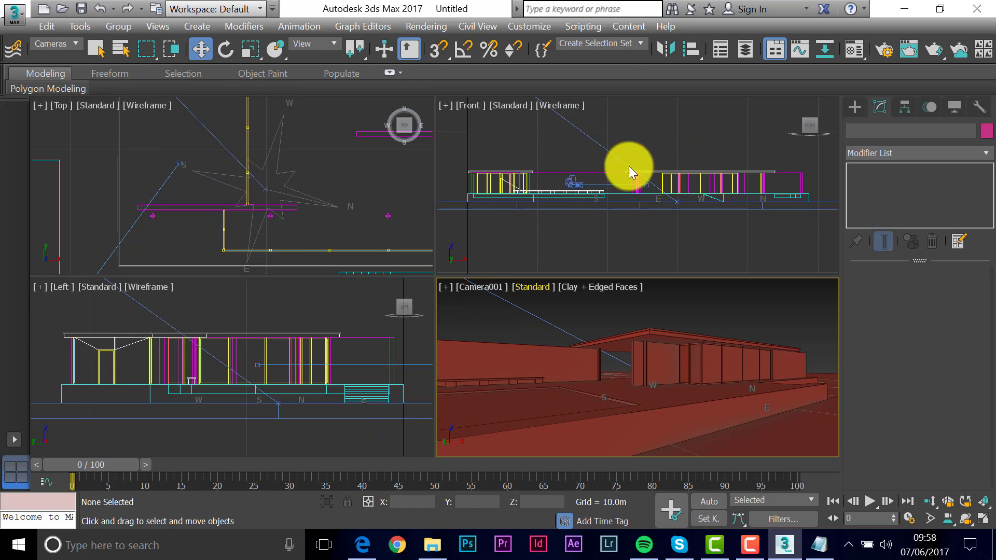
{"action": "mouse_move", "coordinate": [937, 48]}
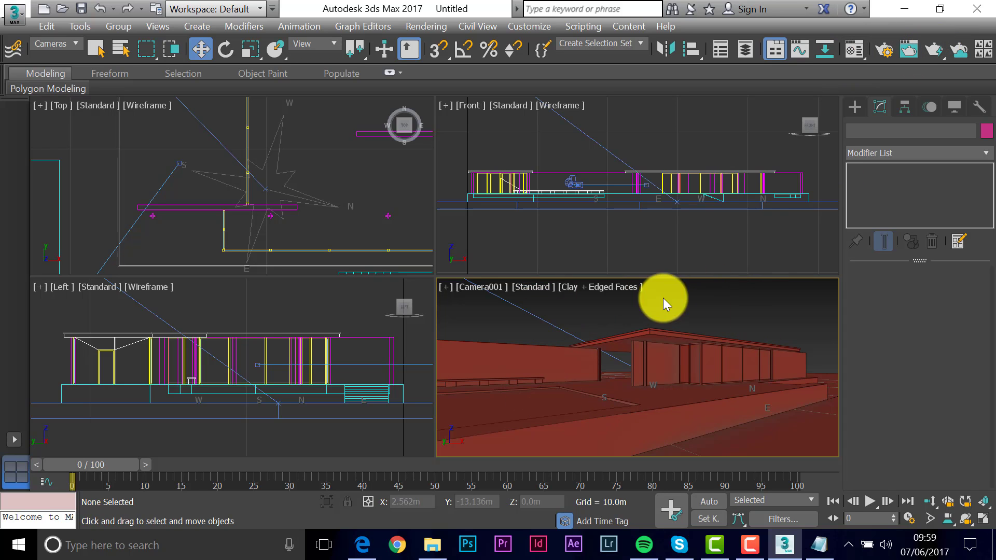
- Make the Camera001 viewport active for a quick test render
{"action": "left_click", "coordinate": [933, 52]}
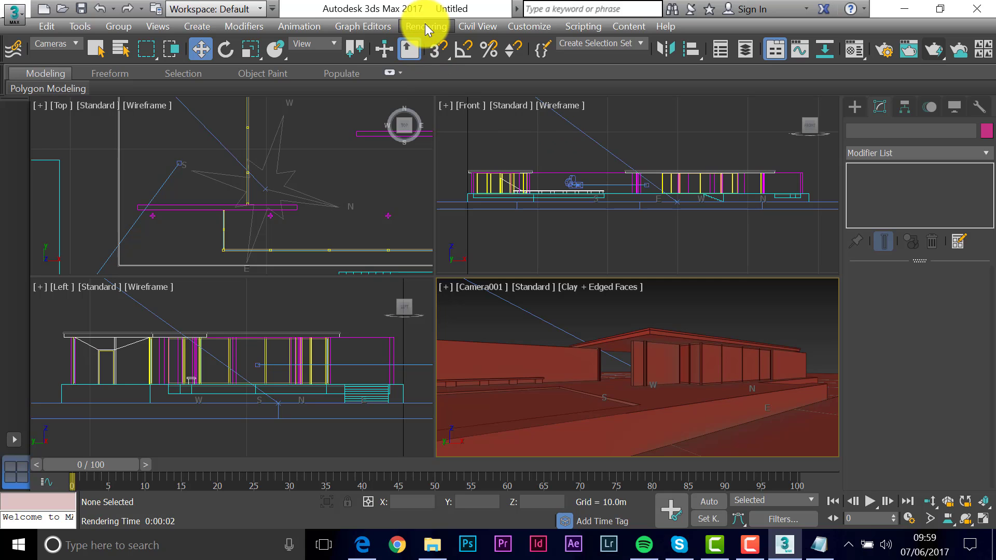
- Set Global Exposure Value to 15 EV in Exposure Control and render Camera001 again
{"action": "left_click", "coordinate": [426, 26]}
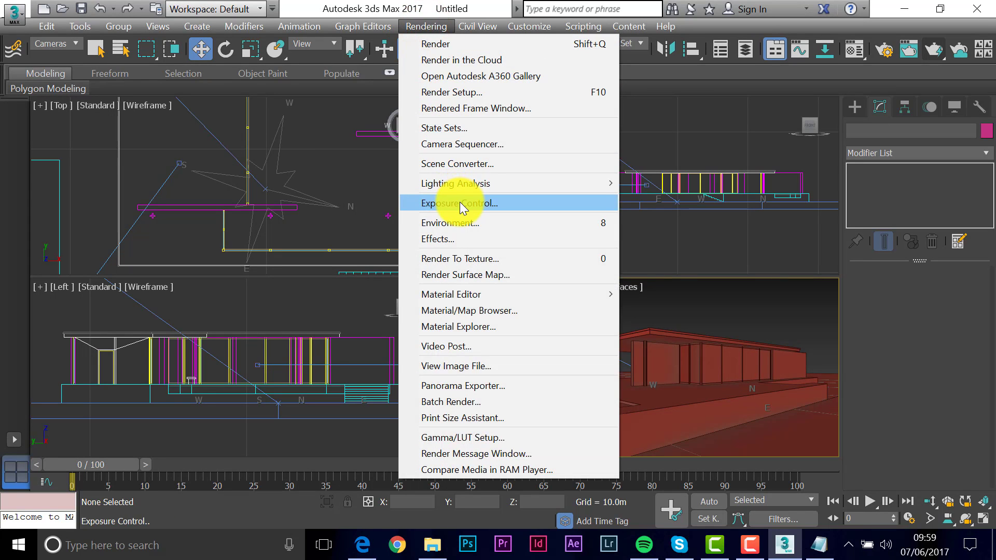
{"action": "left_click", "coordinate": [458, 202]}
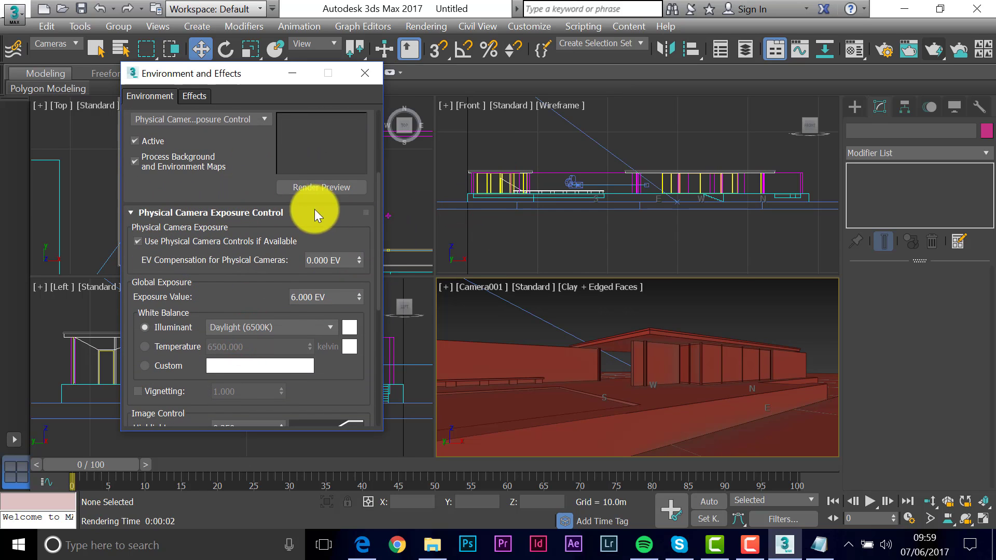
{"action": "mouse_move", "coordinate": [299, 263]}
{"action": "type", "text": "15"}
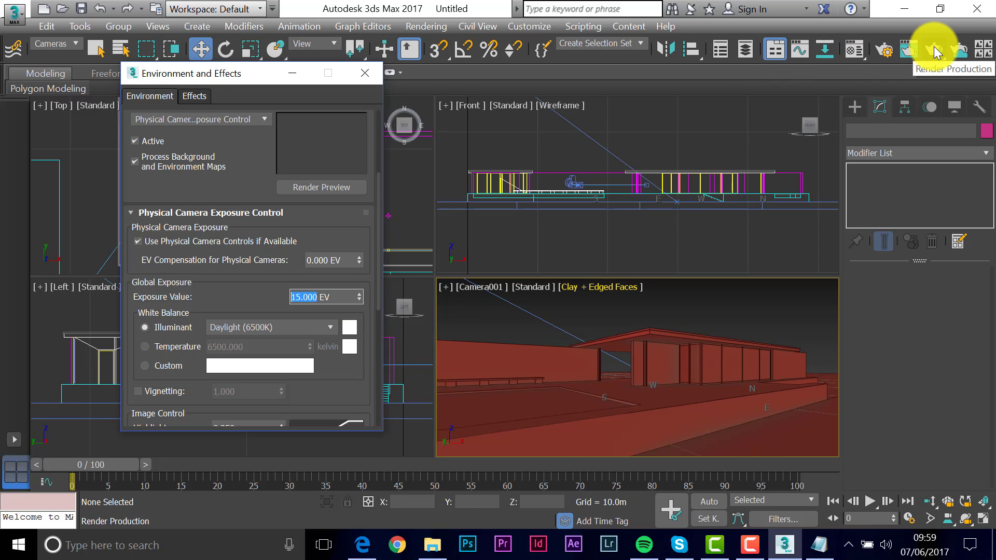
{"action": "left_click", "coordinate": [934, 50]}
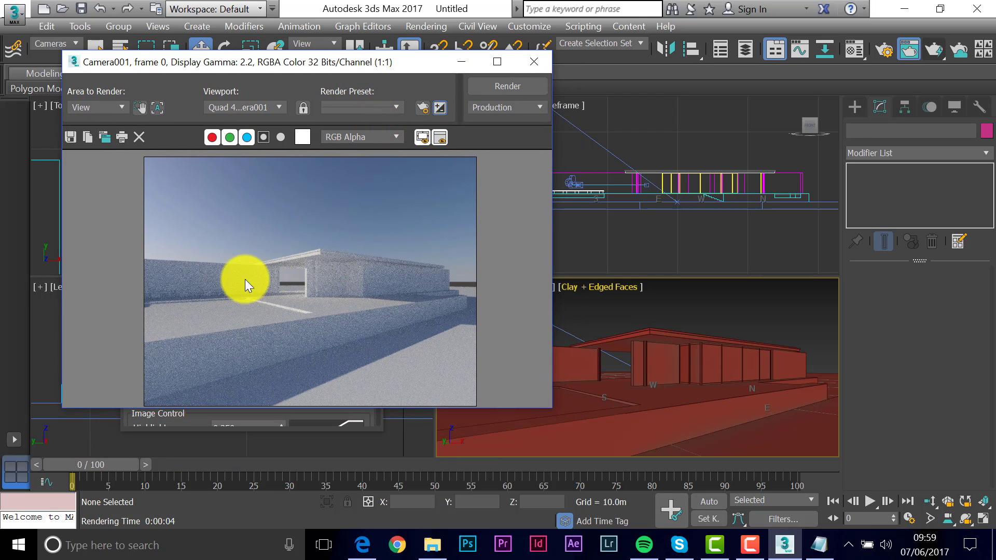
{"action": "mouse_move", "coordinate": [446, 302]}
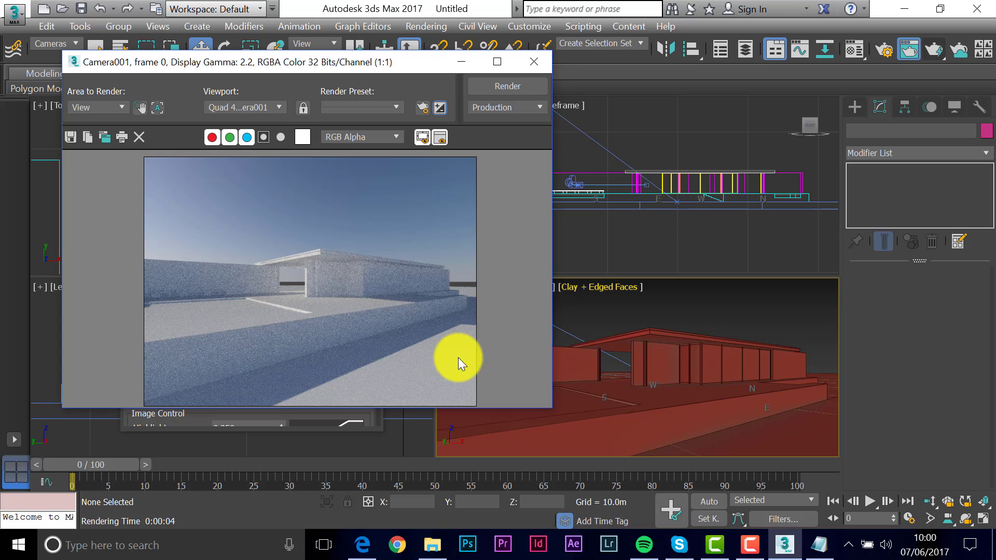
{"action": "mouse_move", "coordinate": [271, 270]}
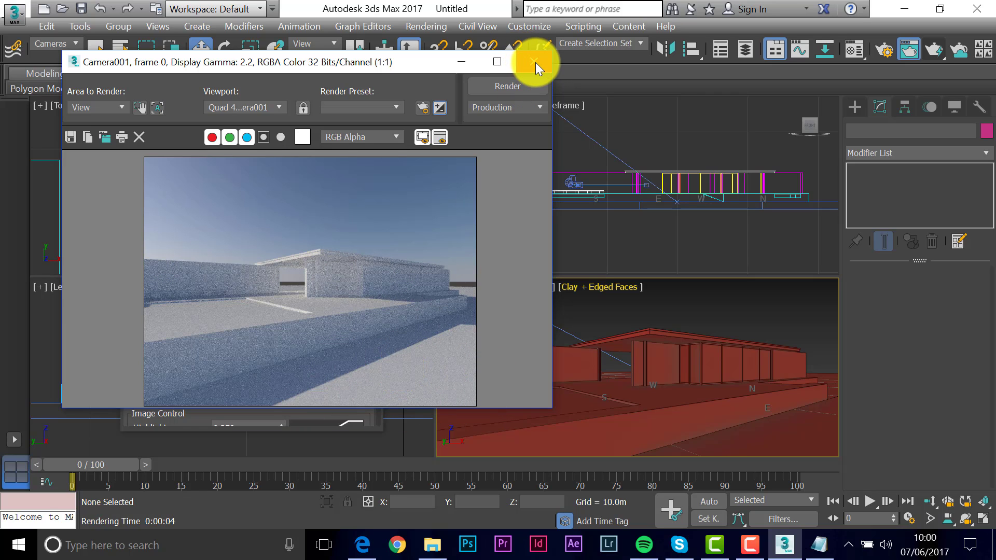
- Close the Rendered Frame Window after reviewing the 15 EV render
{"action": "left_click", "coordinate": [535, 61]}
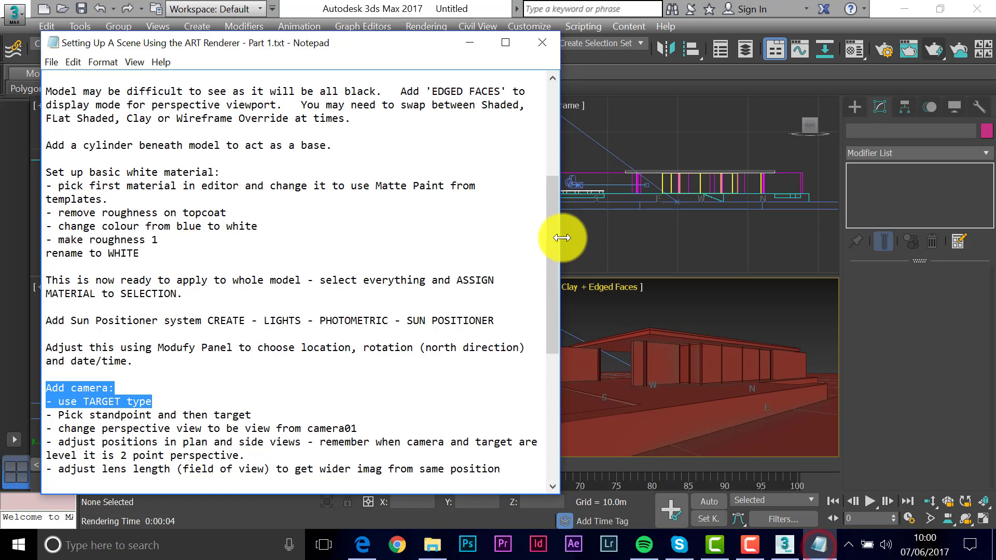
- Scroll the Notepad notes down to the Exposure Control and Render Setup sections
{"action": "scroll", "scroll_direction": "down", "scroll_amount": 3}
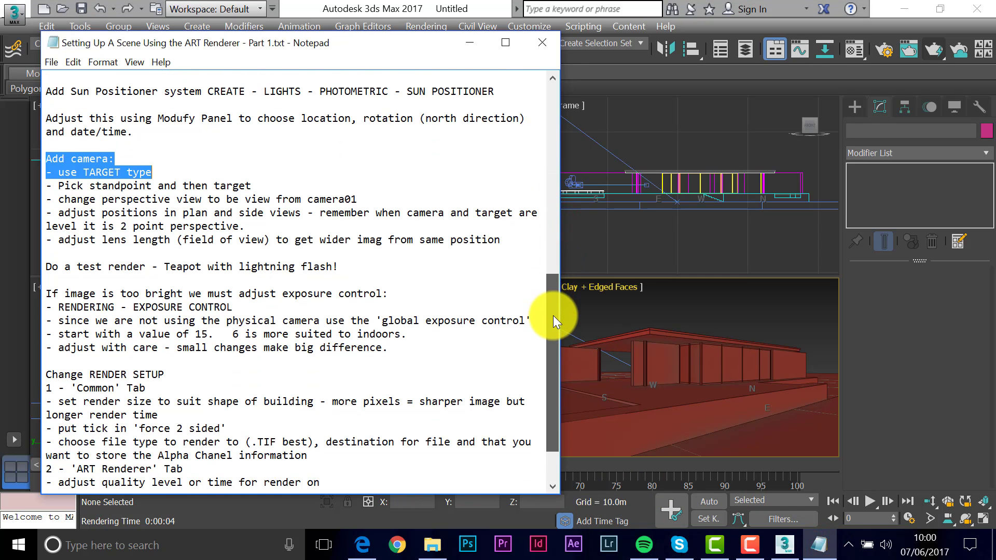
{"action": "scroll", "scroll_direction": "down", "scroll_amount": 3}
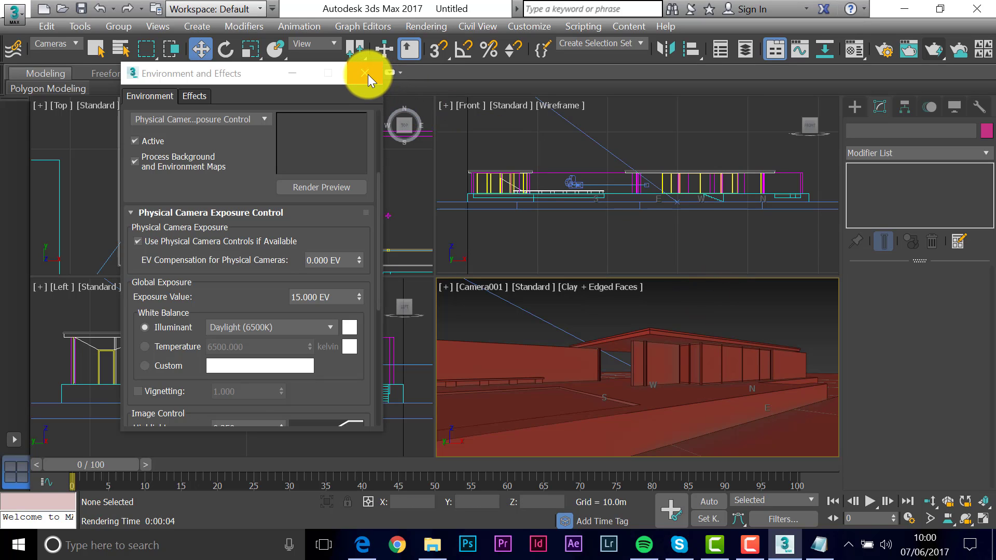
- Close Environment and Effects and enter Output Size height 200 in Render Setup's Common tab
{"action": "left_click", "coordinate": [365, 72]}
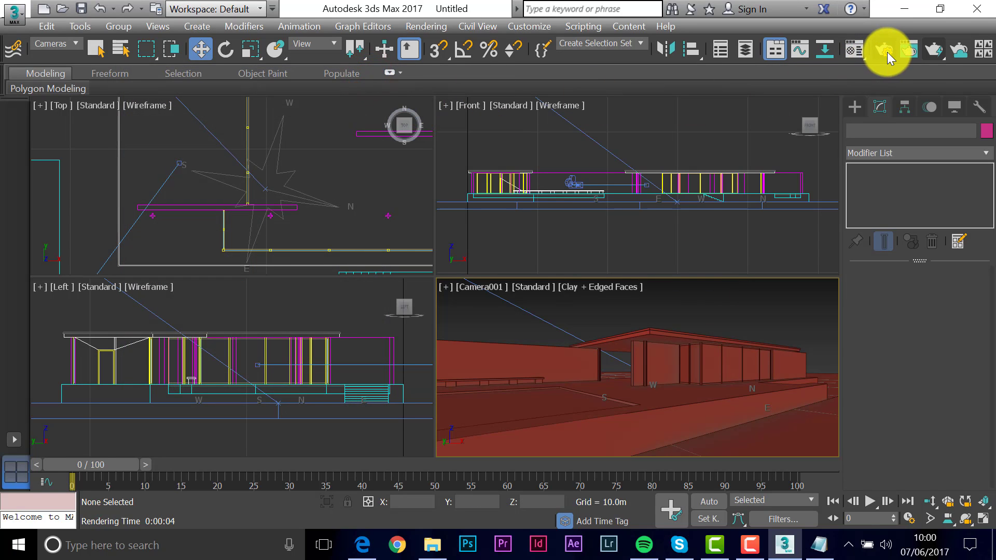
{"action": "mouse_move", "coordinate": [887, 50]}
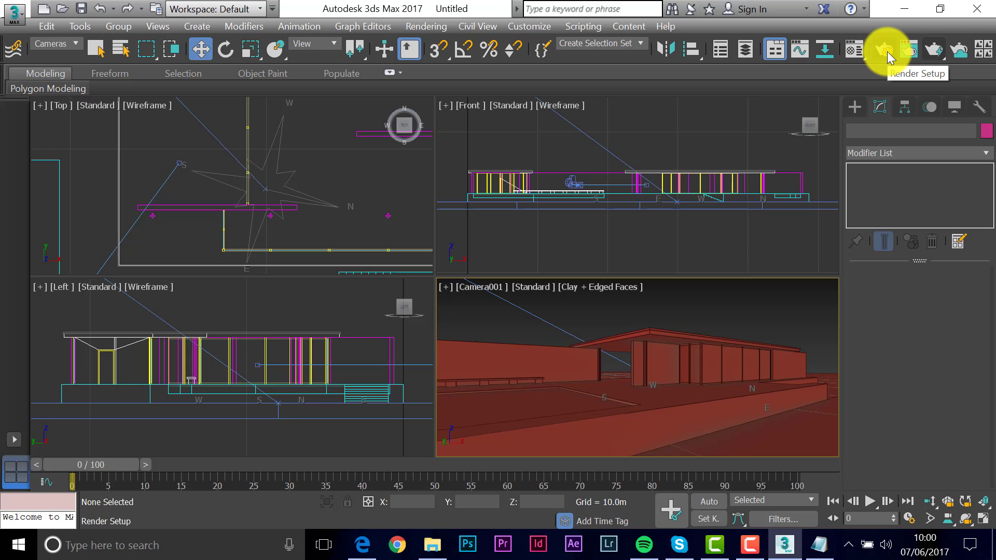
{"action": "left_click", "coordinate": [885, 50]}
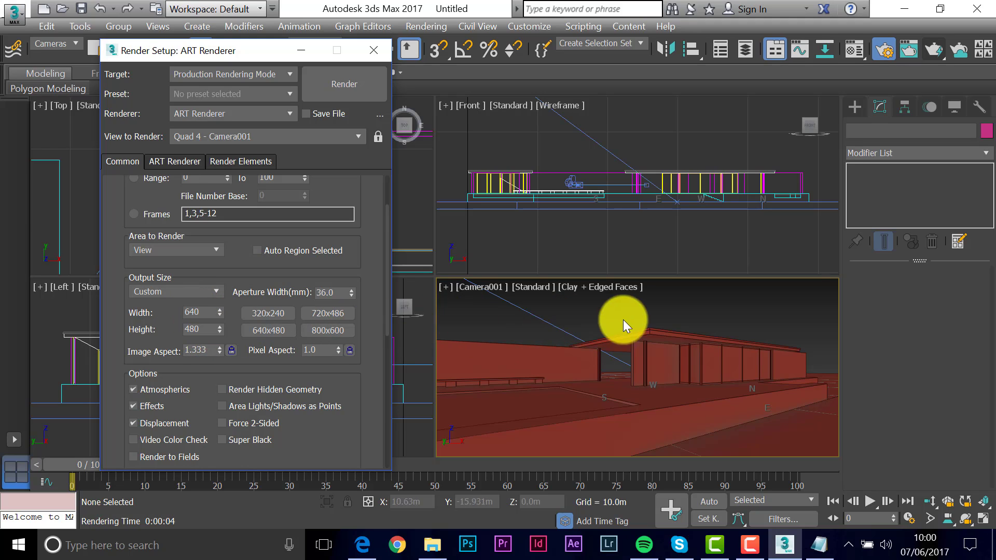
{"action": "mouse_move", "coordinate": [435, 335]}
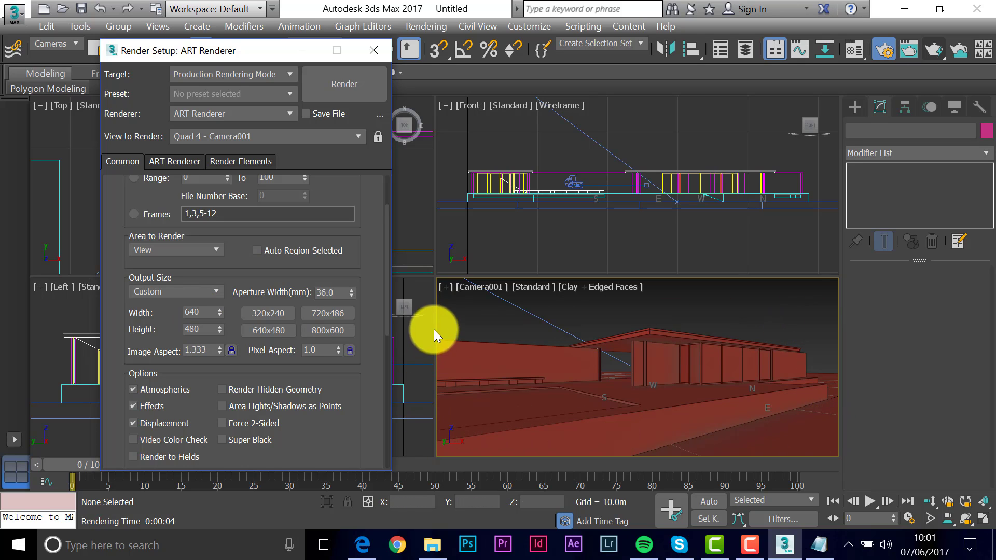
{"action": "mouse_move", "coordinate": [815, 439]}
{"action": "type", "text": "1000"}
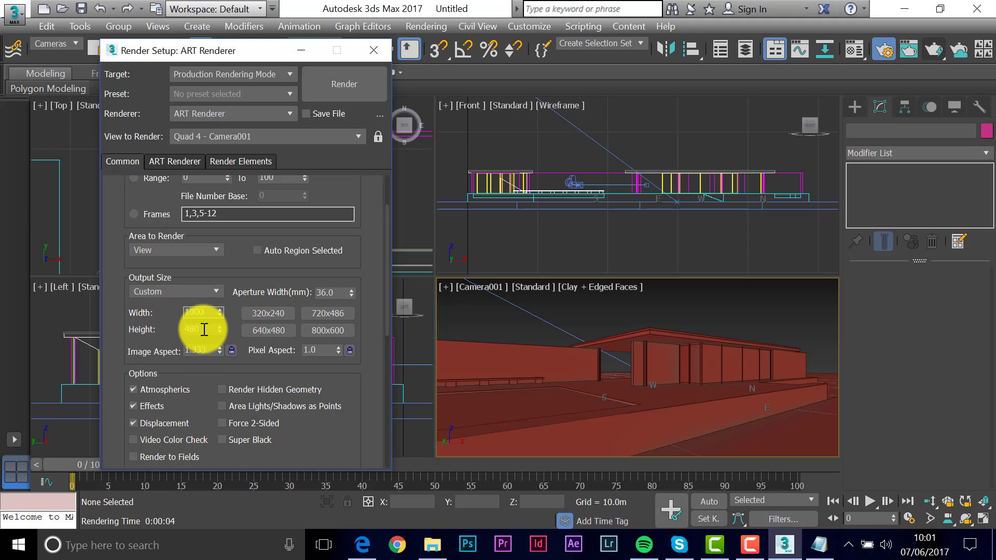
{"action": "type", "text": "200"}
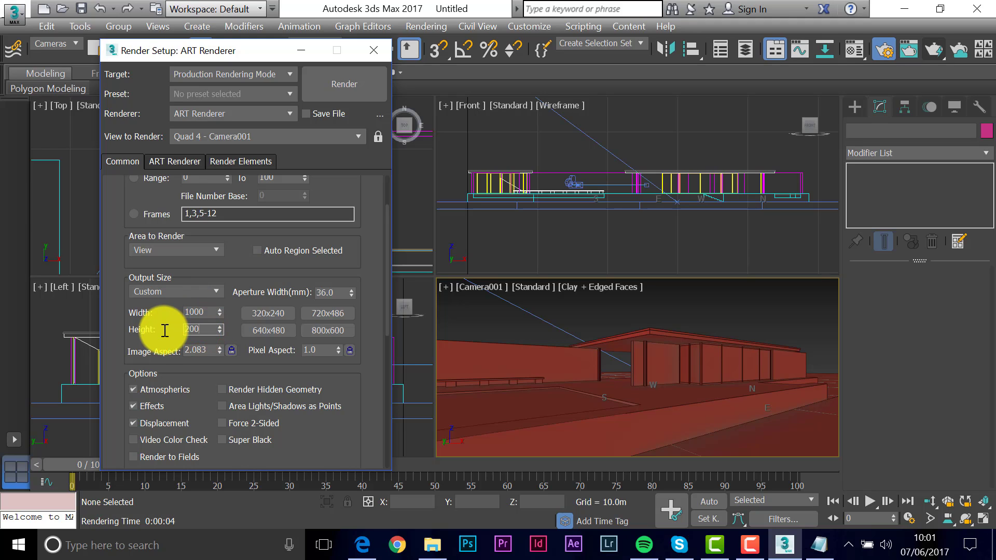
- Confirm output height 300 for a 1000×300 frame and show safe frames in Camera001's view
{"action": "left_click", "coordinate": [197, 312]}
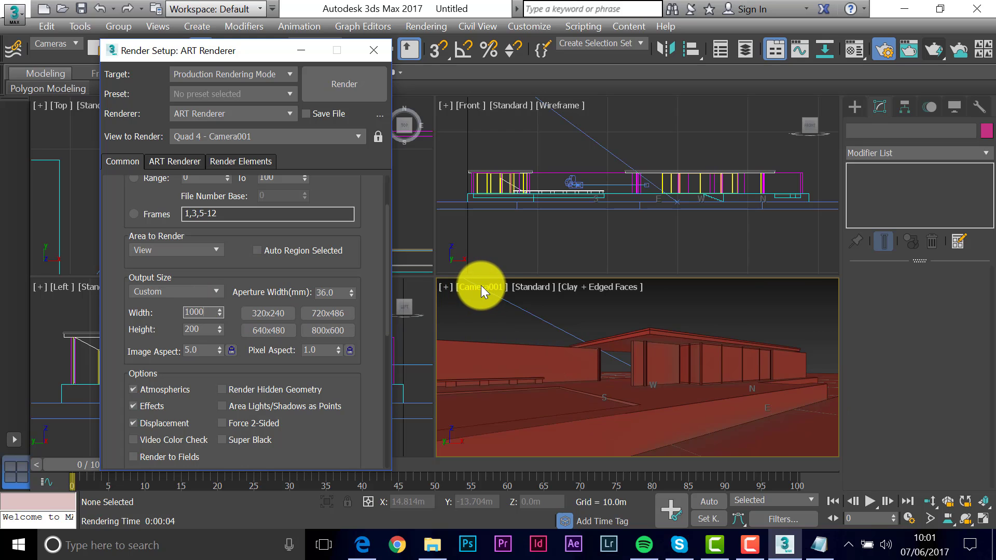
{"action": "right_click", "coordinate": [480, 286]}
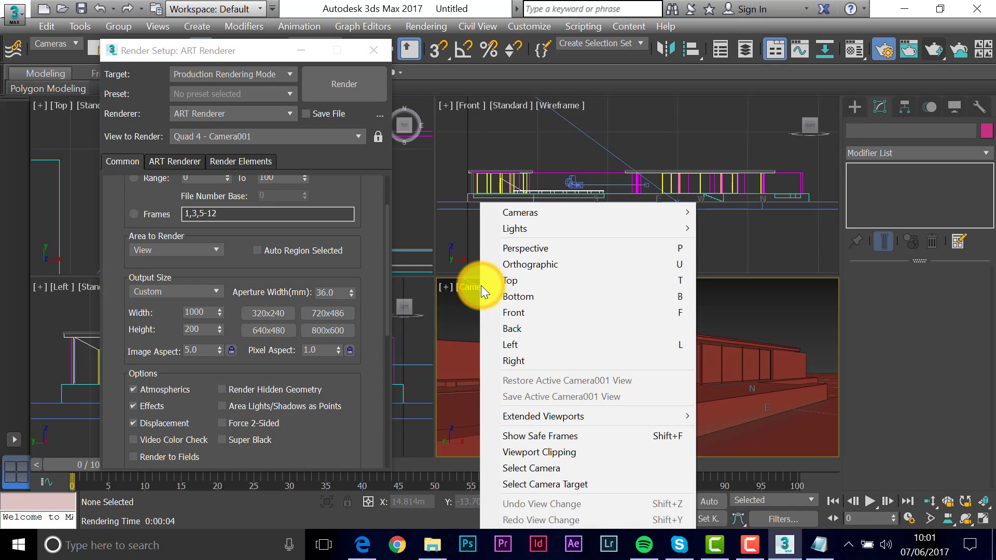
{"action": "mouse_move", "coordinate": [543, 436]}
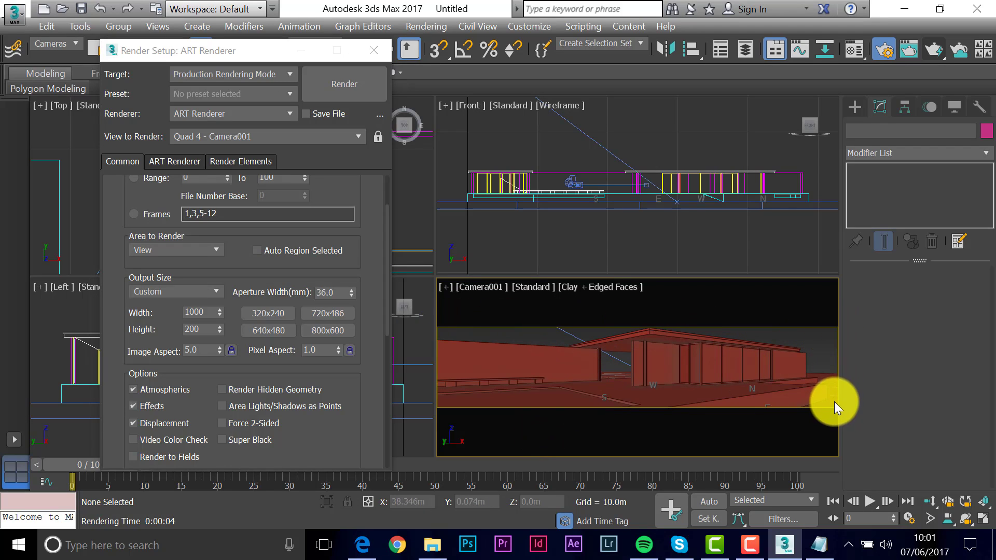
{"action": "mouse_move", "coordinate": [628, 353]}
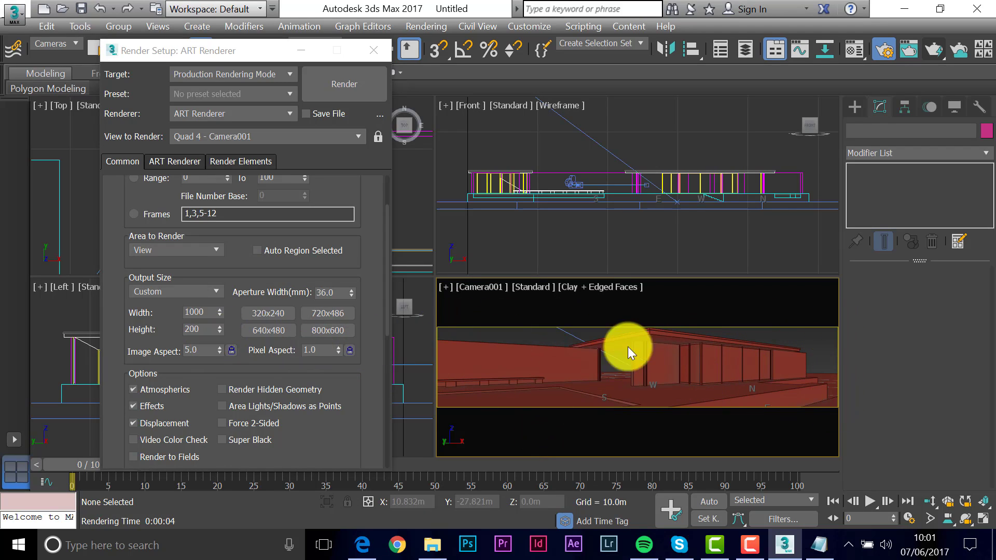
{"action": "left_click_drag", "start_coordinate": [628, 353], "coordinate": [820, 409]}
{"action": "type", "text": "300"}
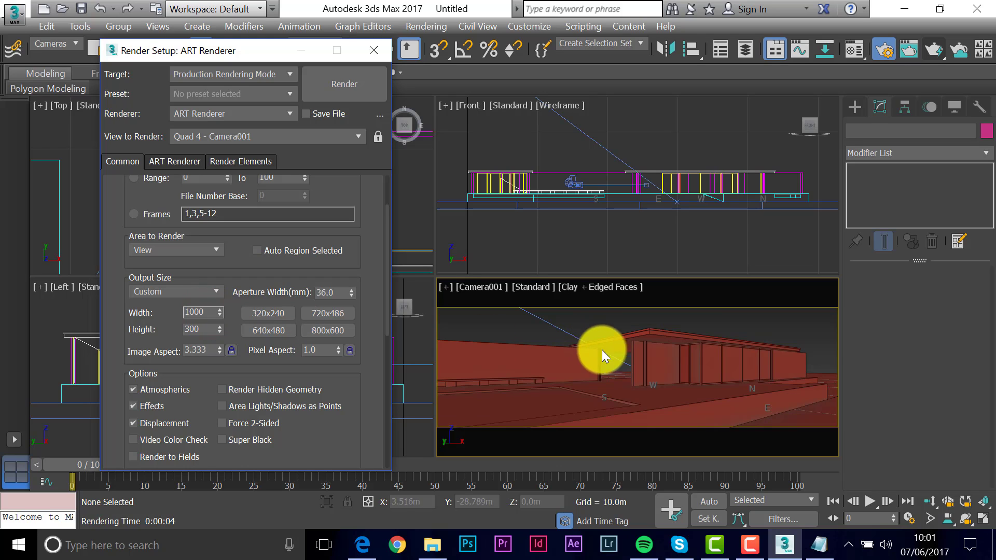
{"action": "mouse_move", "coordinate": [667, 357]}
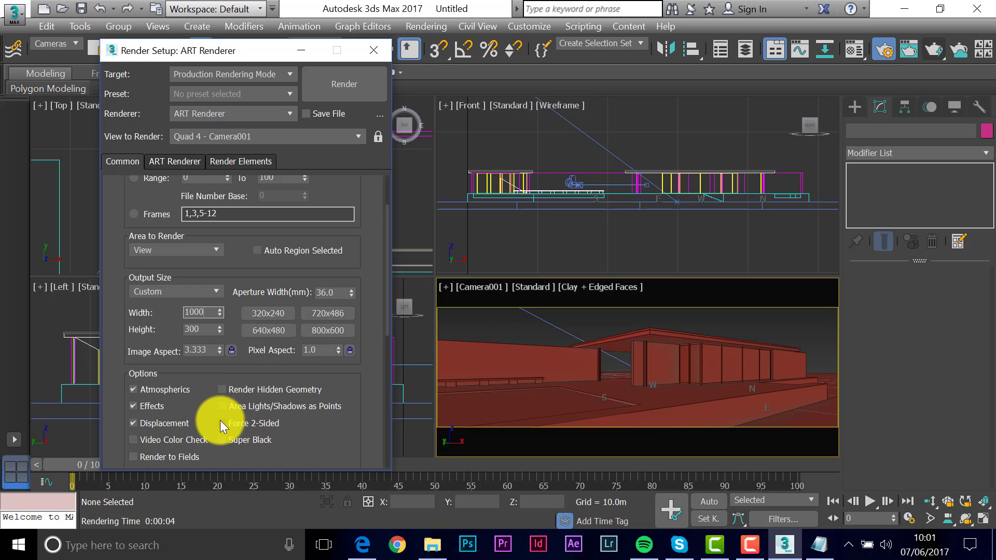
- Enable Force 2-Sided and bring up the Render Output File dialog via Files
{"action": "left_click", "coordinate": [222, 410]}
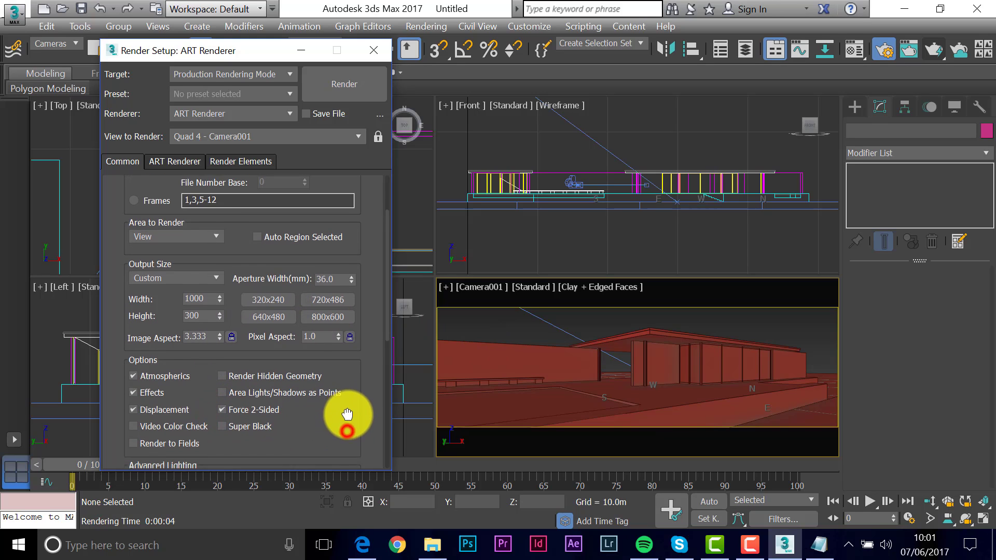
{"action": "scroll", "scroll_direction": "down", "scroll_amount": 3}
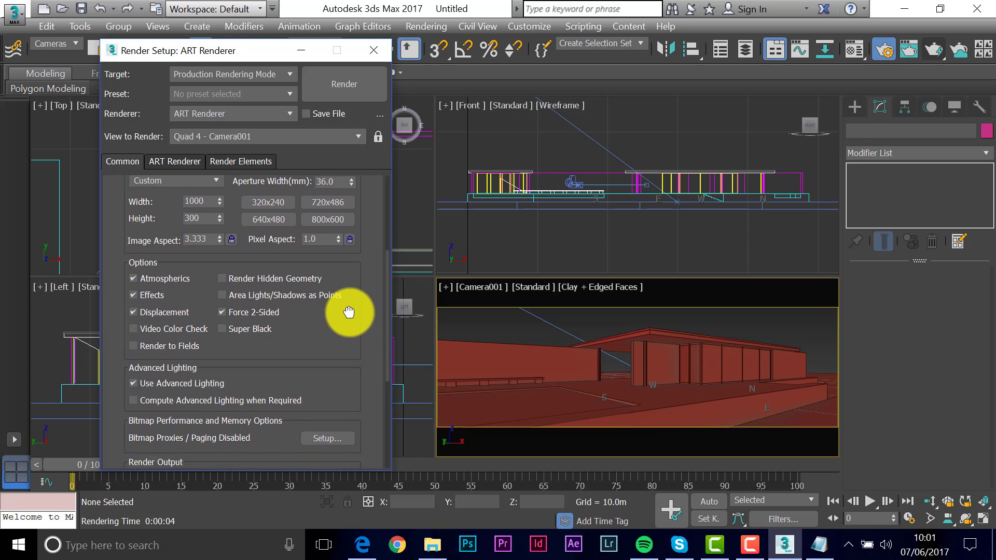
{"action": "scroll", "scroll_direction": "down", "scroll_amount": 3}
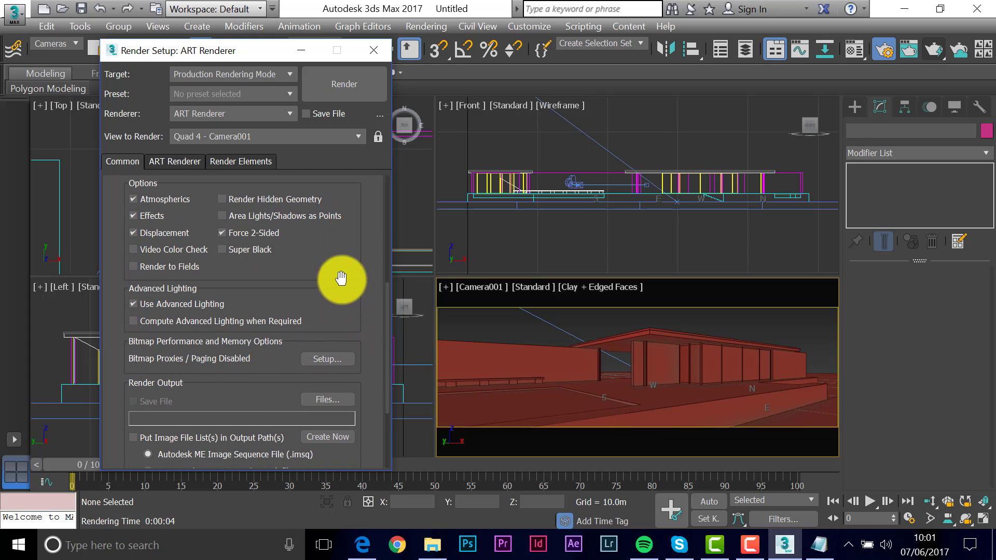
{"action": "mouse_move", "coordinate": [346, 413]}
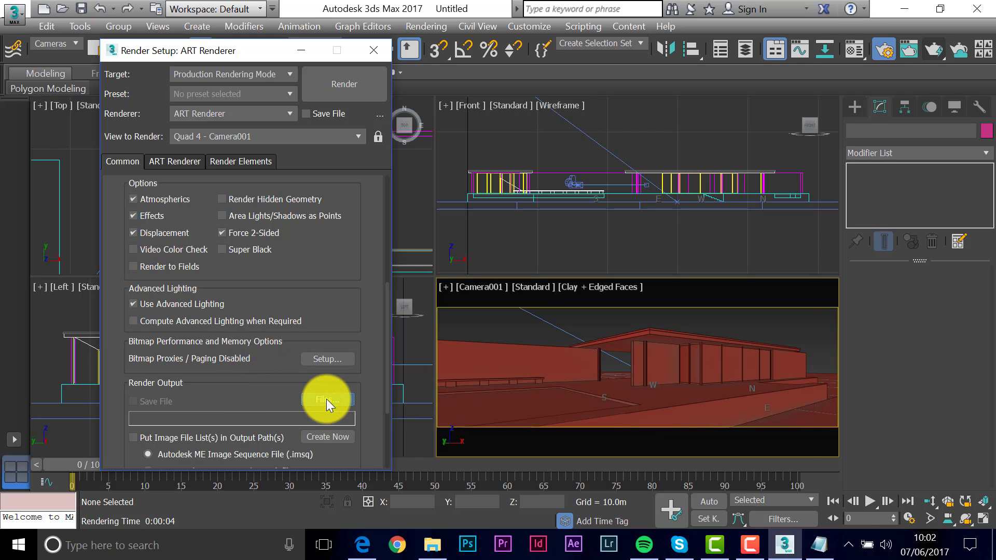
{"action": "left_click", "coordinate": [327, 400]}
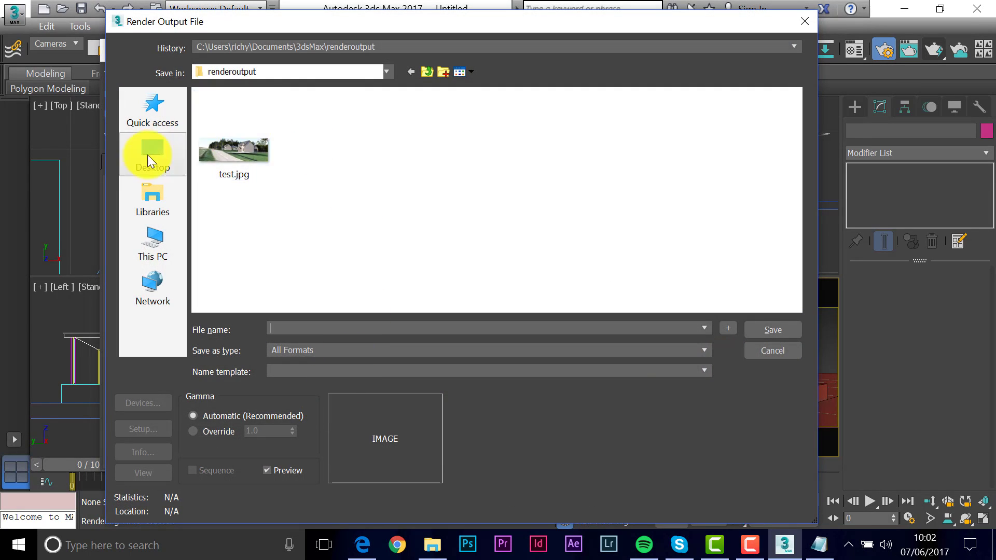
- Save render output as TEST CAM 1.tif on the Desktop with Store Alpha Channel ticked
{"action": "left_click", "coordinate": [151, 154]}
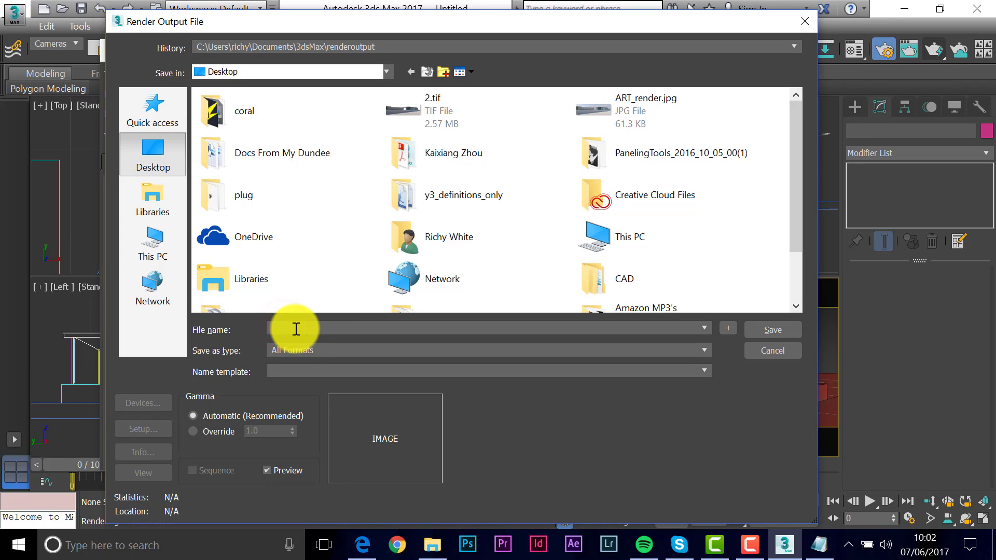
{"action": "type", "text": "TEST"}
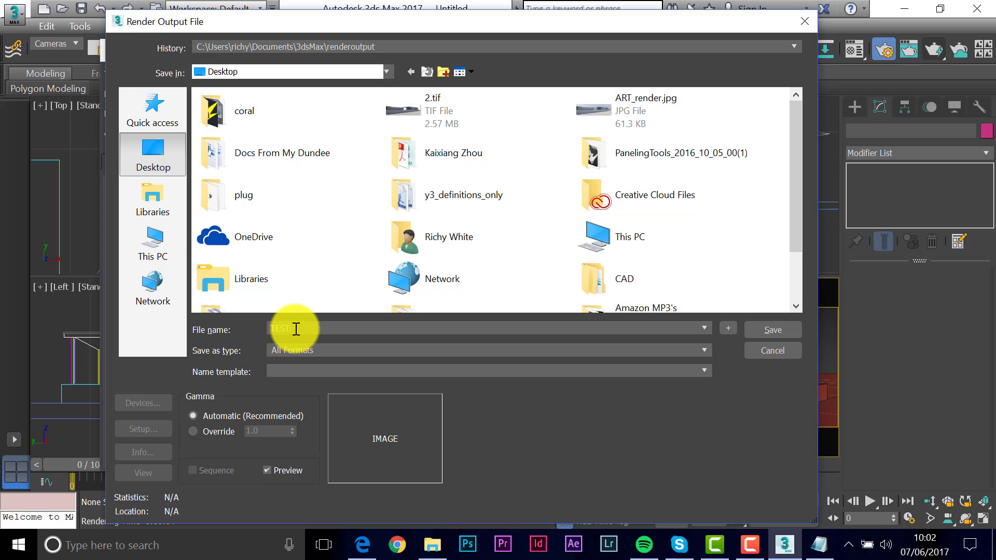
{"action": "type", "text": "CAM 1"}
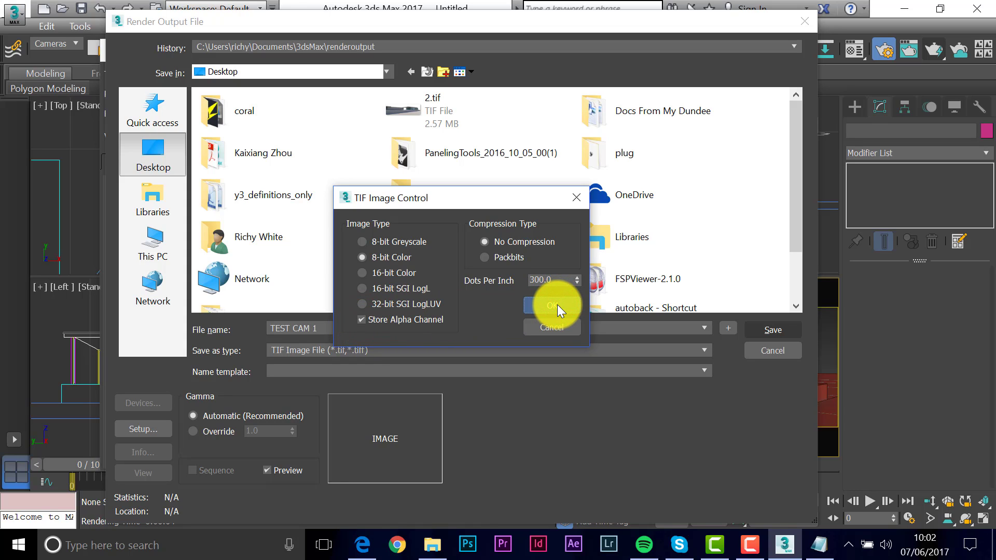
{"action": "left_click", "coordinate": [551, 307]}
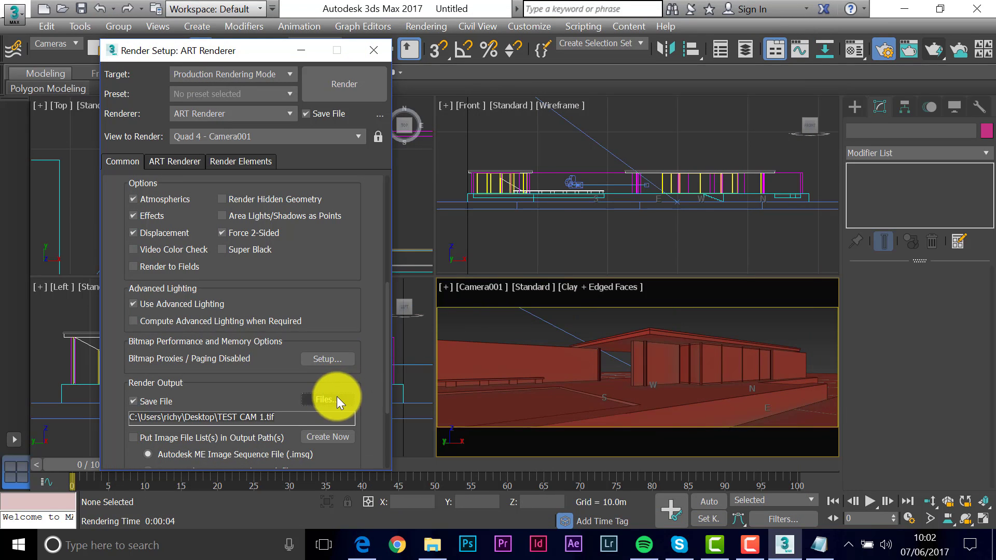
{"action": "mouse_move", "coordinate": [325, 398]}
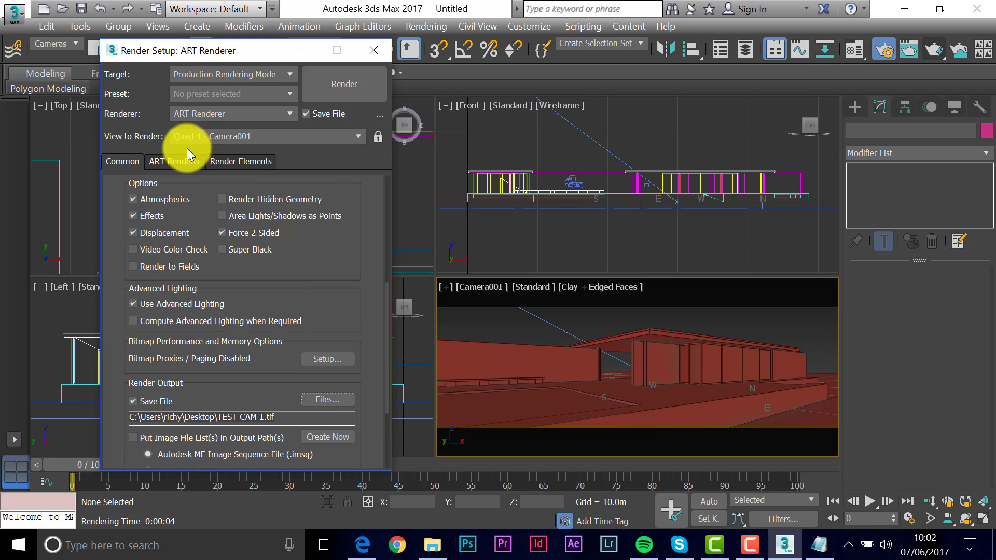
- Drag the ART Renderer quality slider to a 30.6 dB target and render Camera001
{"action": "left_click", "coordinate": [174, 162]}
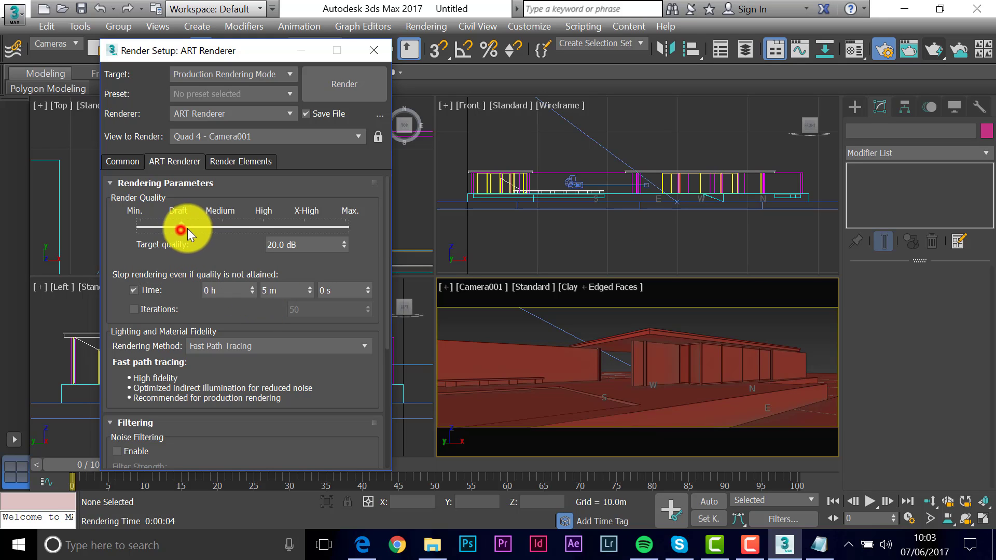
{"action": "left_click_drag", "start_coordinate": [181, 224], "coordinate": [304, 224]}
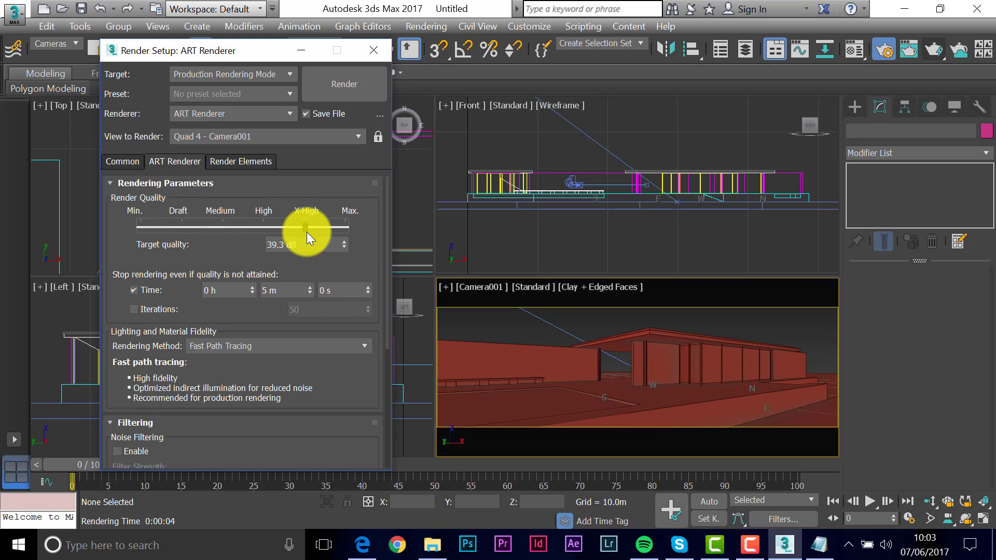
{"action": "mouse_move", "coordinate": [307, 231]}
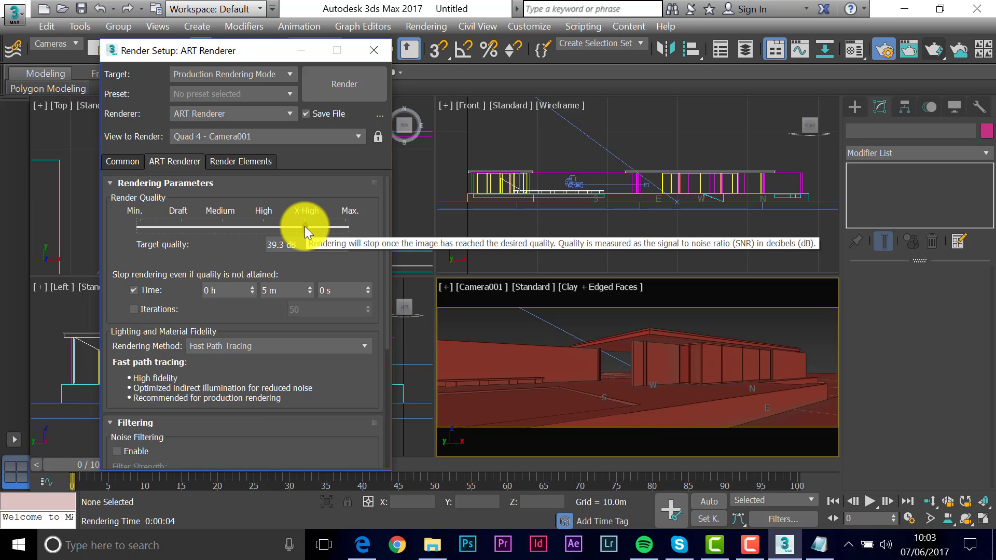
{"action": "left_click_drag", "start_coordinate": [307, 224], "coordinate": [244, 224]}
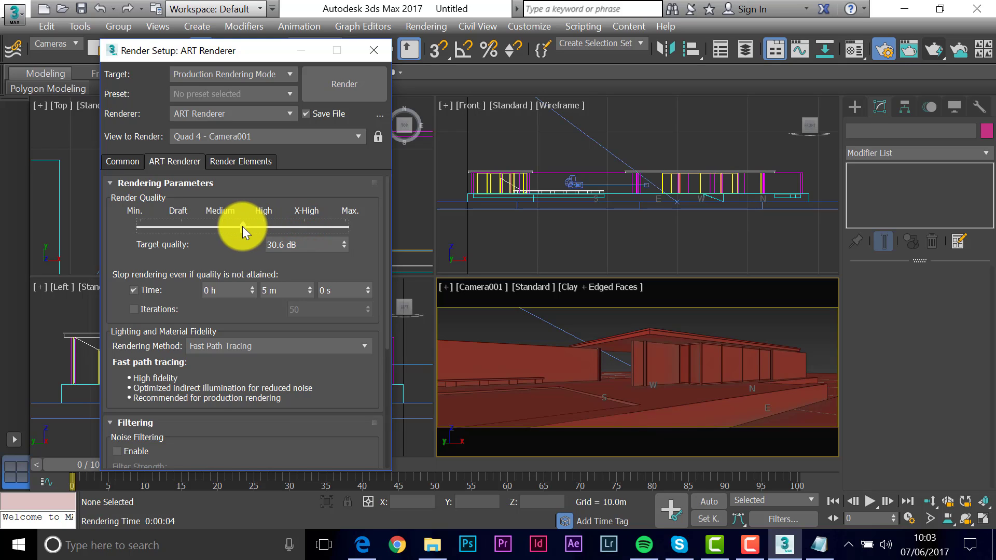
{"action": "left_click", "coordinate": [243, 227]}
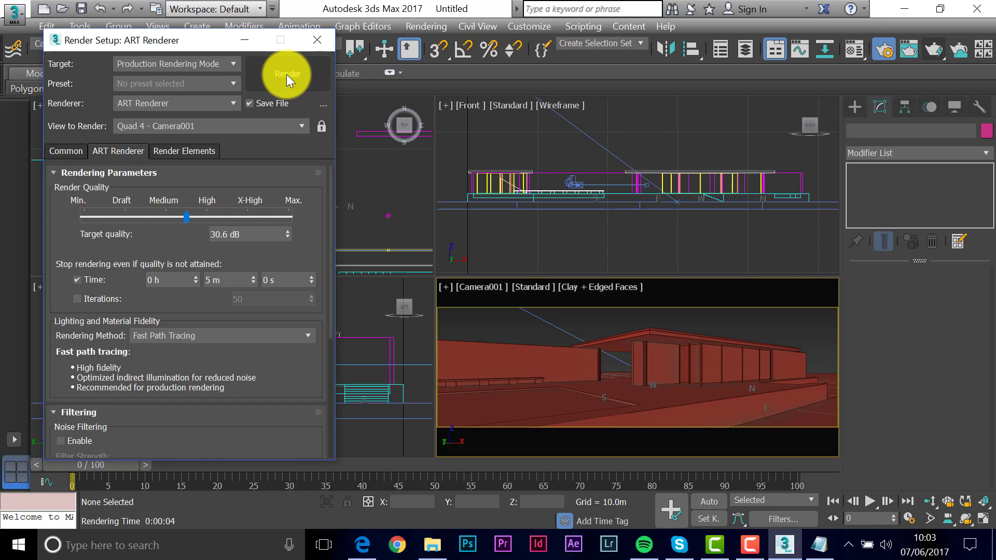
{"action": "left_click", "coordinate": [288, 73]}
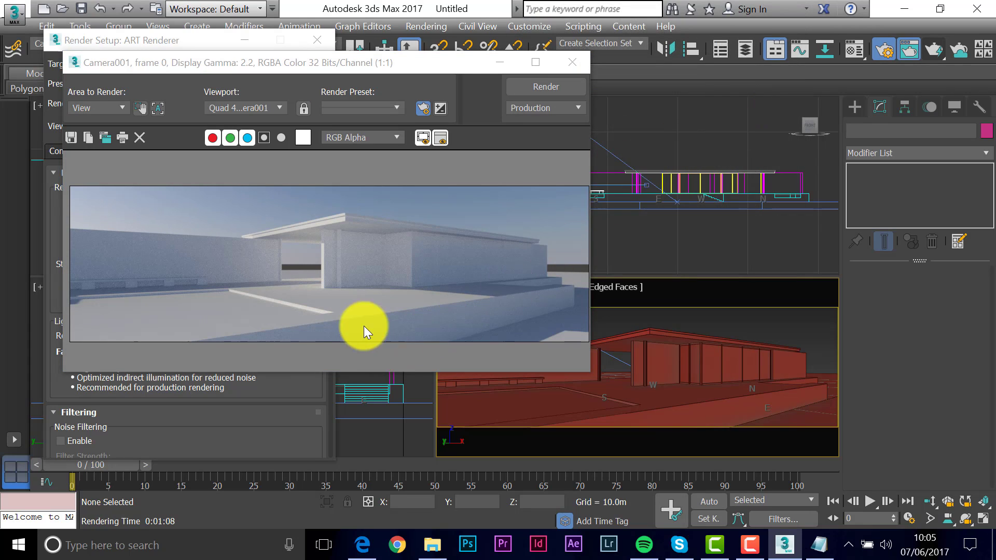
{"action": "mouse_move", "coordinate": [153, 514]}
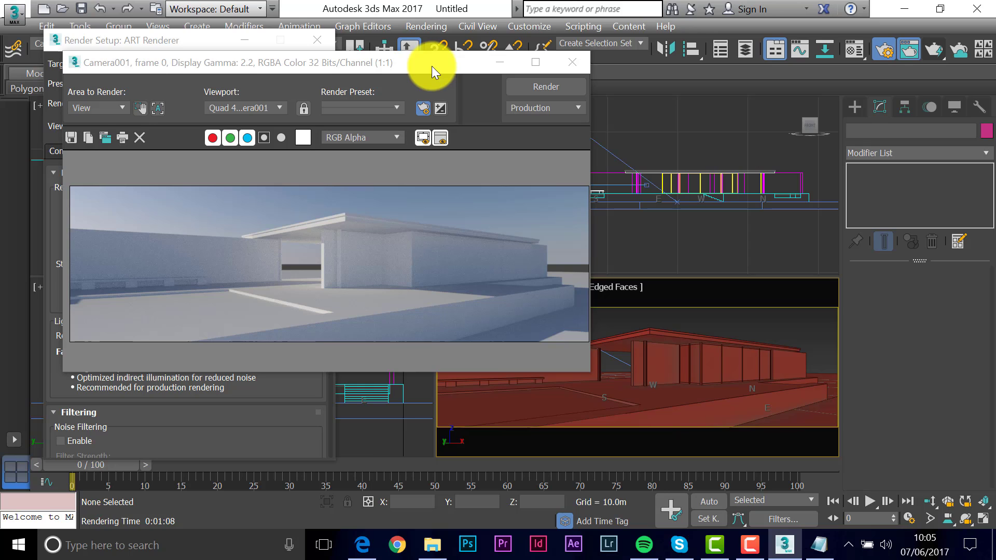
{"action": "mouse_move", "coordinate": [434, 79]}
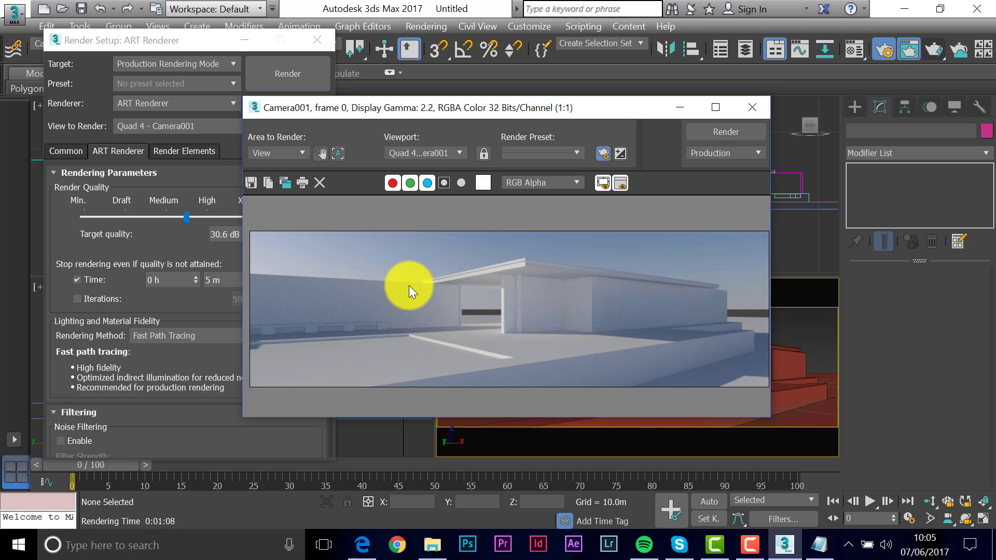
{"action": "mouse_move", "coordinate": [418, 293]}
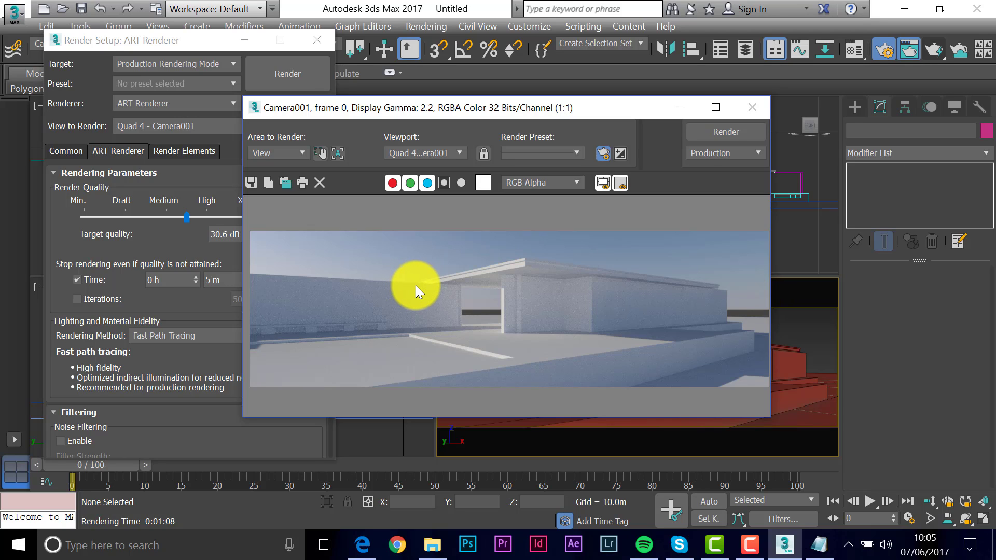
{"action": "mouse_move", "coordinate": [646, 392]}
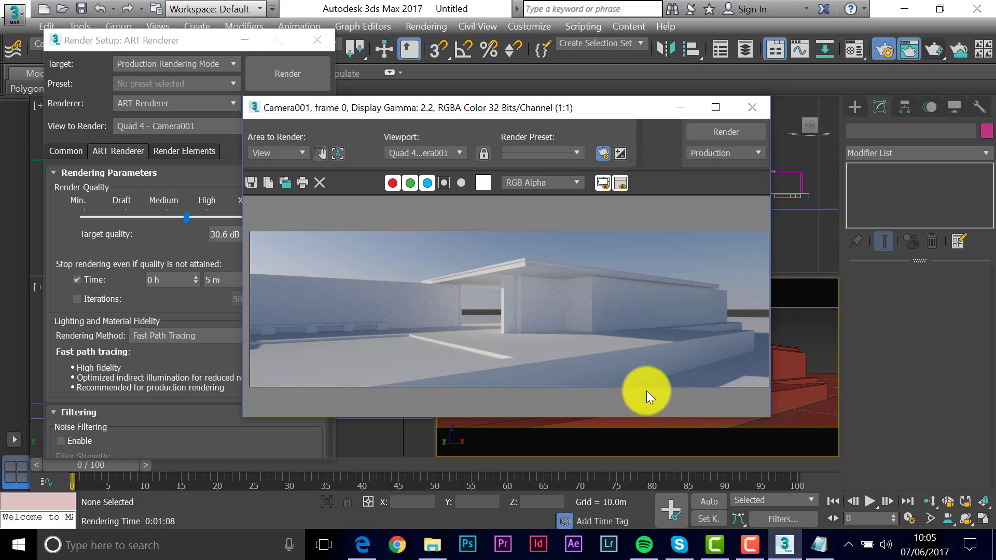
- Bring the Notepad tutorial notes back up after the wide-frame render finishes
{"action": "left_click", "coordinate": [820, 545]}
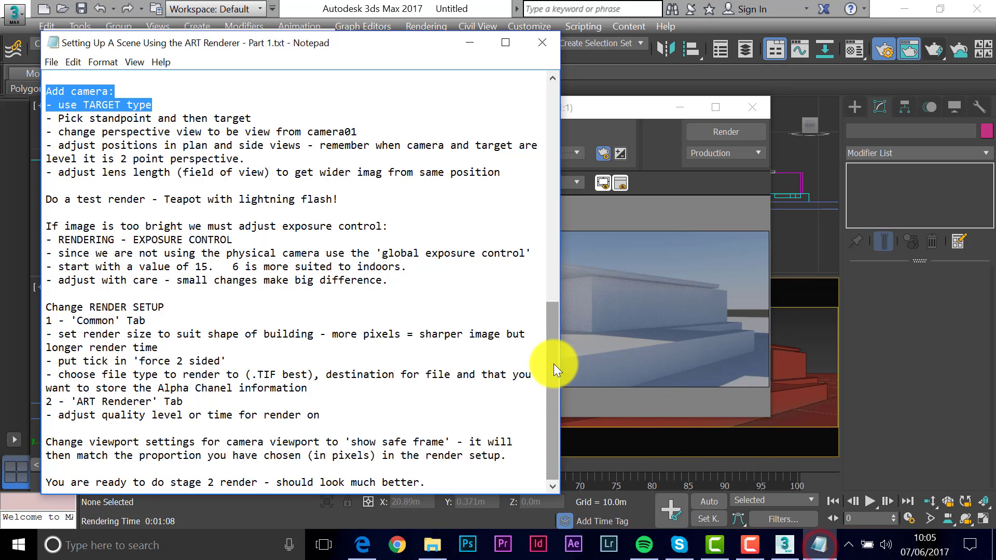